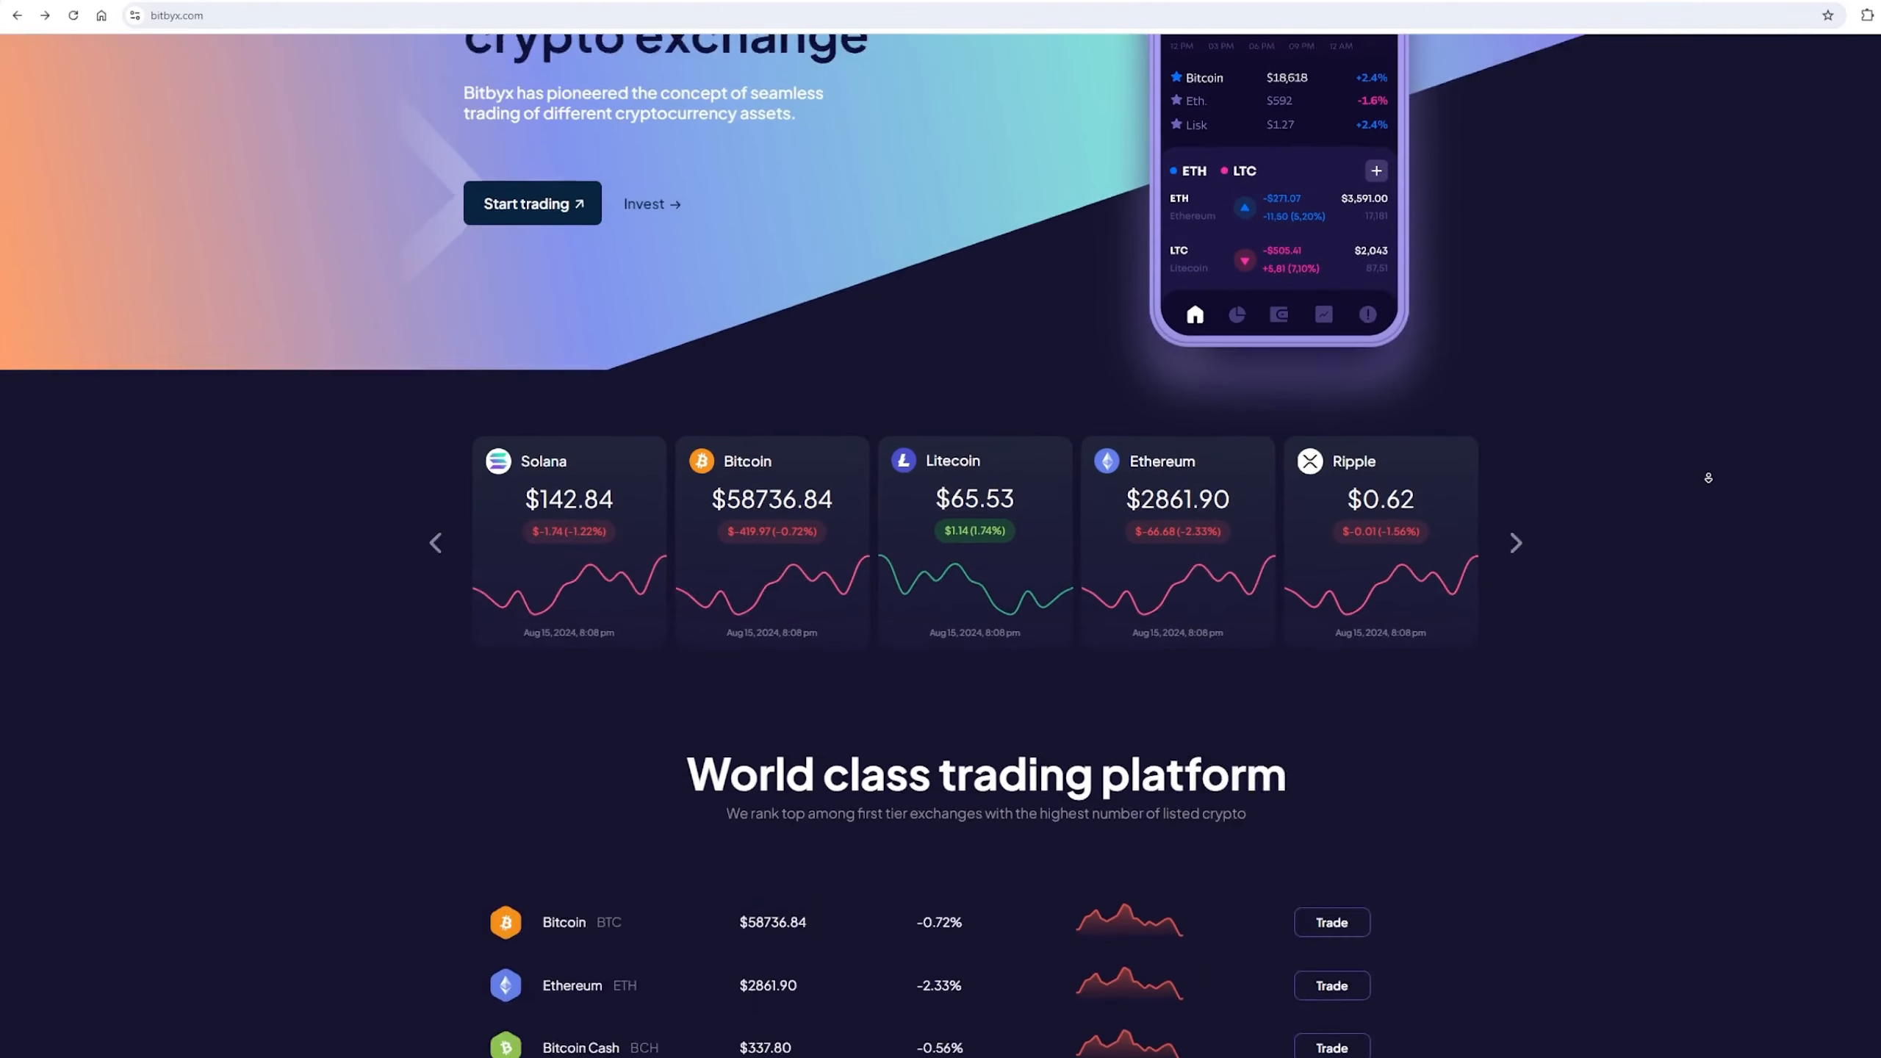
Look over the Bitbyx landing page and go to the Sign Up form
scroll("down", 3)
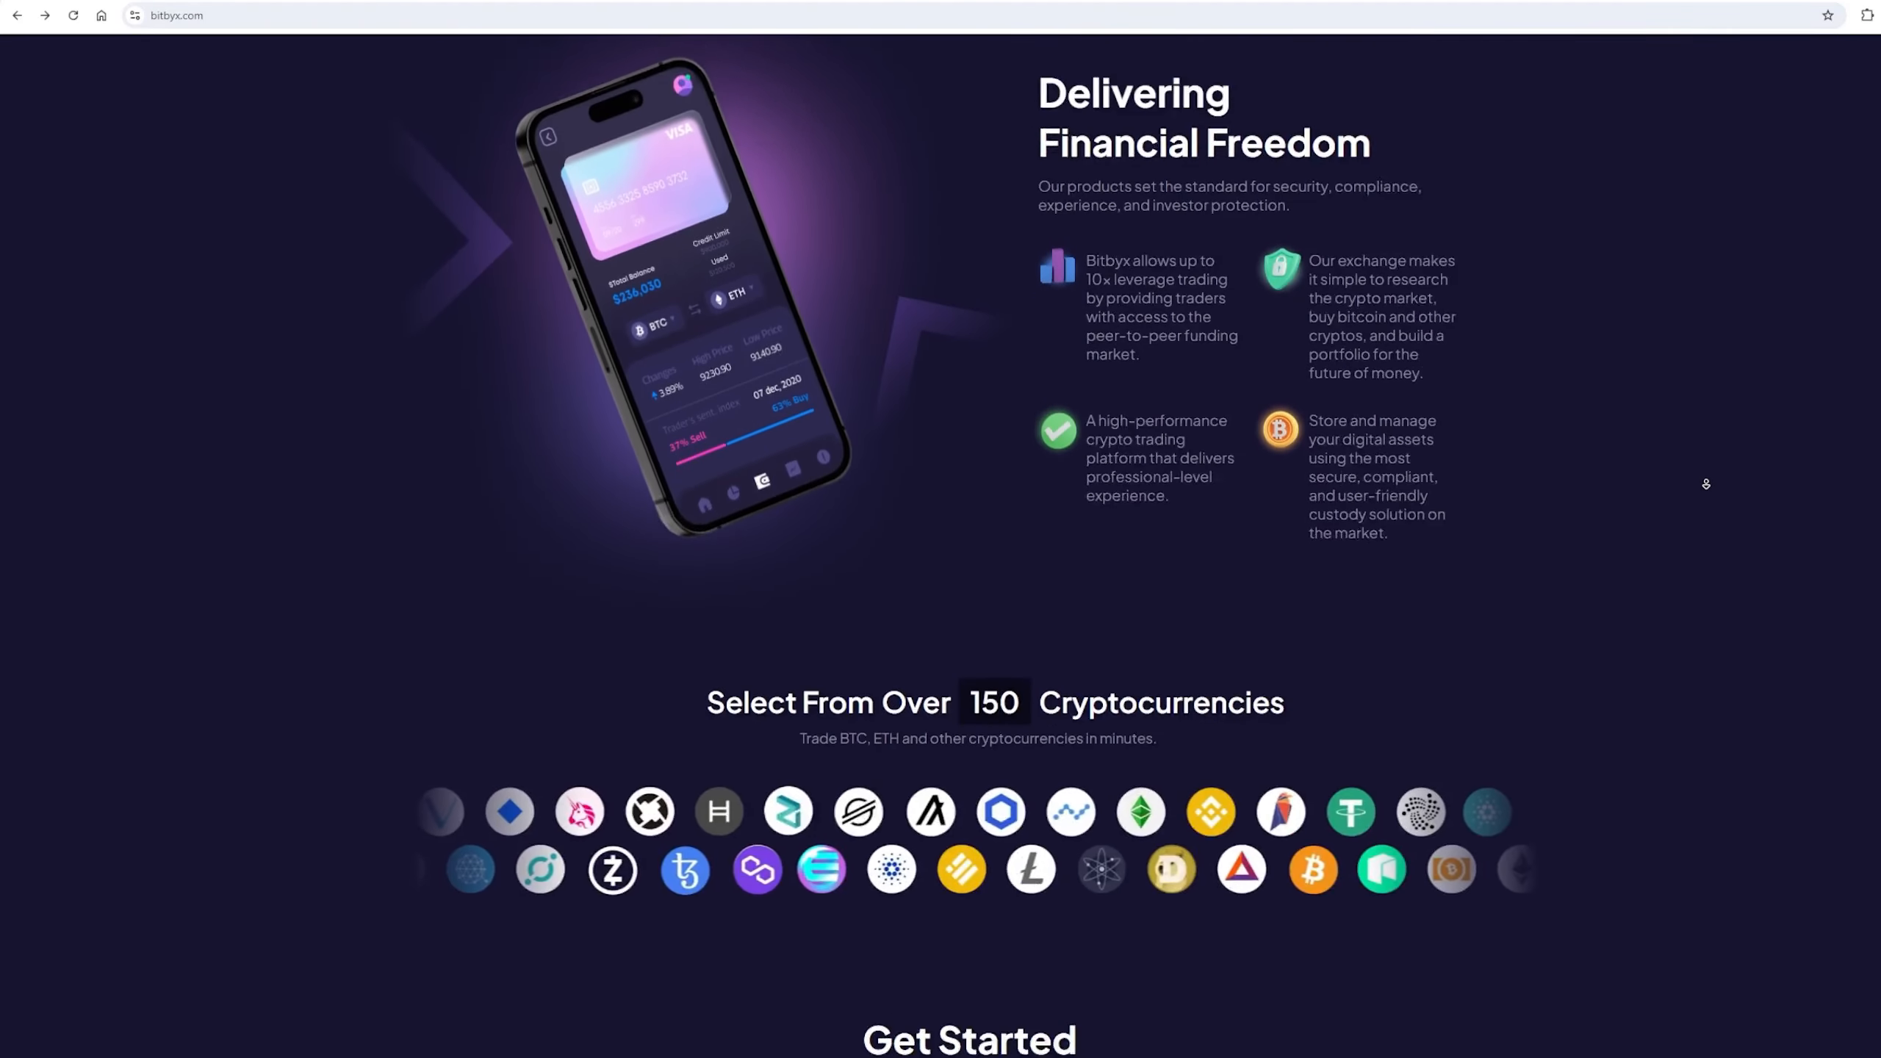
scroll("down", 3)
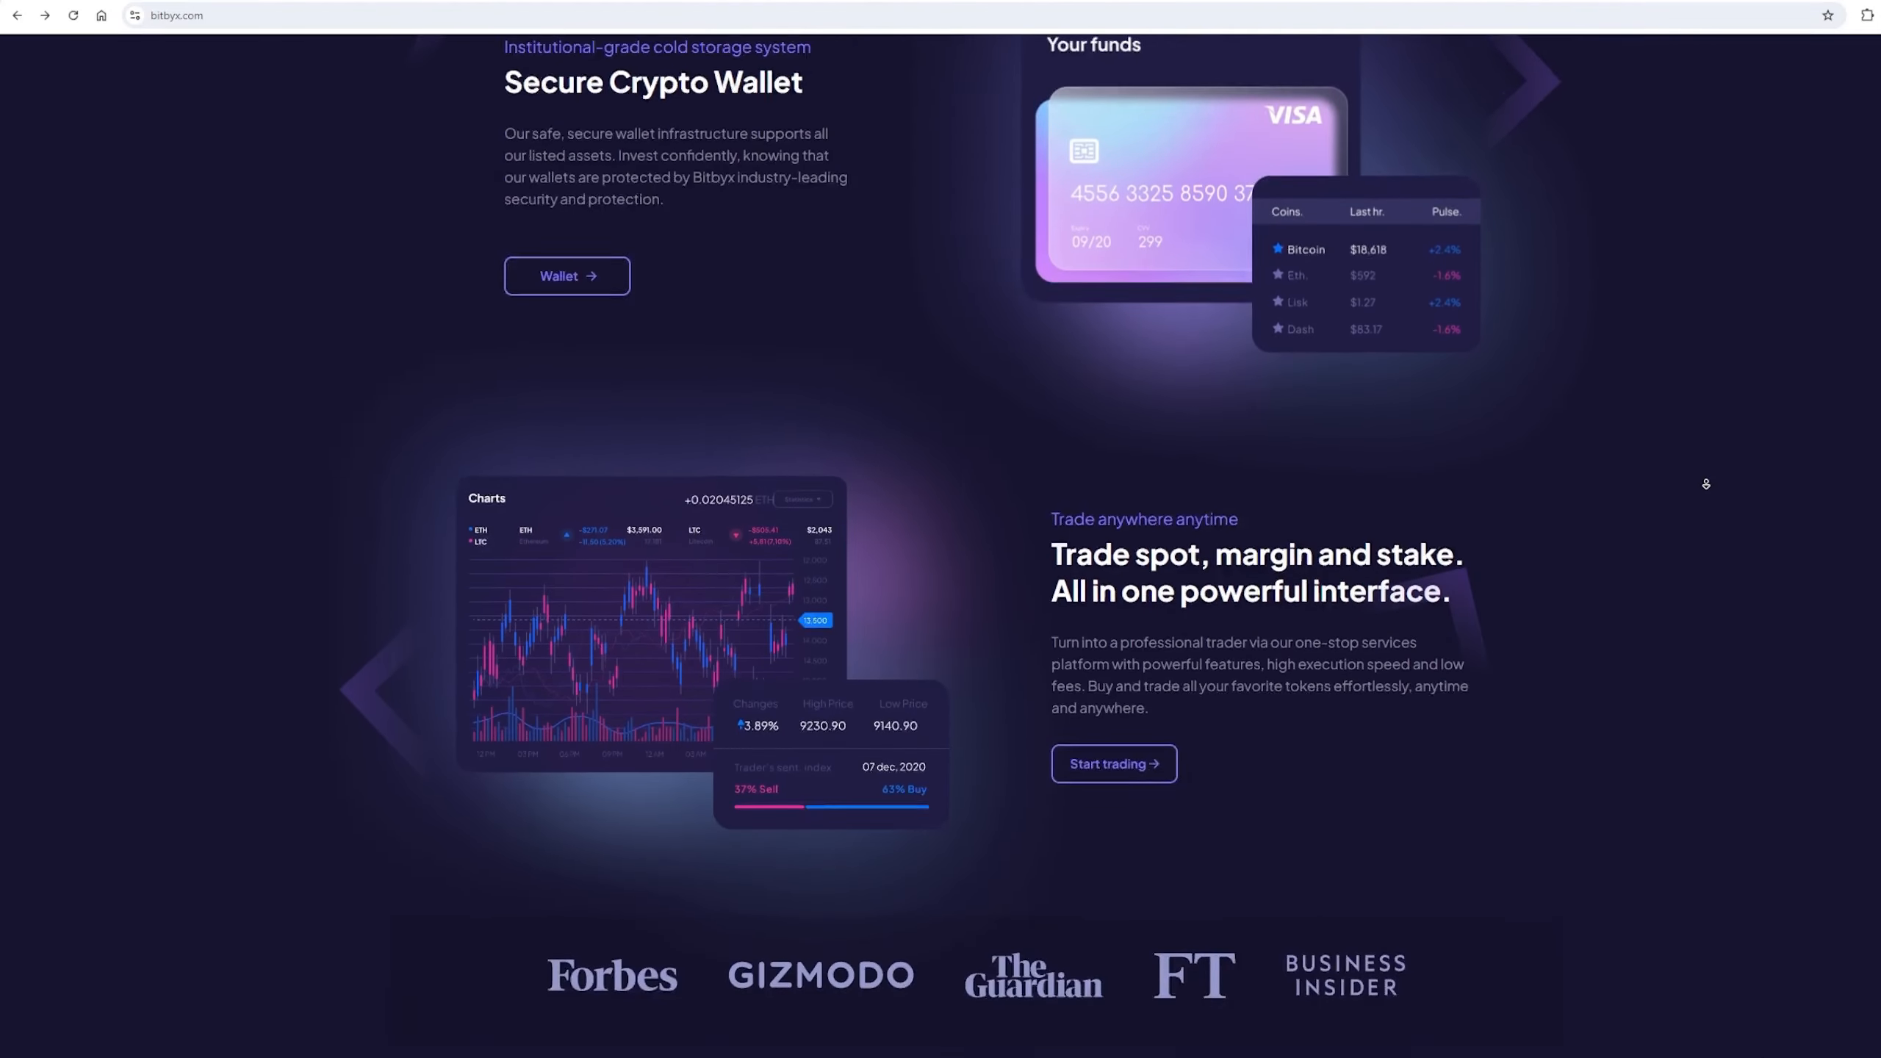
scroll("up", 3)
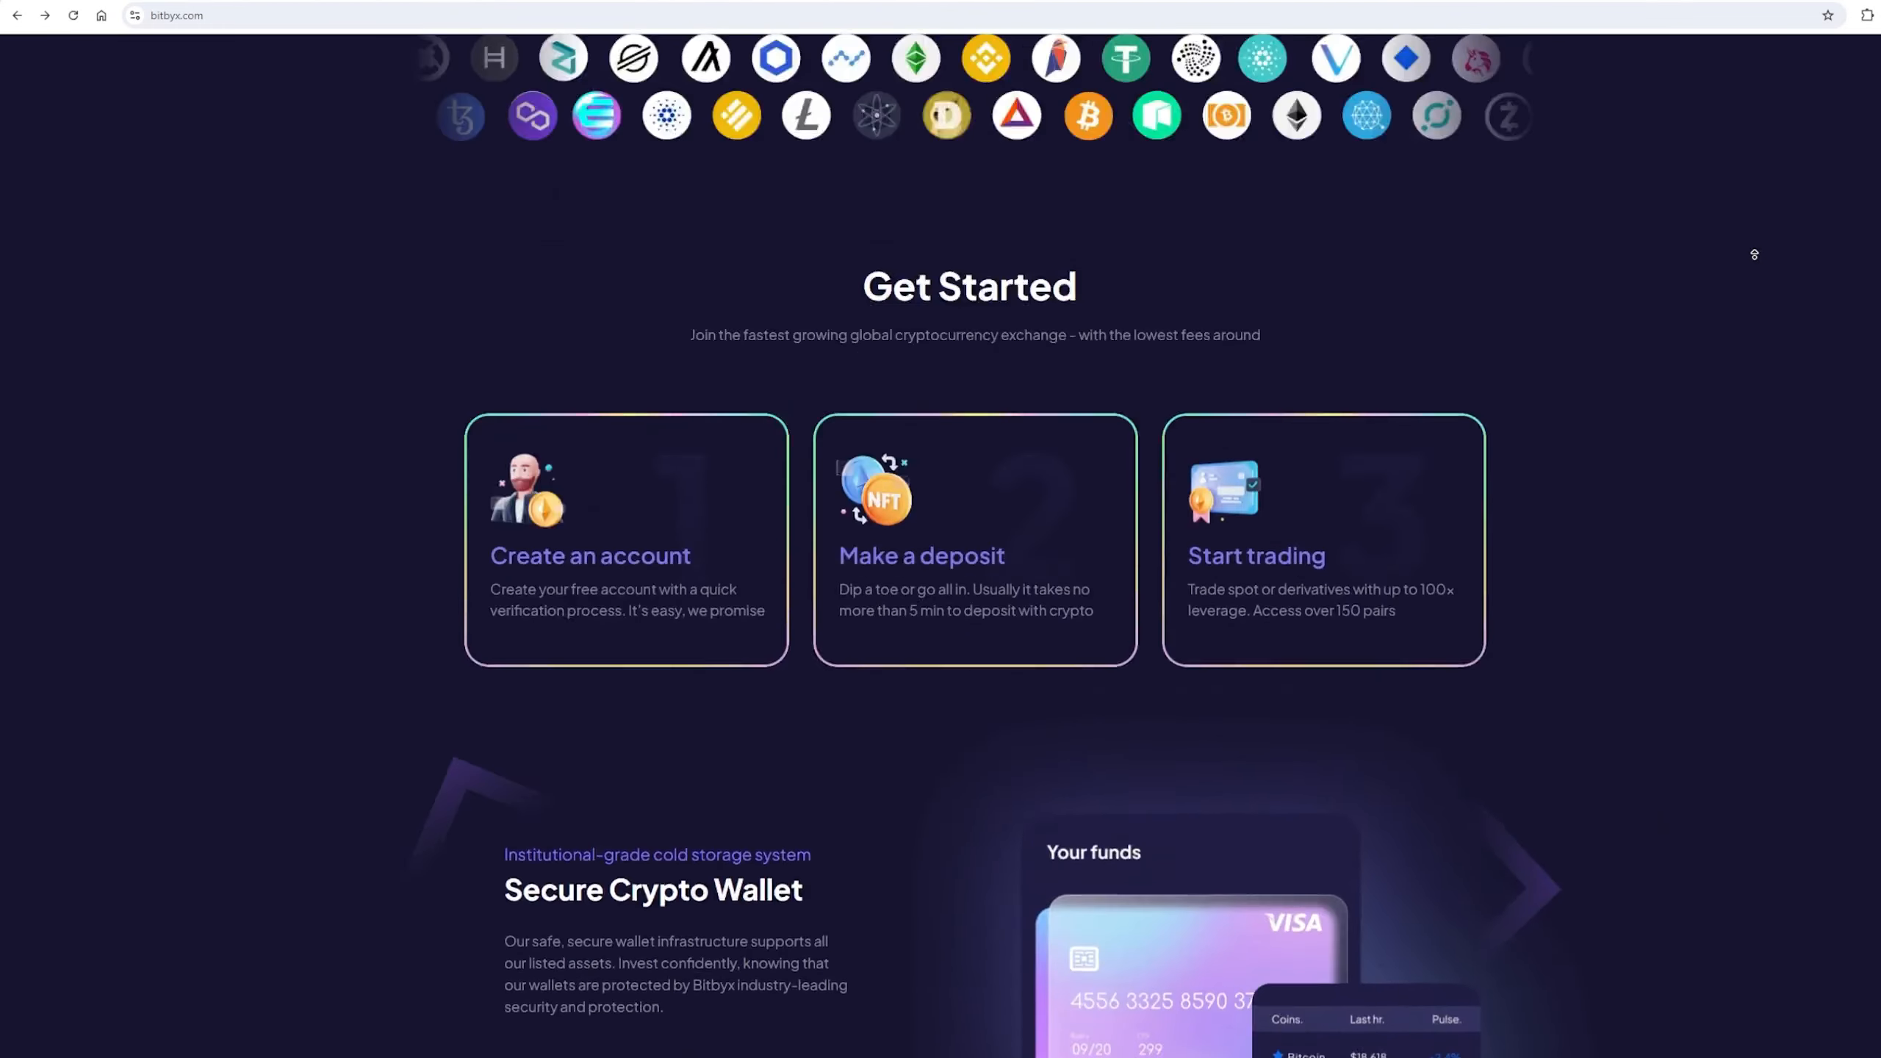
scroll("up", 3)
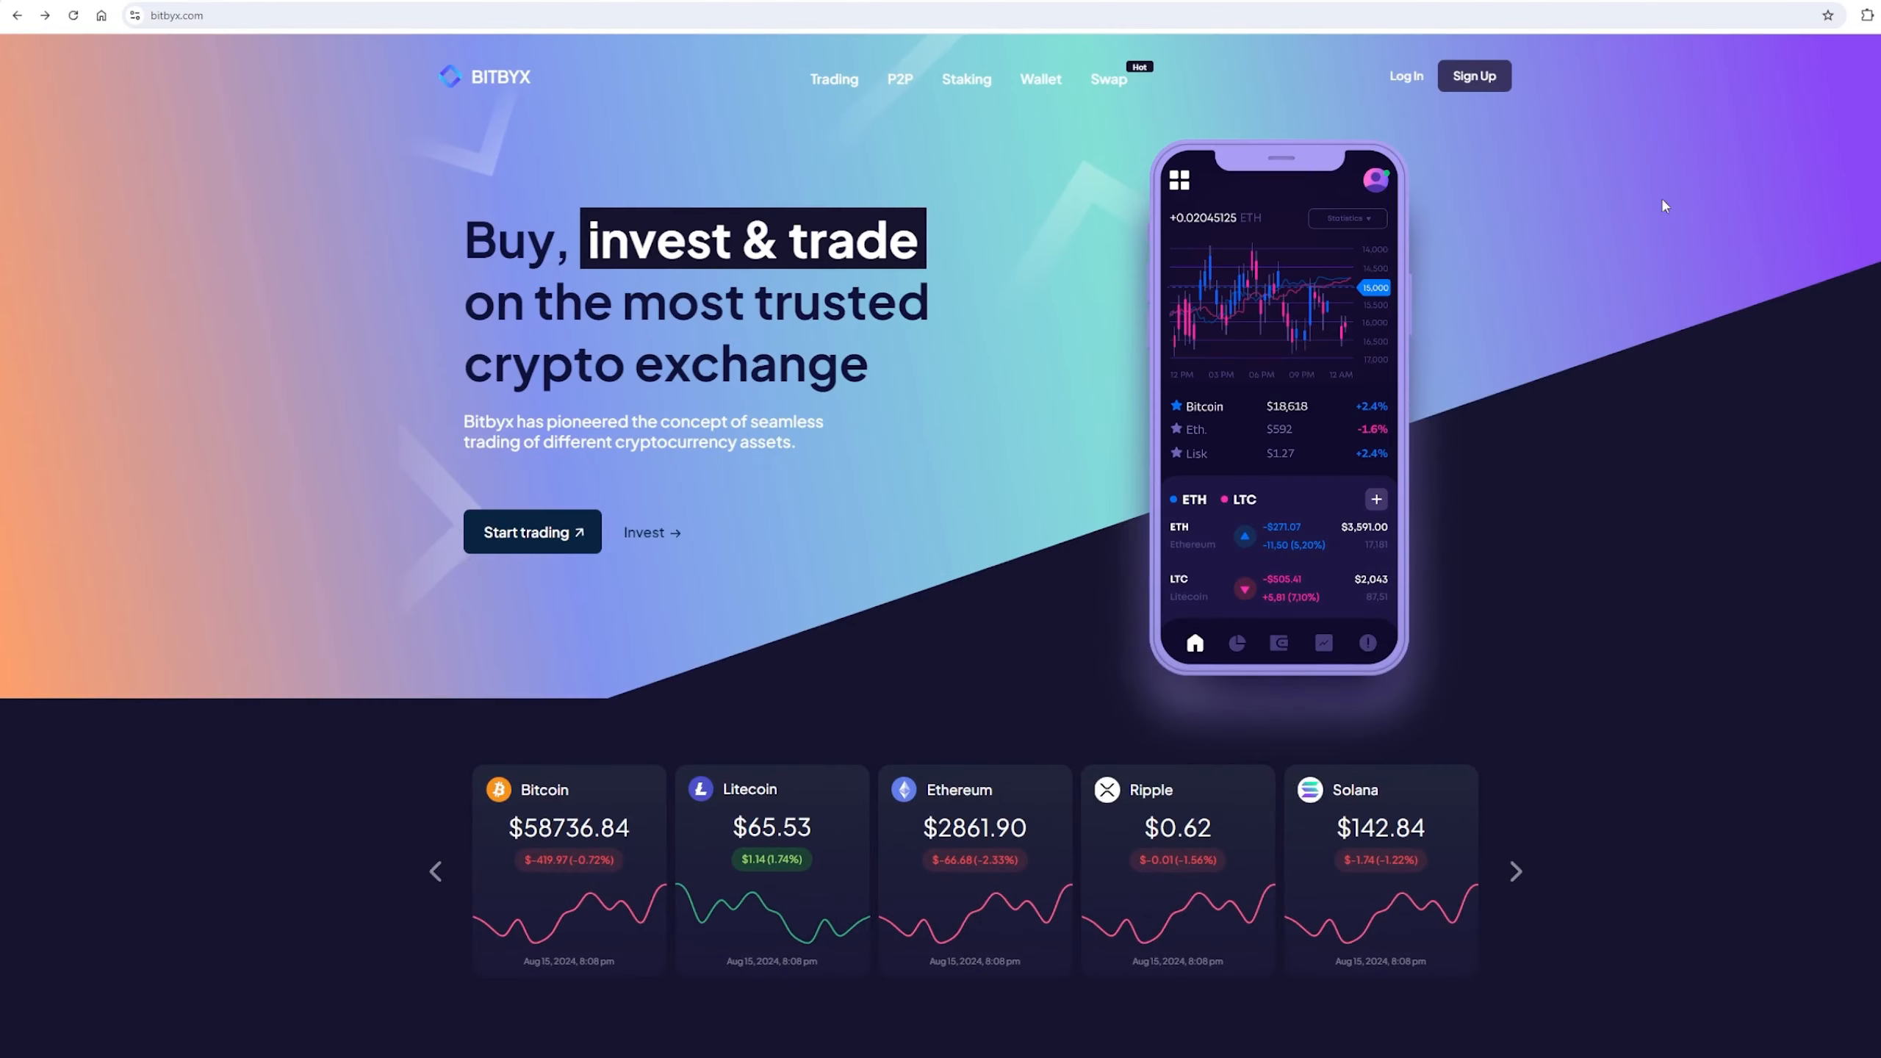
left_click(1473, 75)
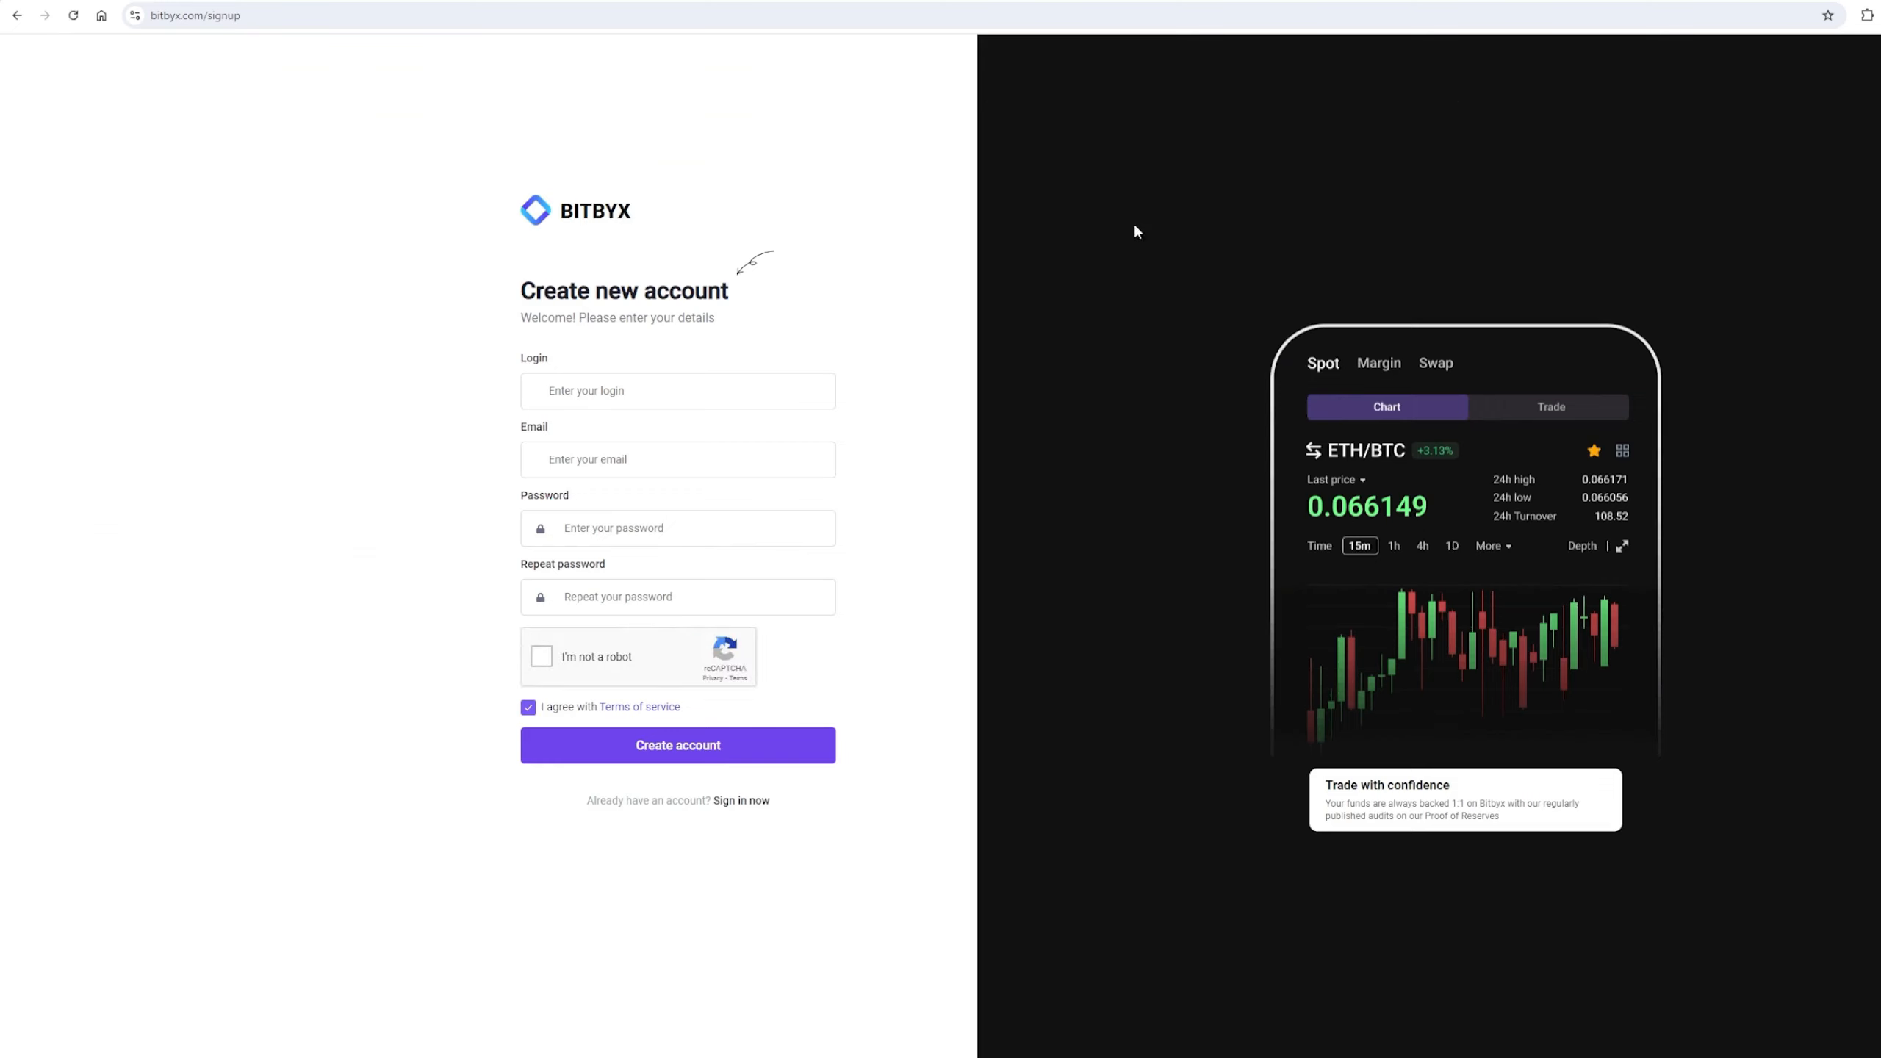
left_click(676, 389)
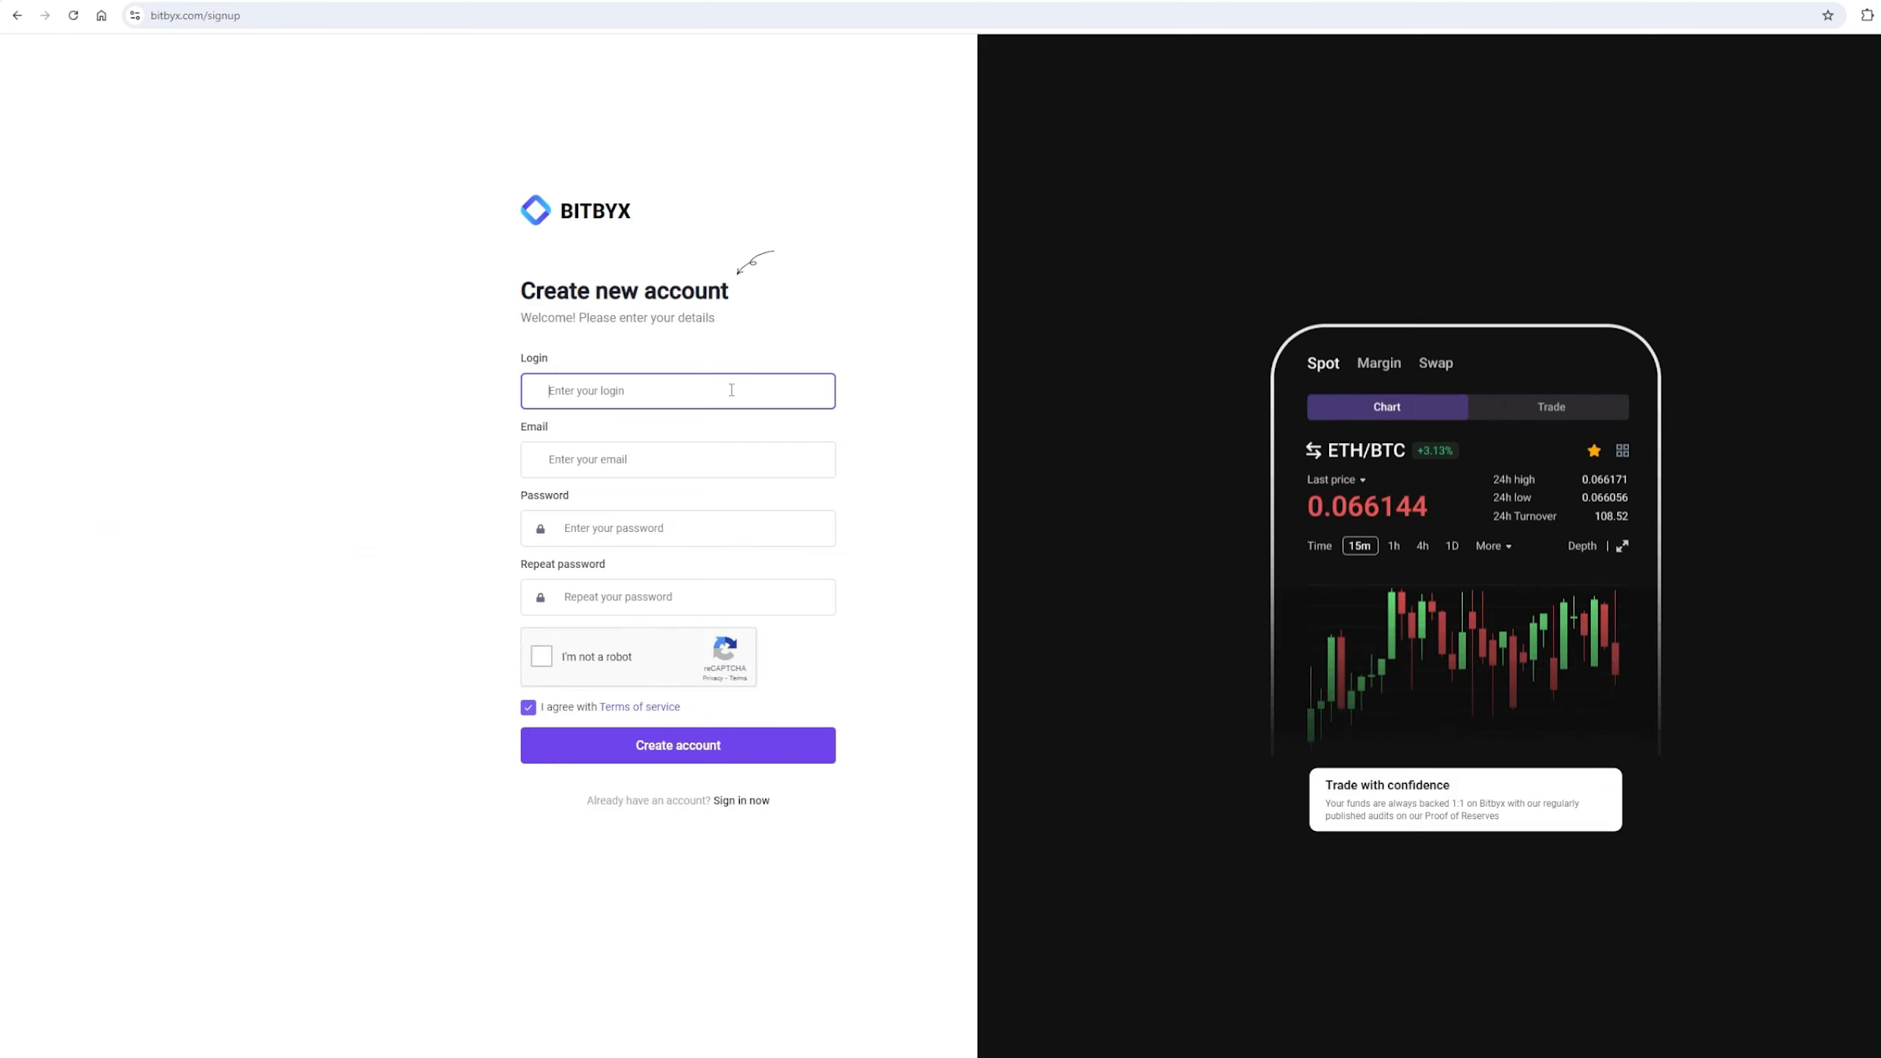
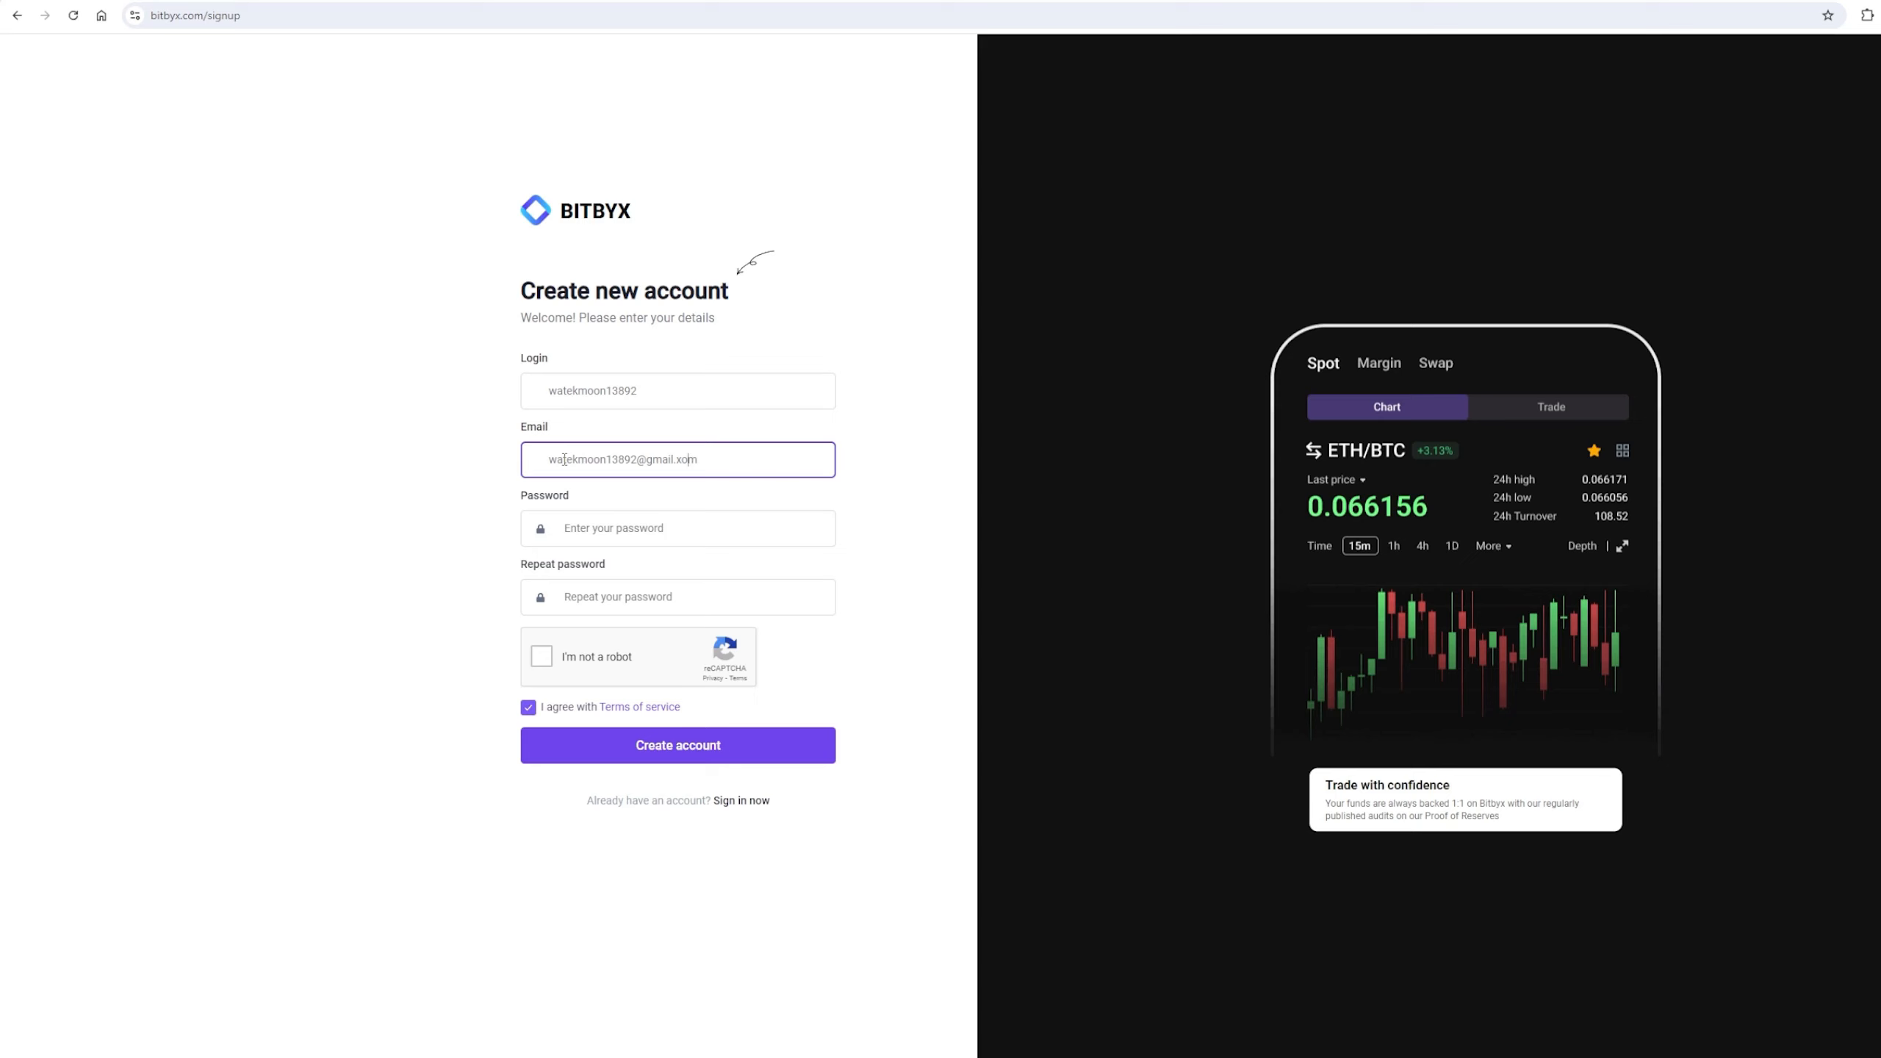
type("password")
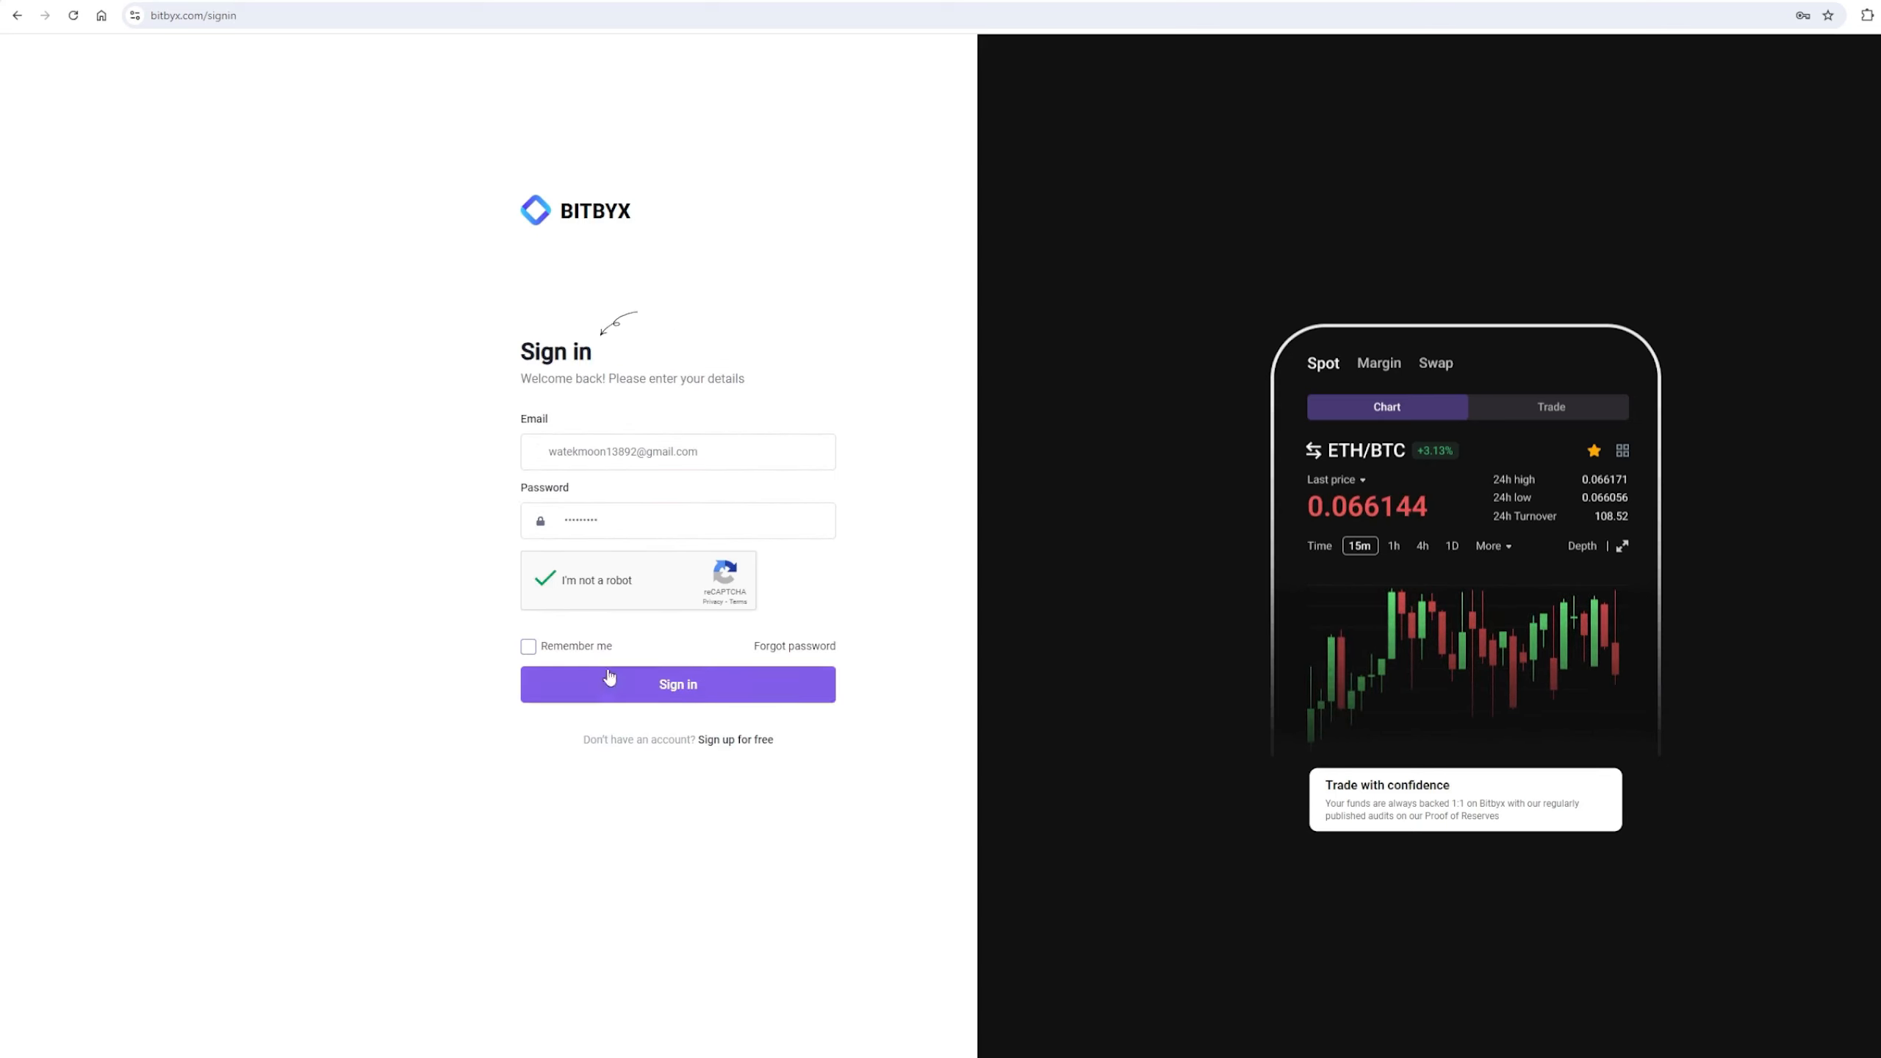
Sign in to the new Bitbyx account and land on Binance's ETH/USDT spot trading page
left_click(676, 683)
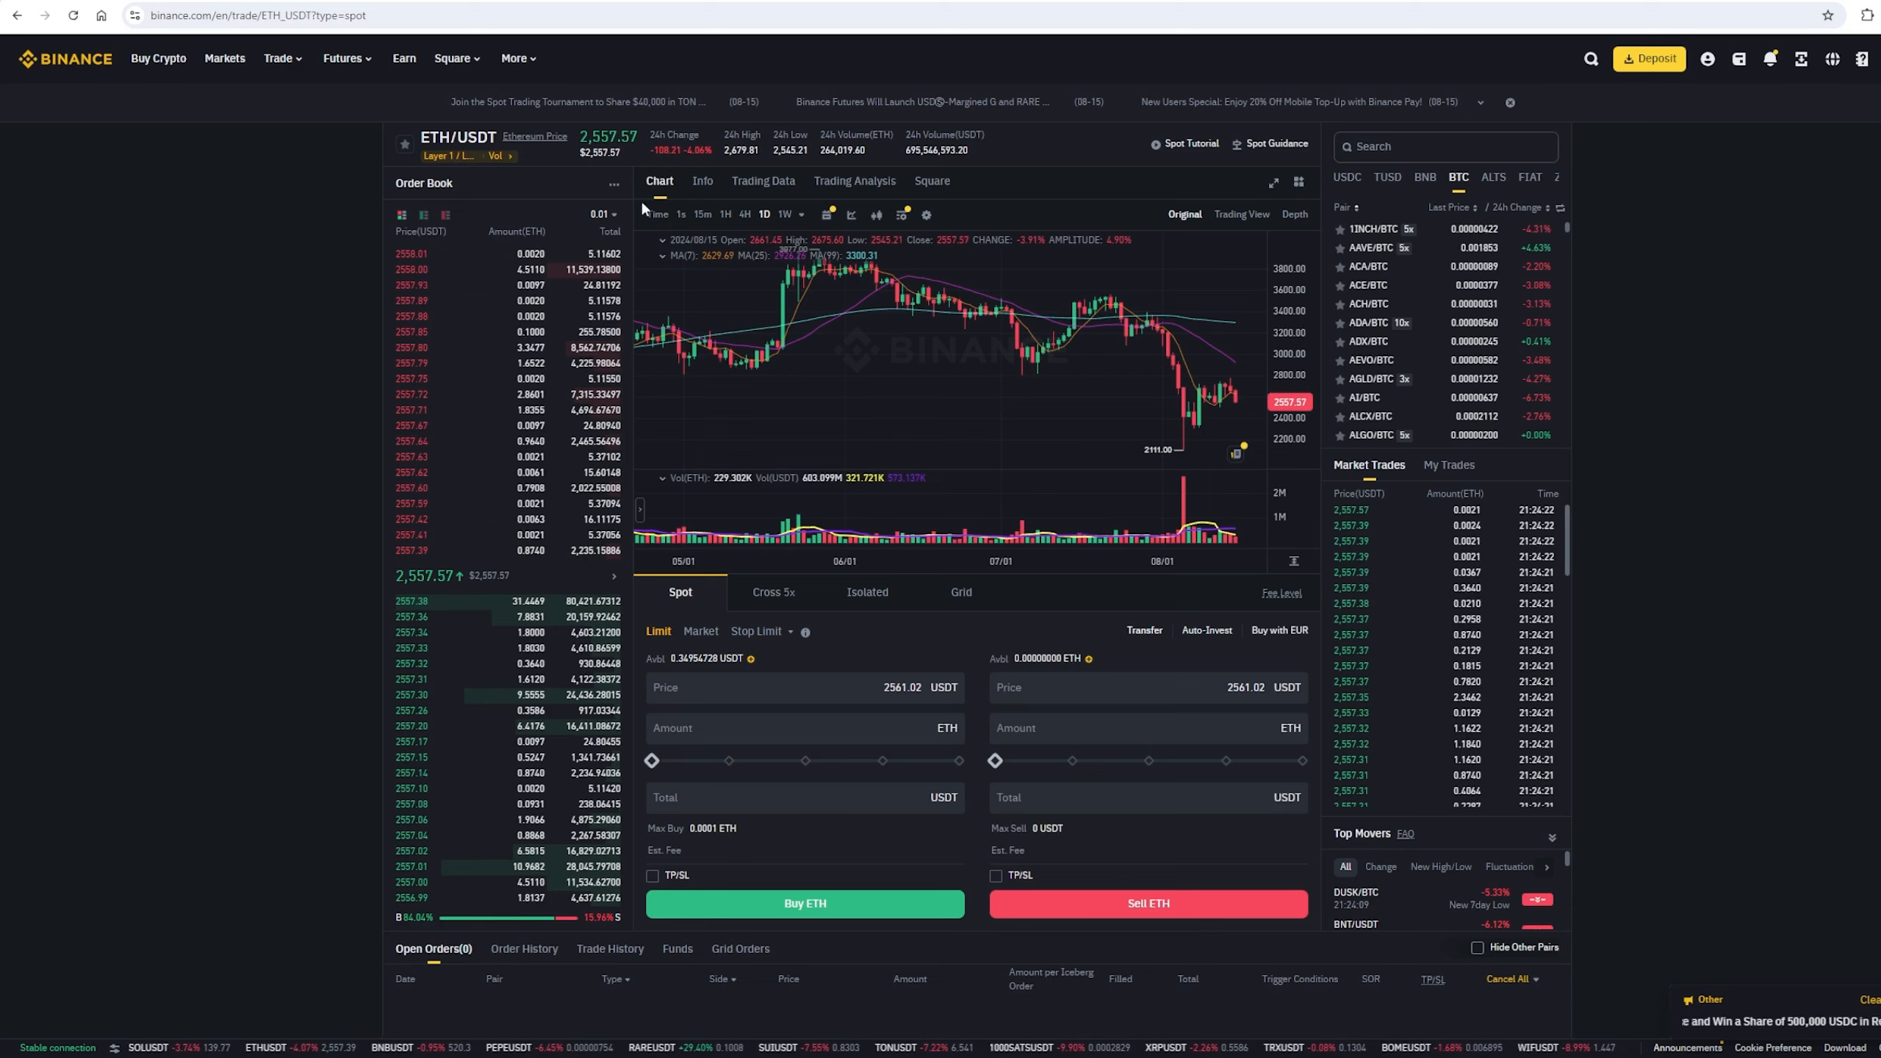
Return to the Bitbyx ETH/USDT trading page with a 0 USD wallet
left_click(798, 729)
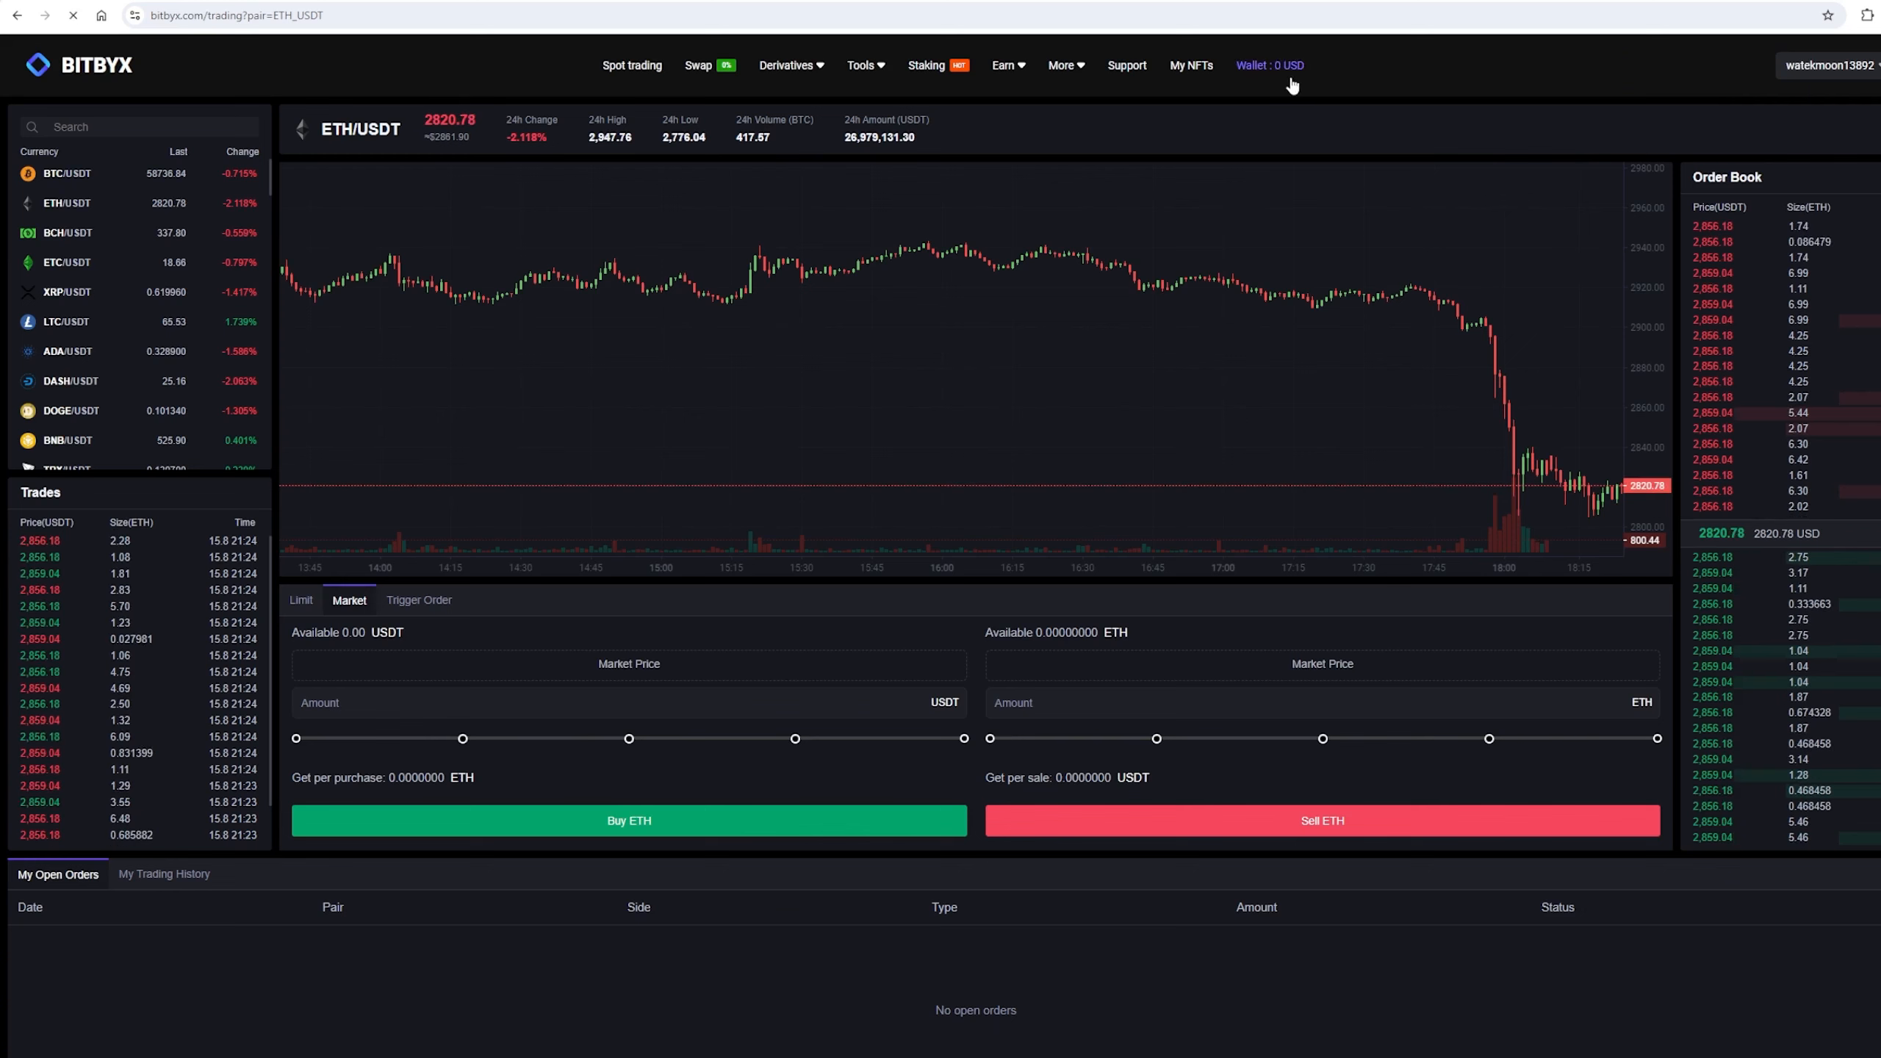
From the Bitbyx wallet's Deposit page, reveal and copy the ETH ERC-20 deposit address
left_click(1268, 65)
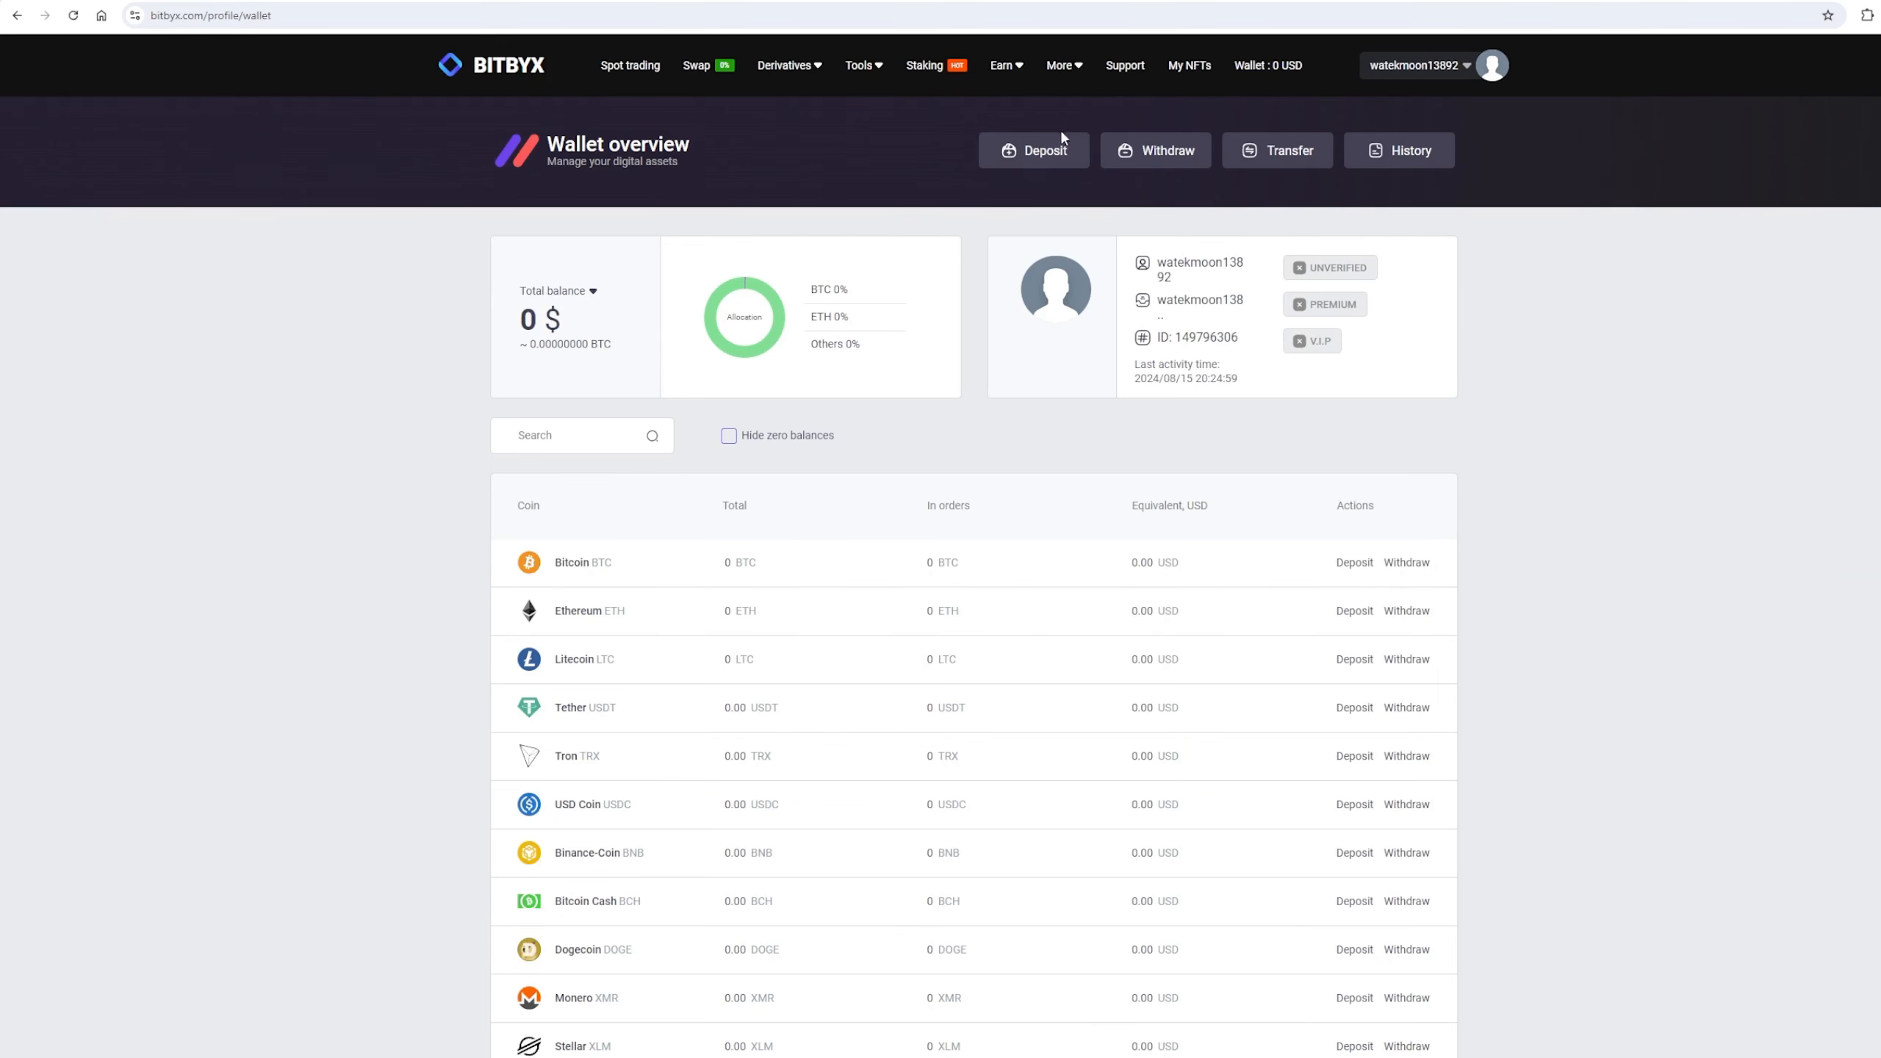
left_click(1031, 150)
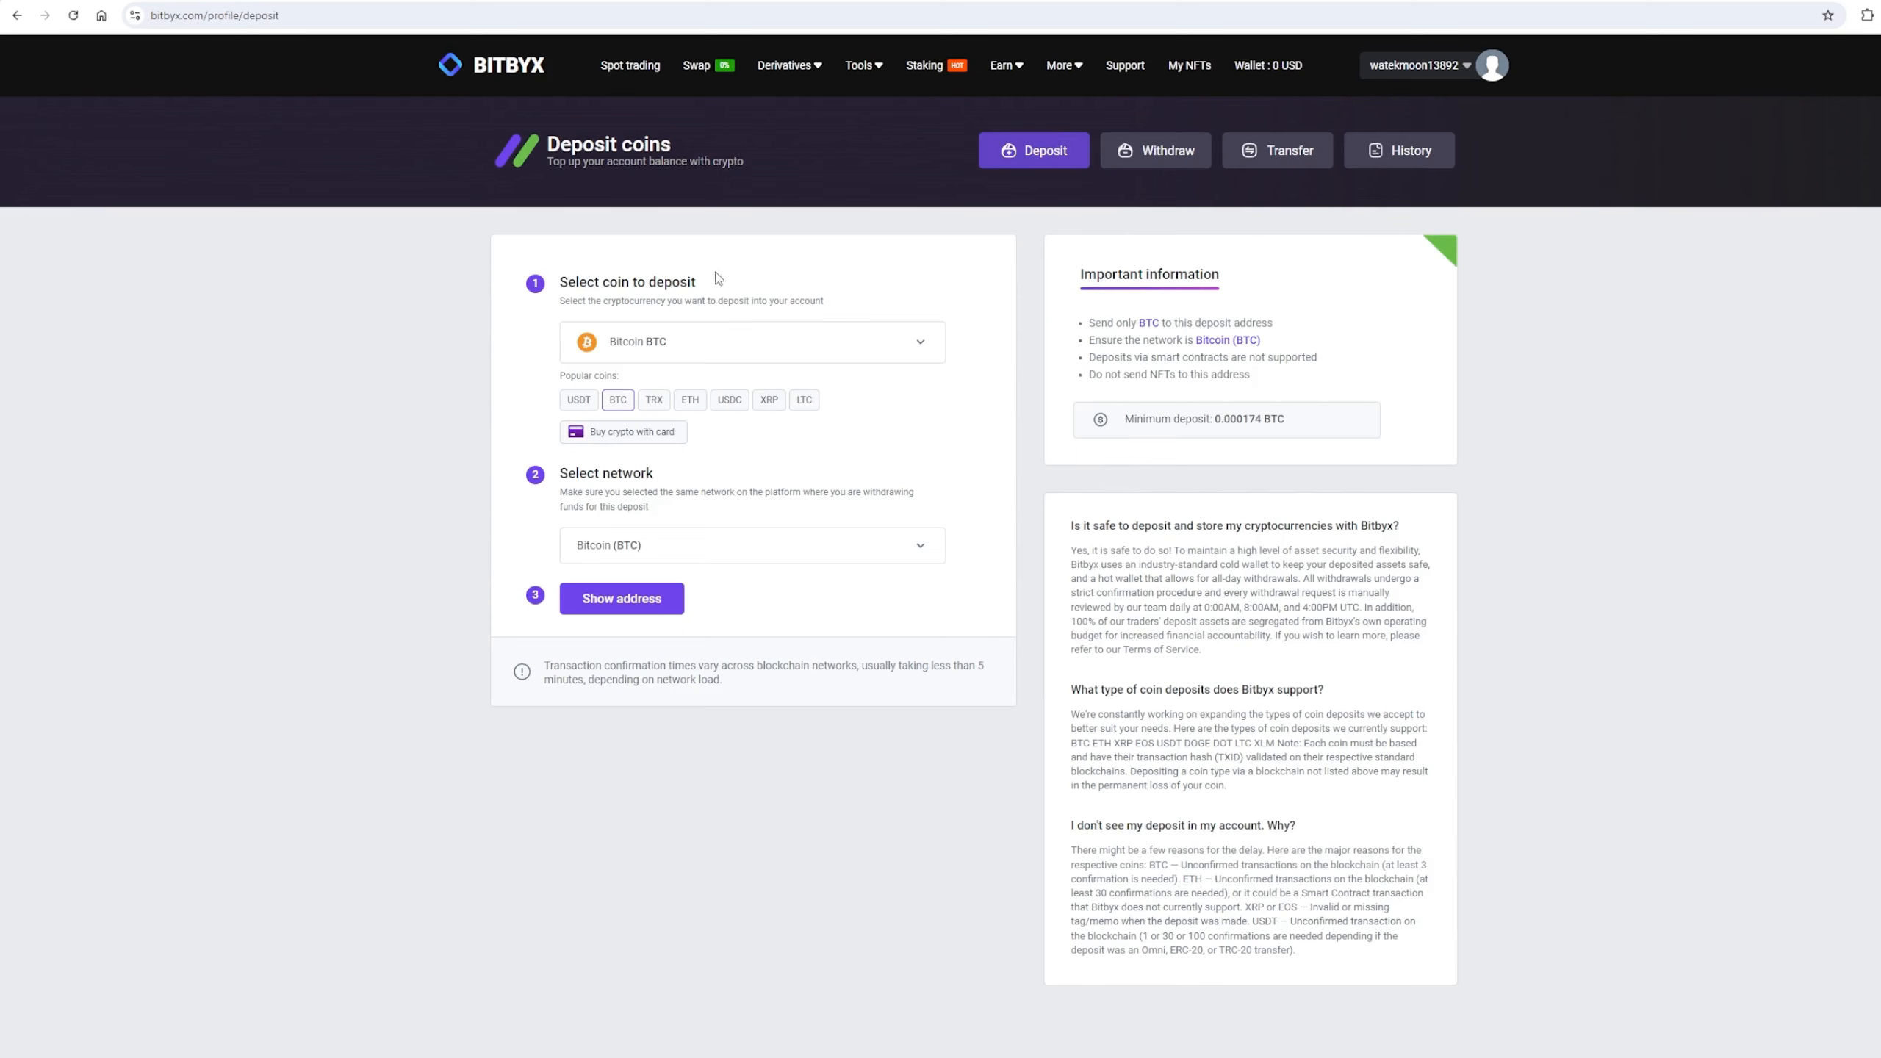
left_click(689, 399)
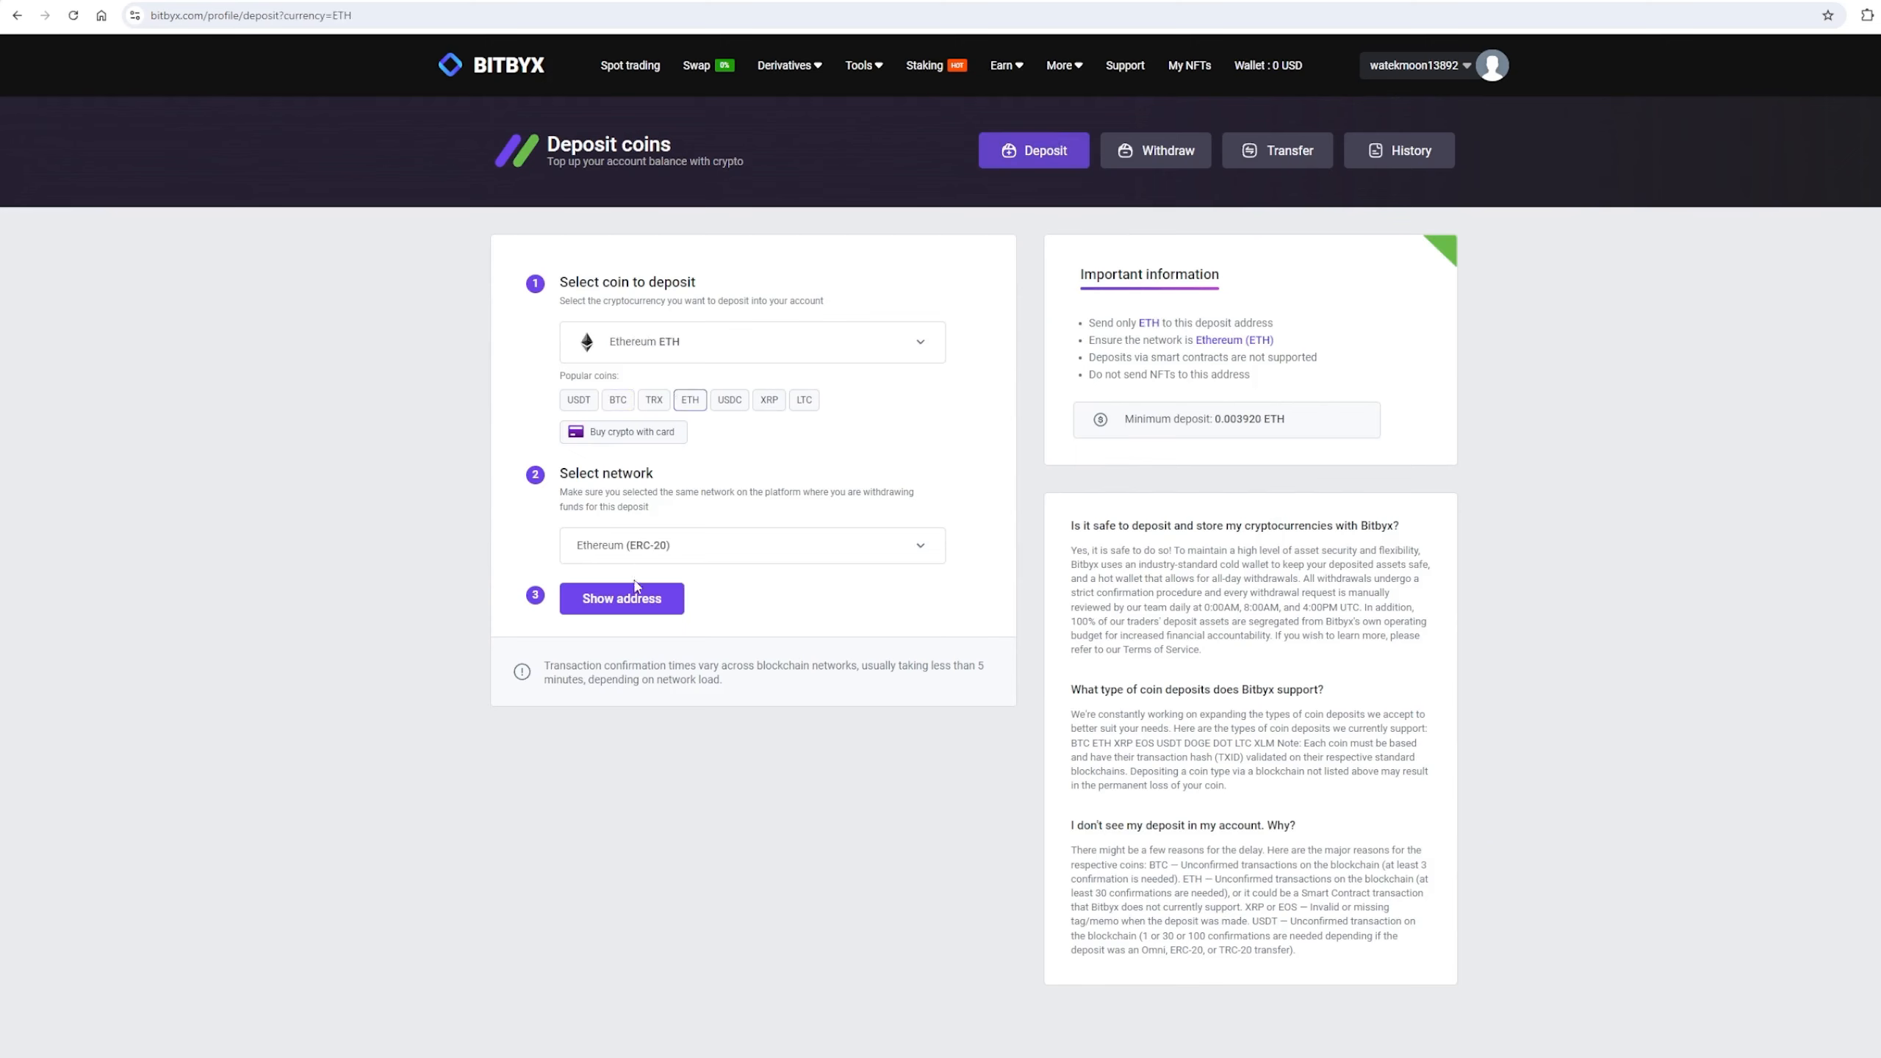
left_click(620, 598)
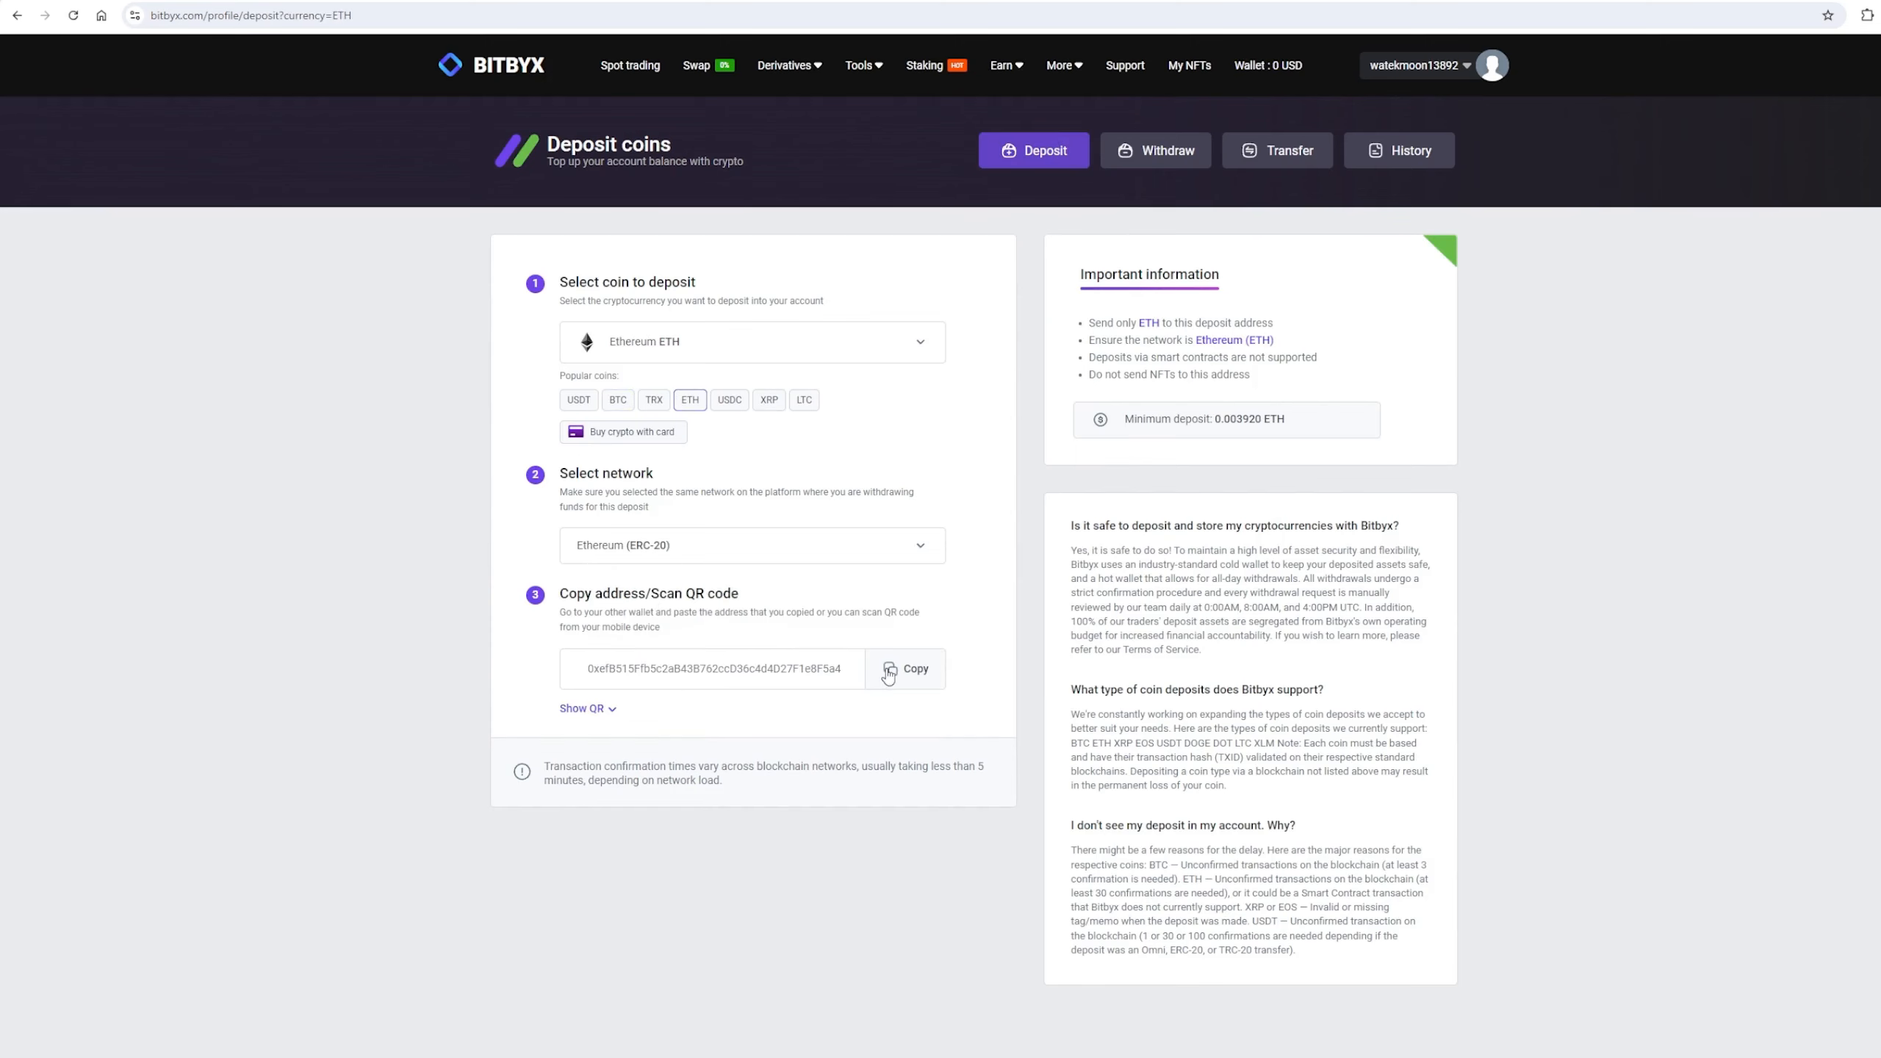
left_click(905, 668)
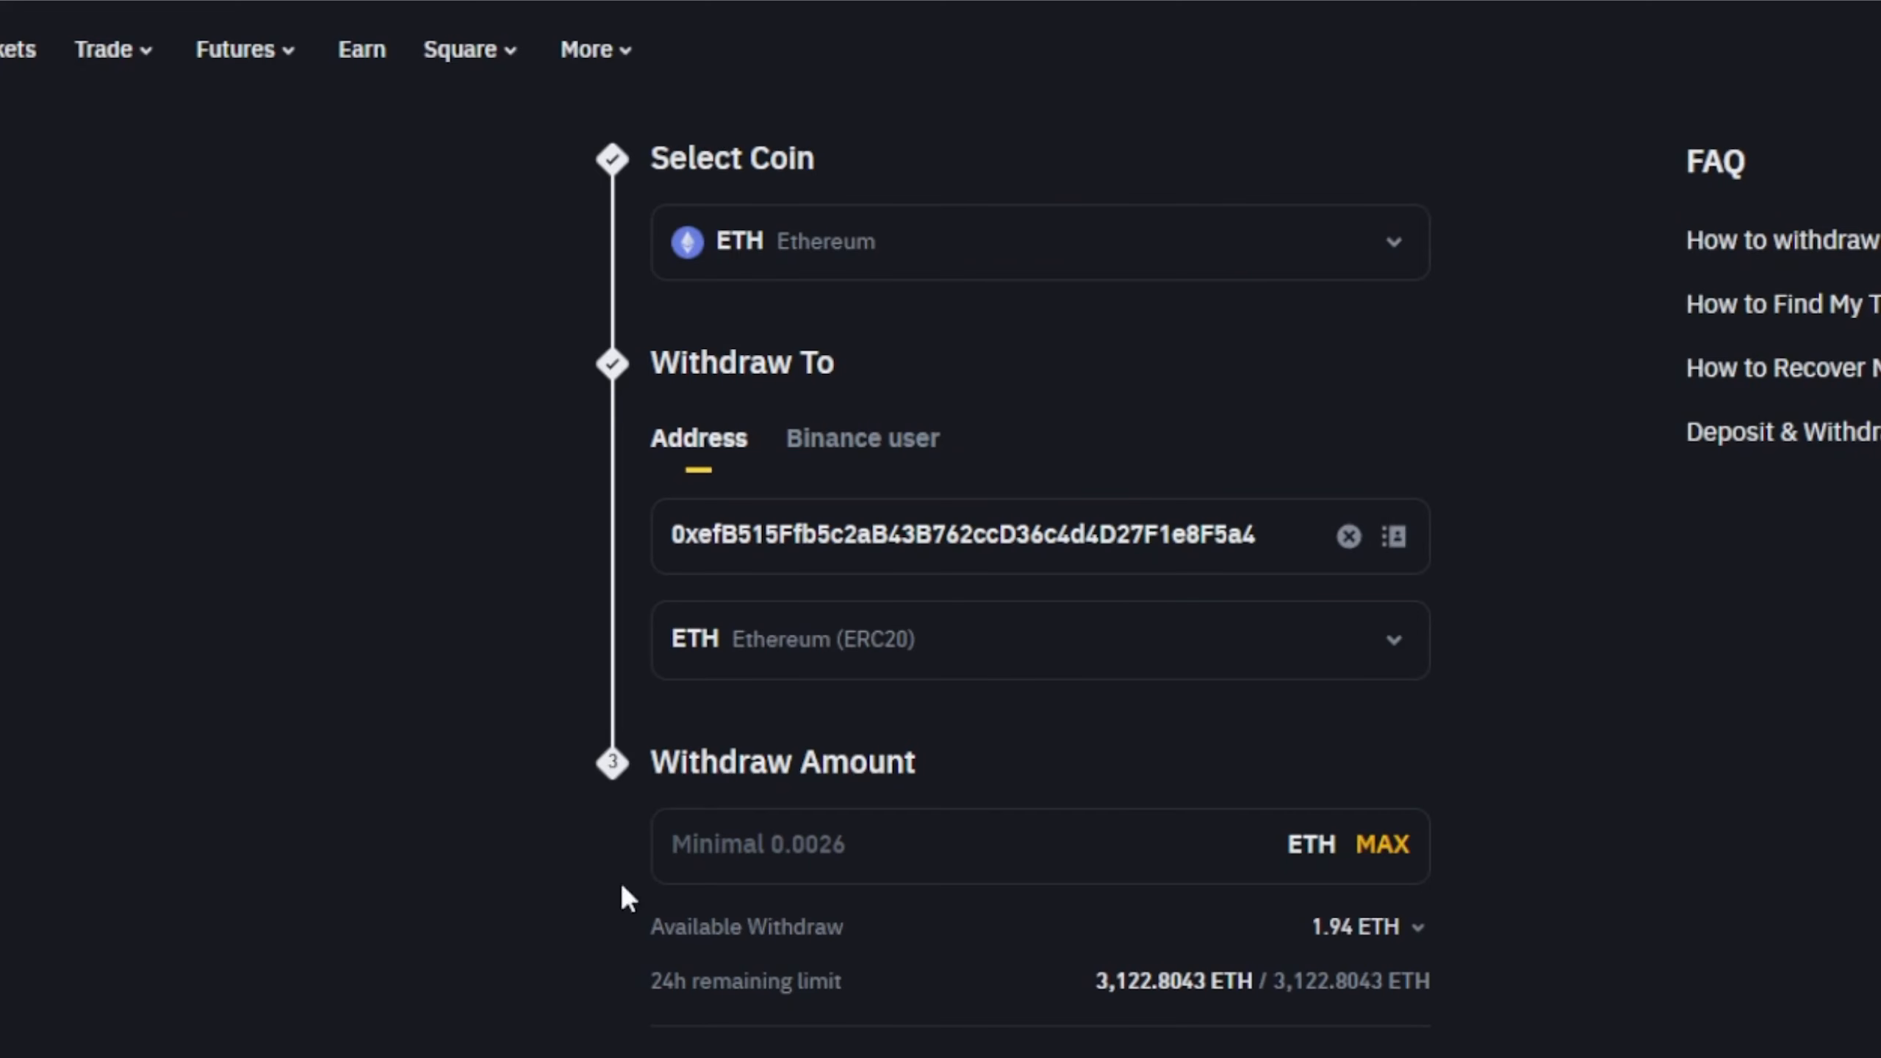
Enter the Binance ETH withdrawal amount (5000) so 1.94 ETH lands in Bitbyx as a completed deposit
left_click(1039, 845)
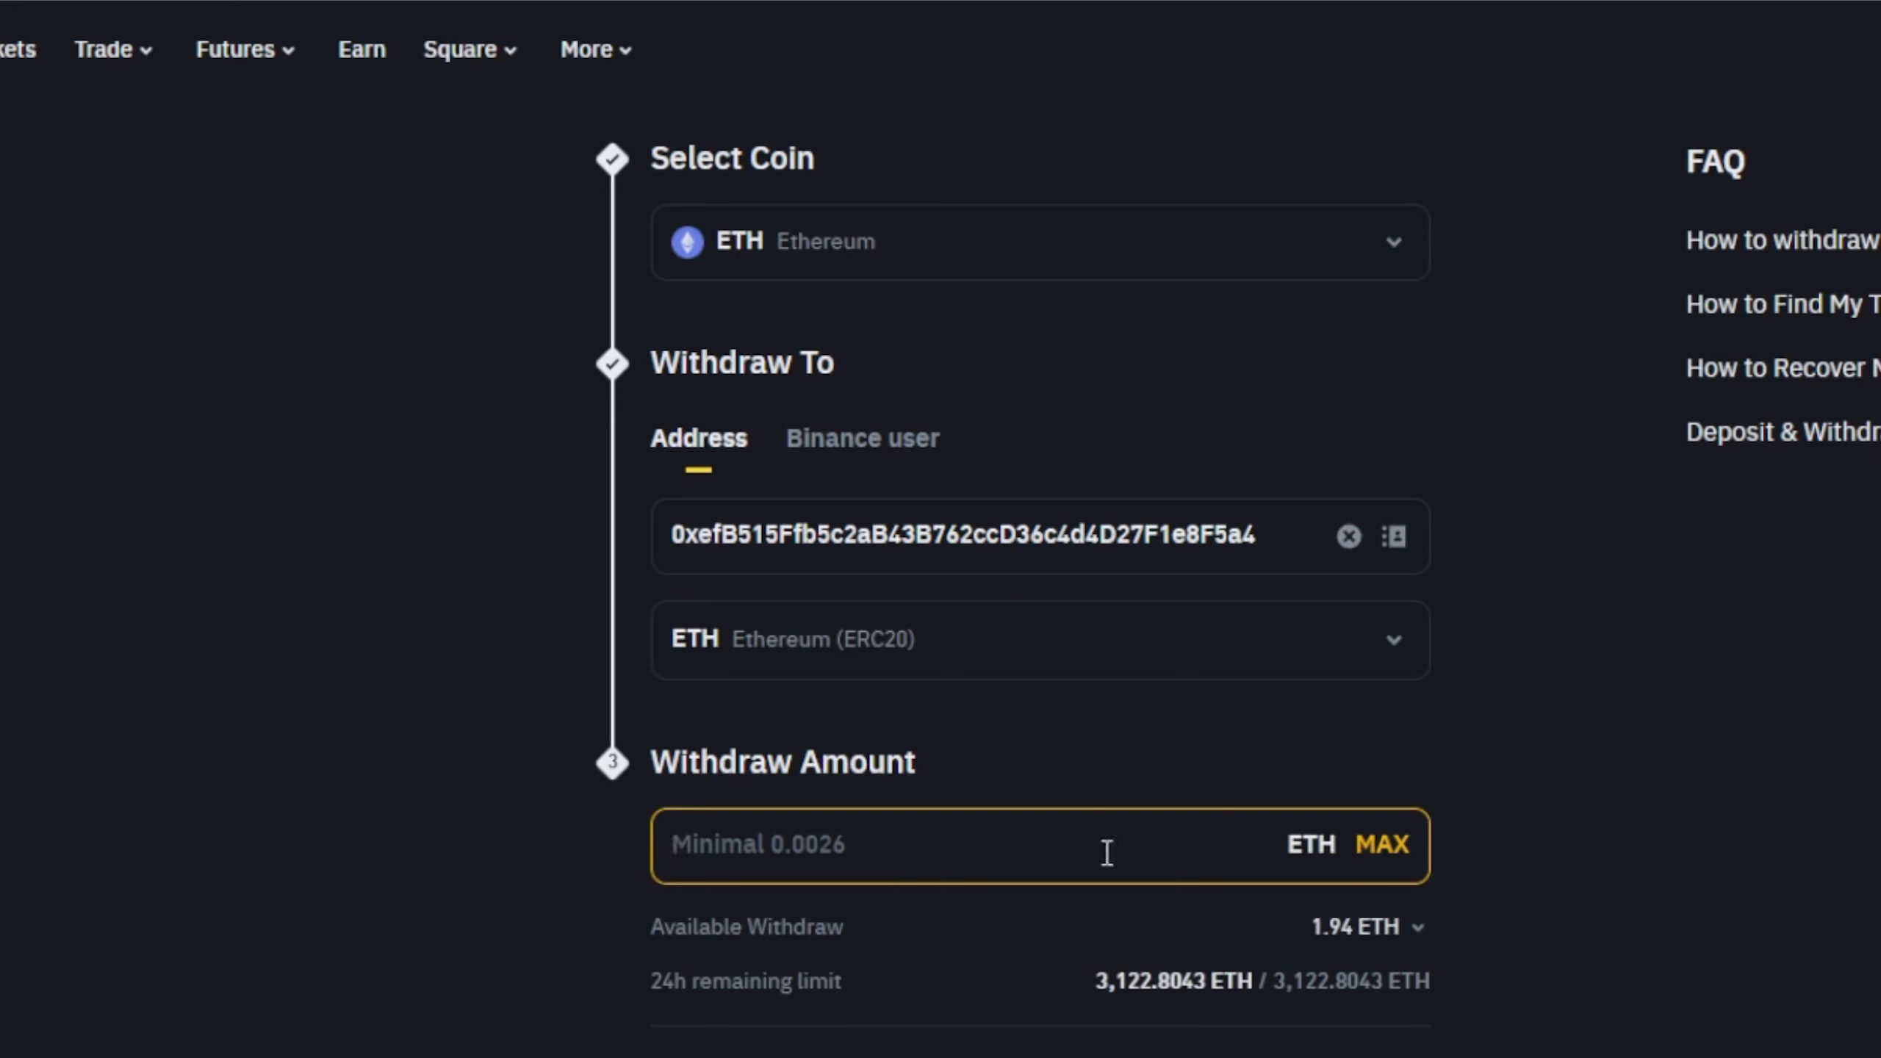
left_click(1382, 844)
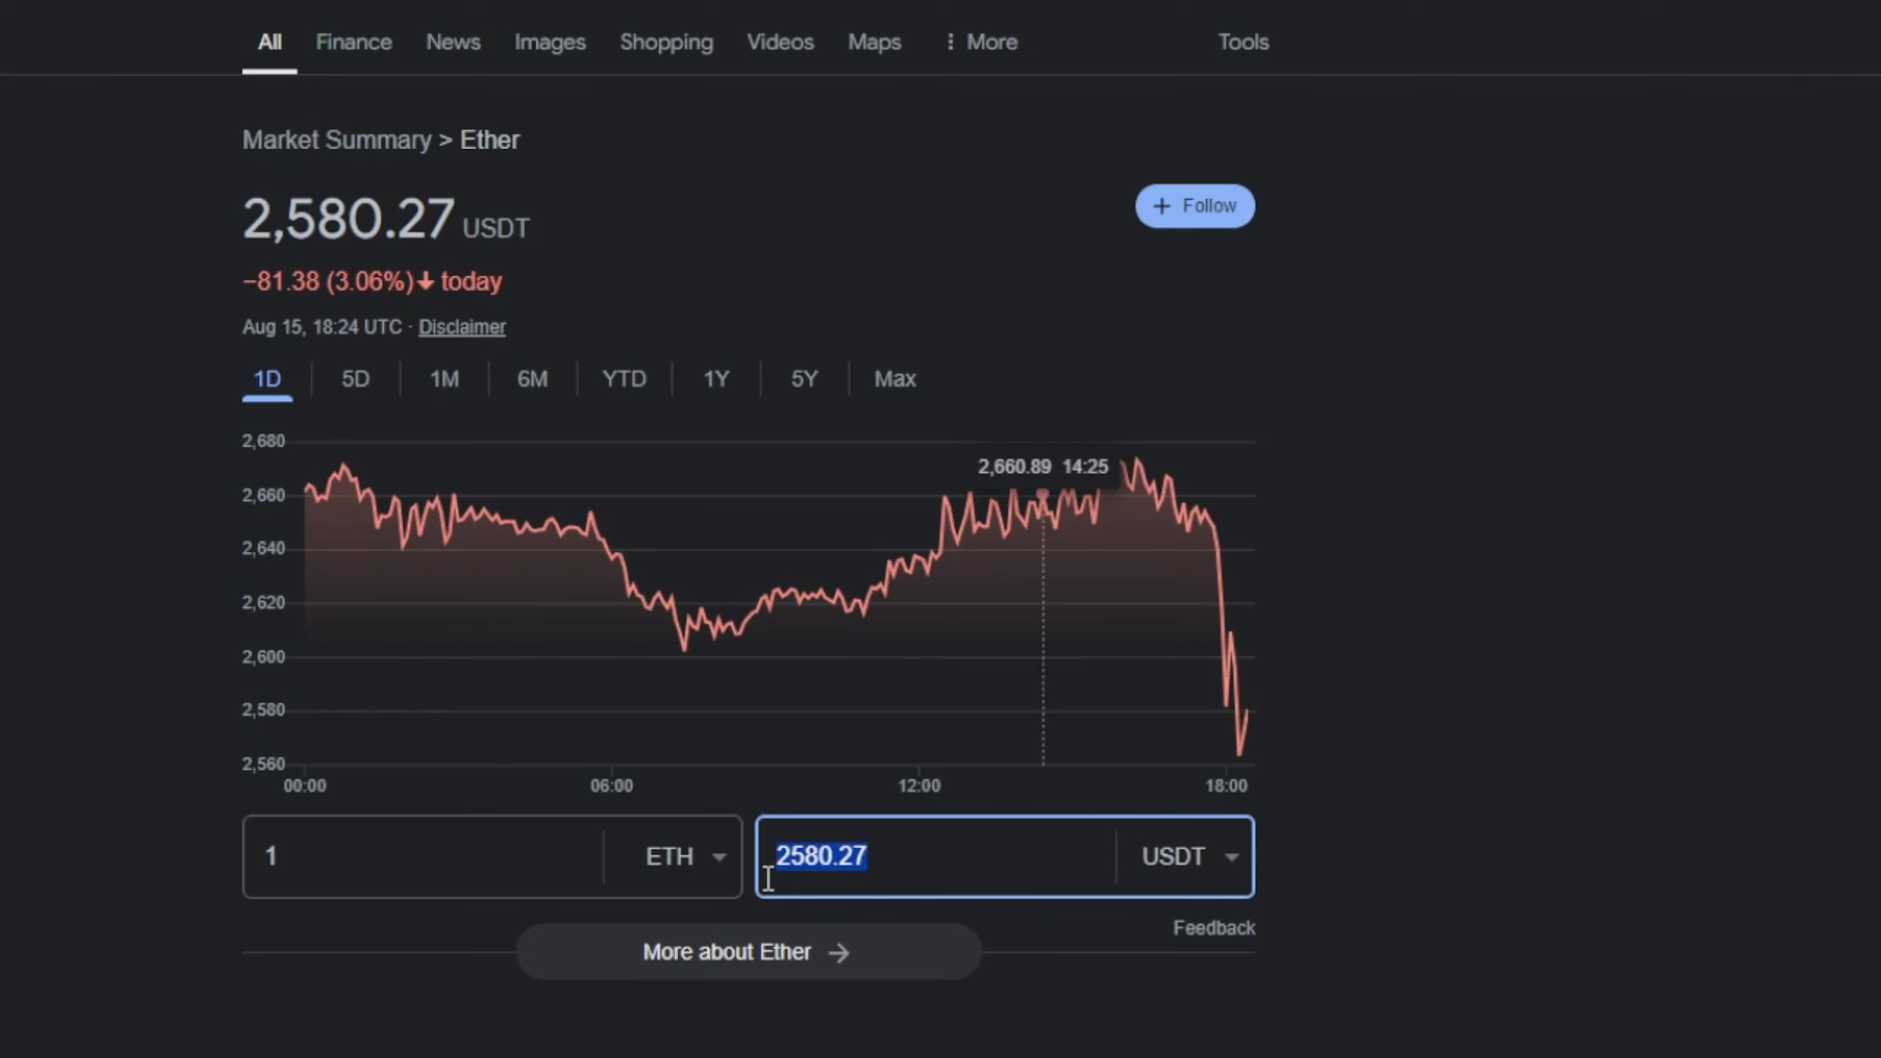
type("5000")
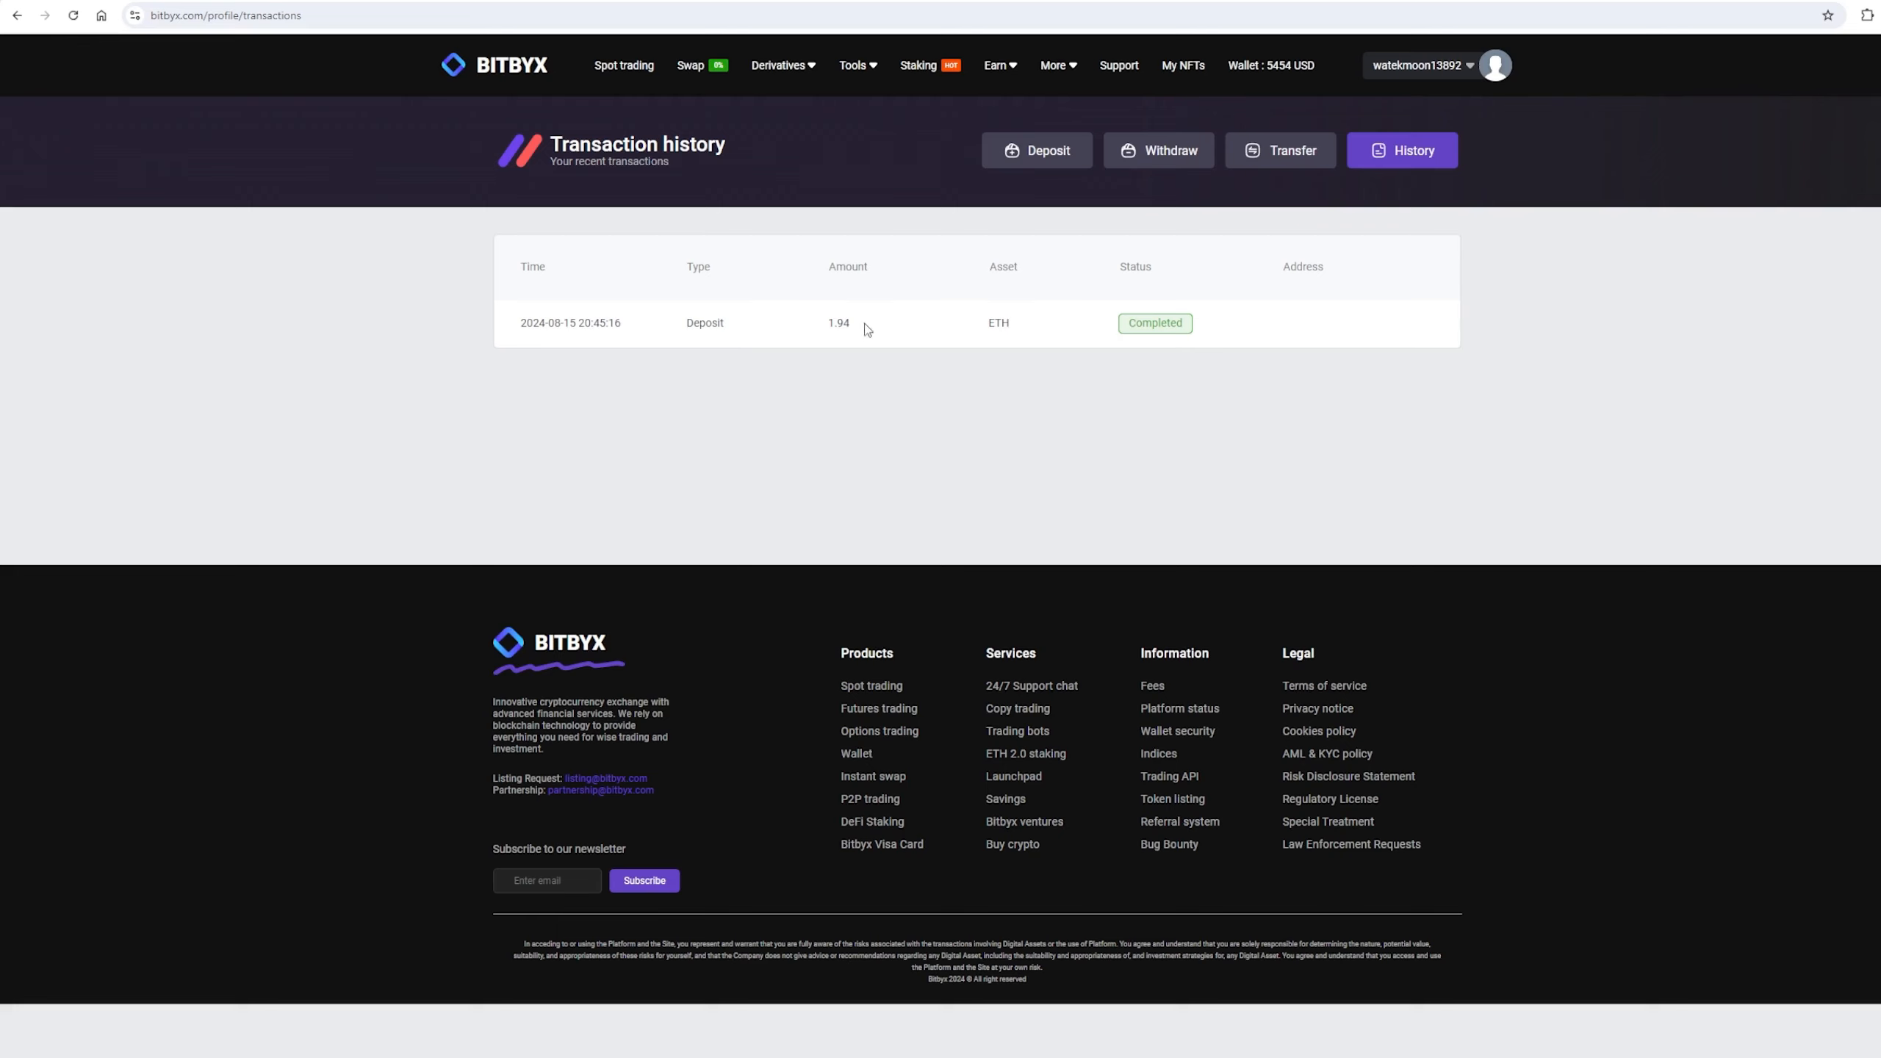
mouse_move(1270, 65)
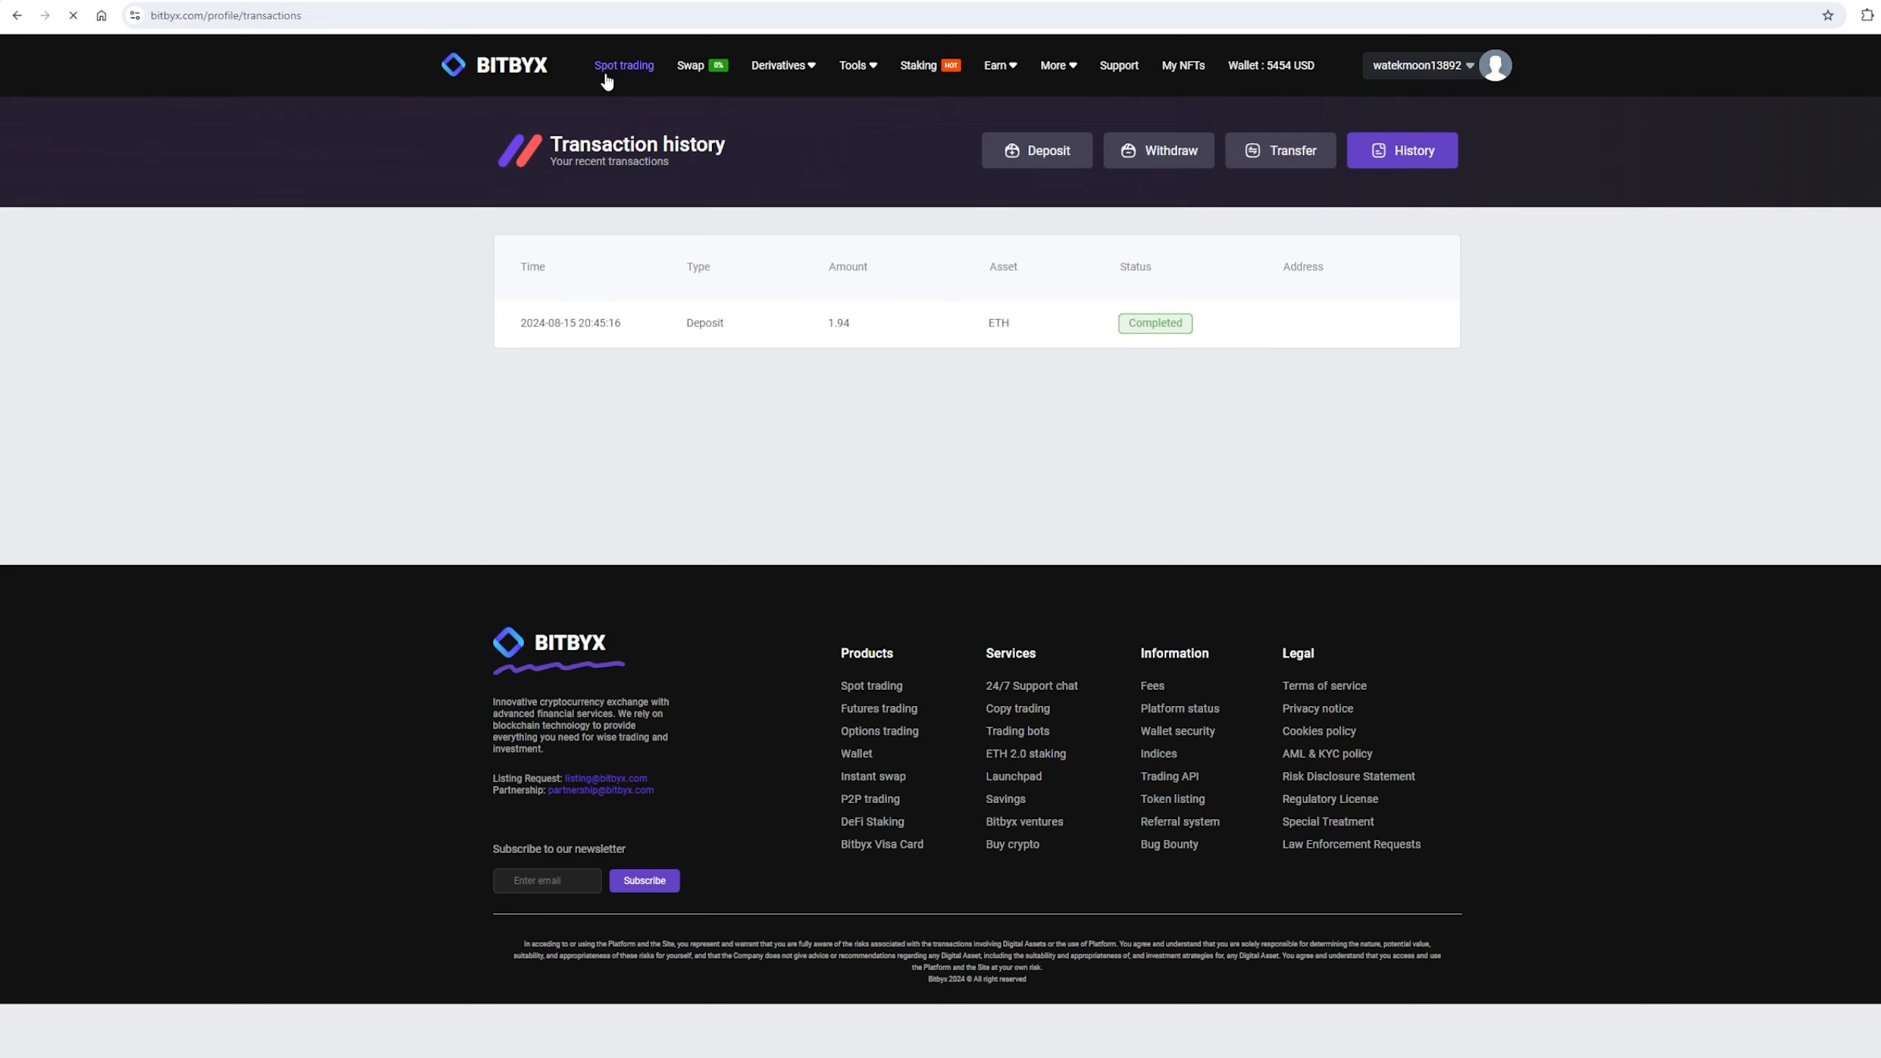
Go to Bitbyx spot trading, showing BTC/USDT with a 5454 USD wallet
left_click(623, 65)
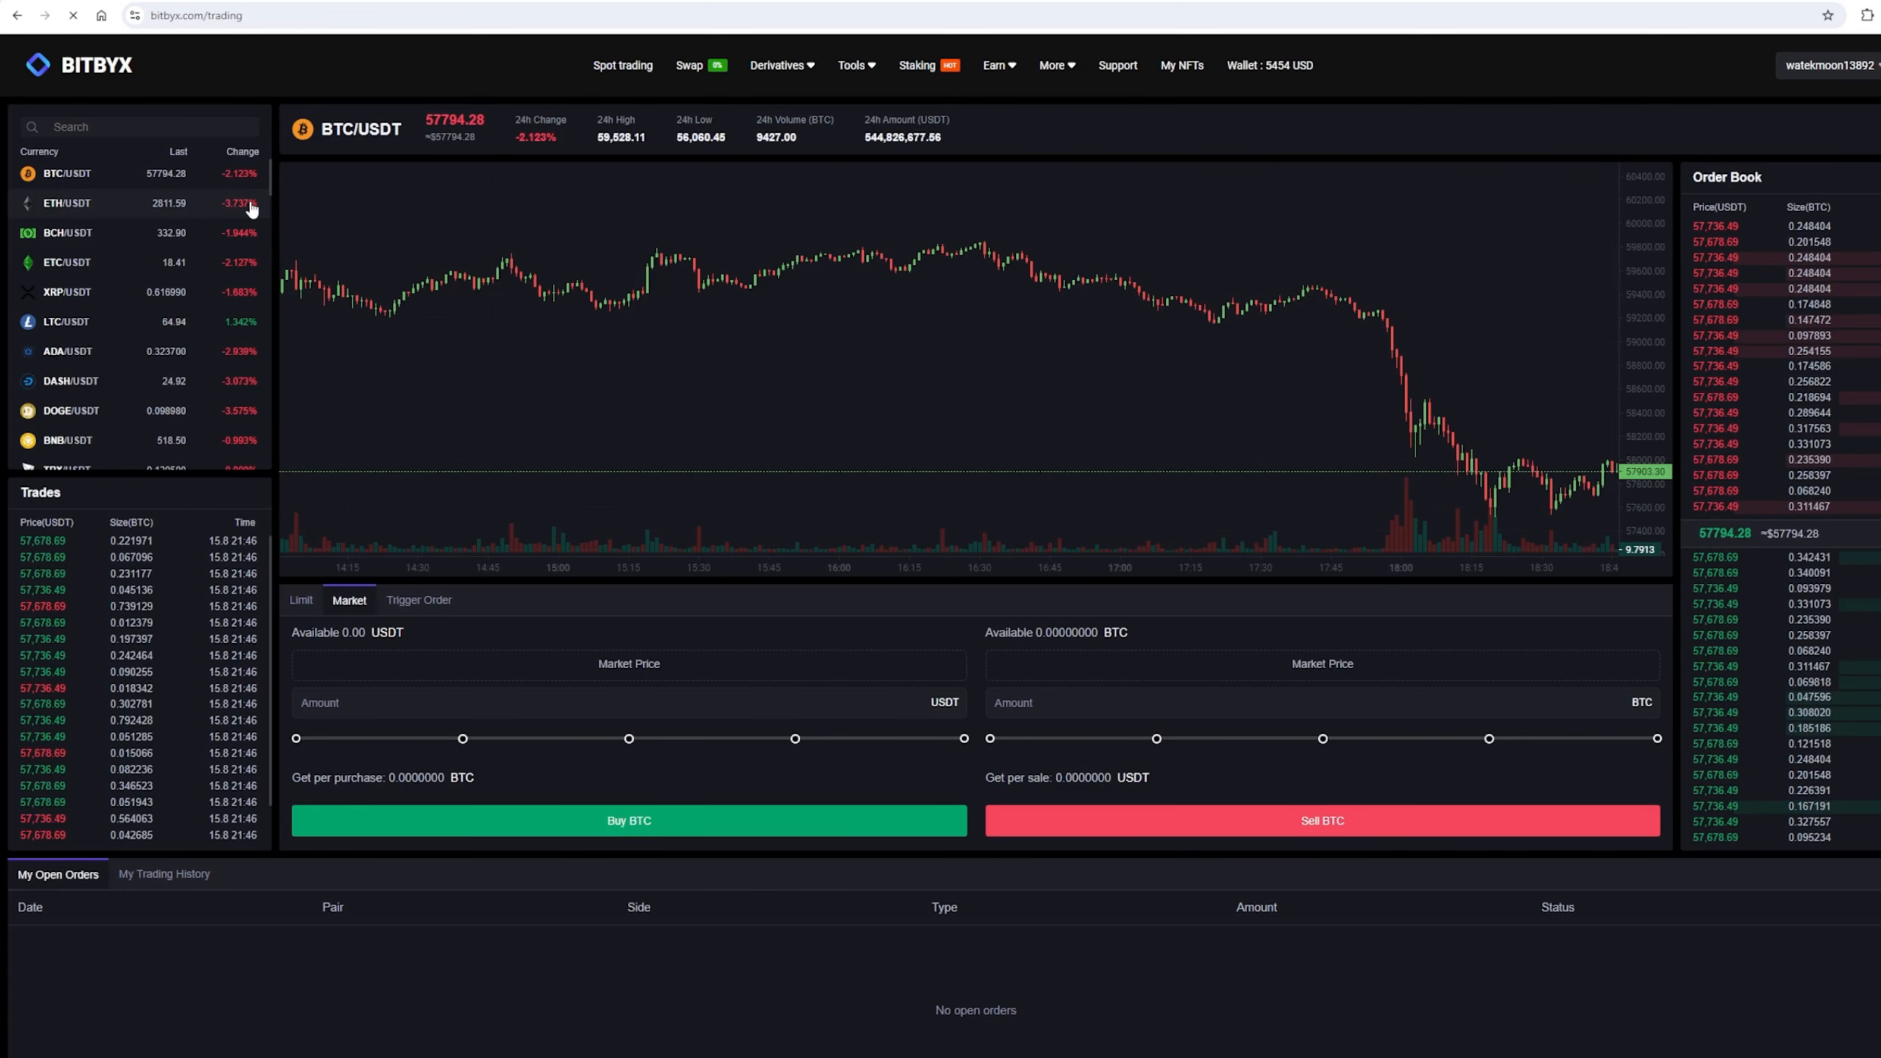
mouse_move(216, 223)
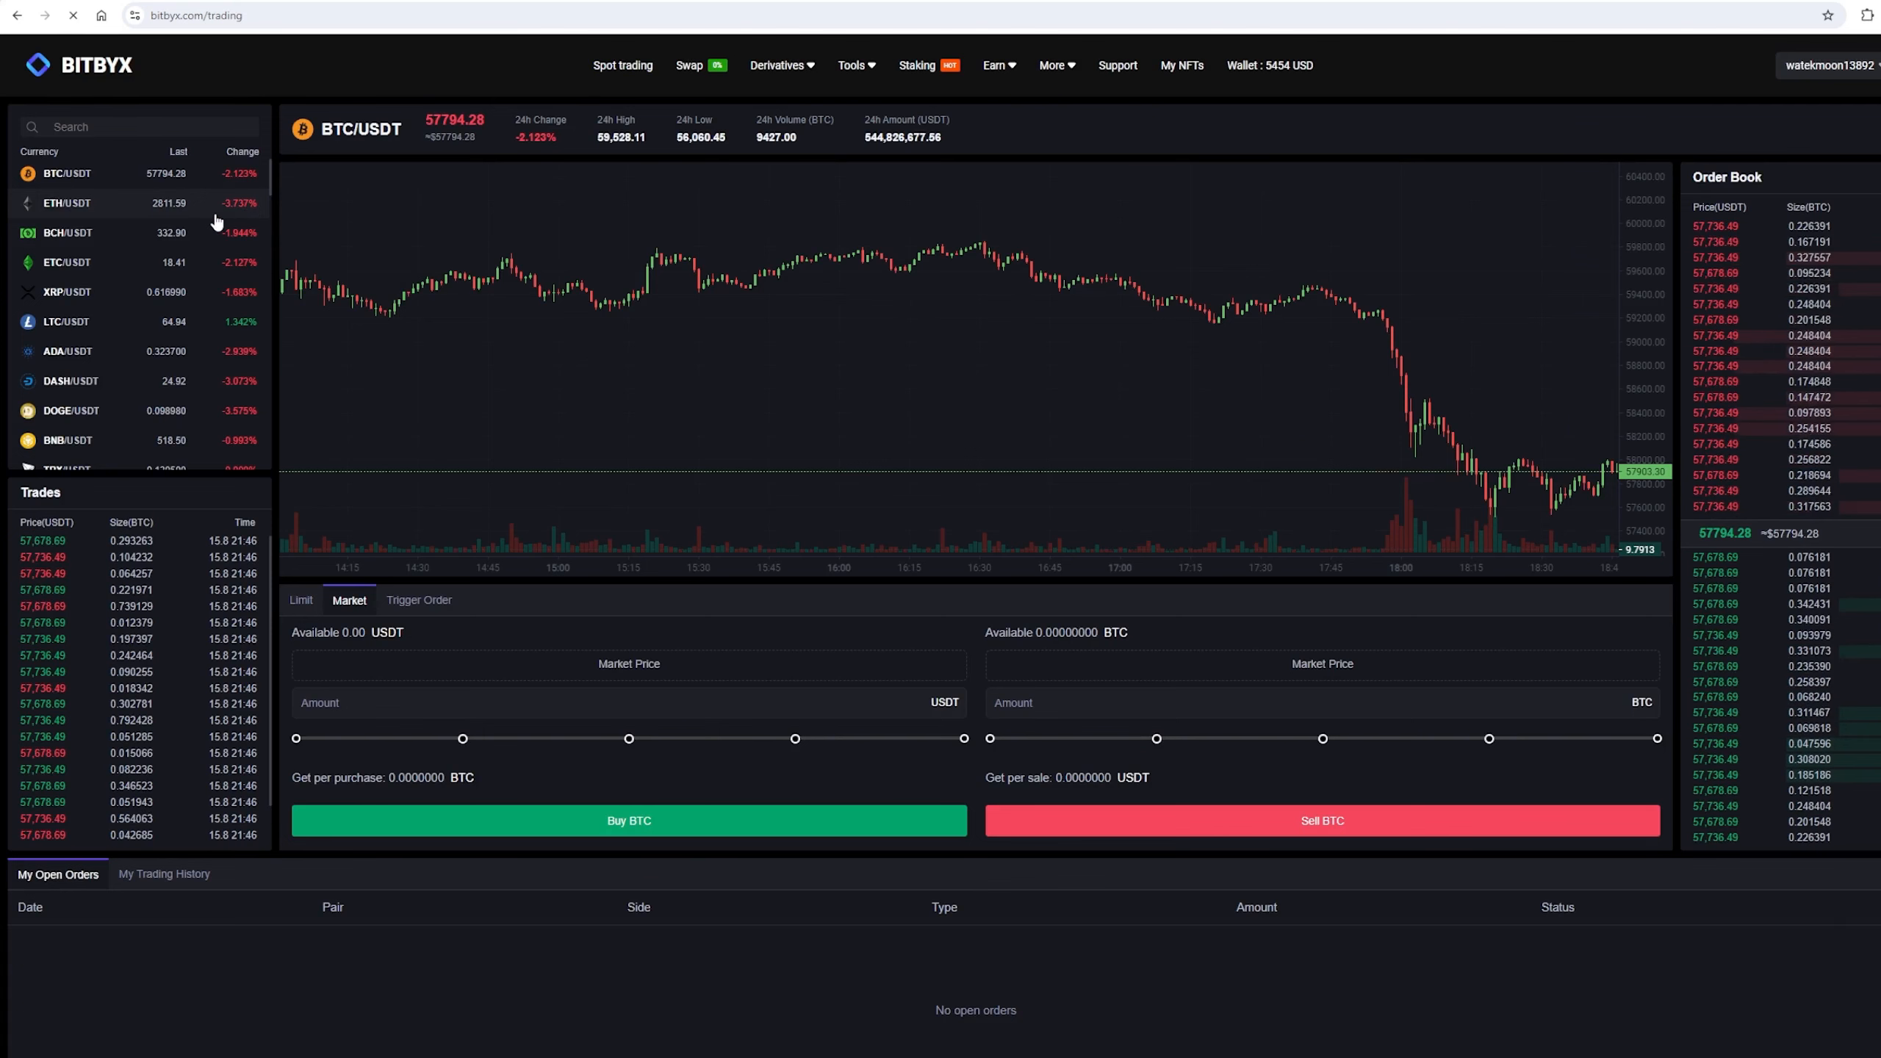
On the ETH/USDT pair, market-sell all 1.94 ETH, leaving 5451.30 USDT available
left_click(66, 203)
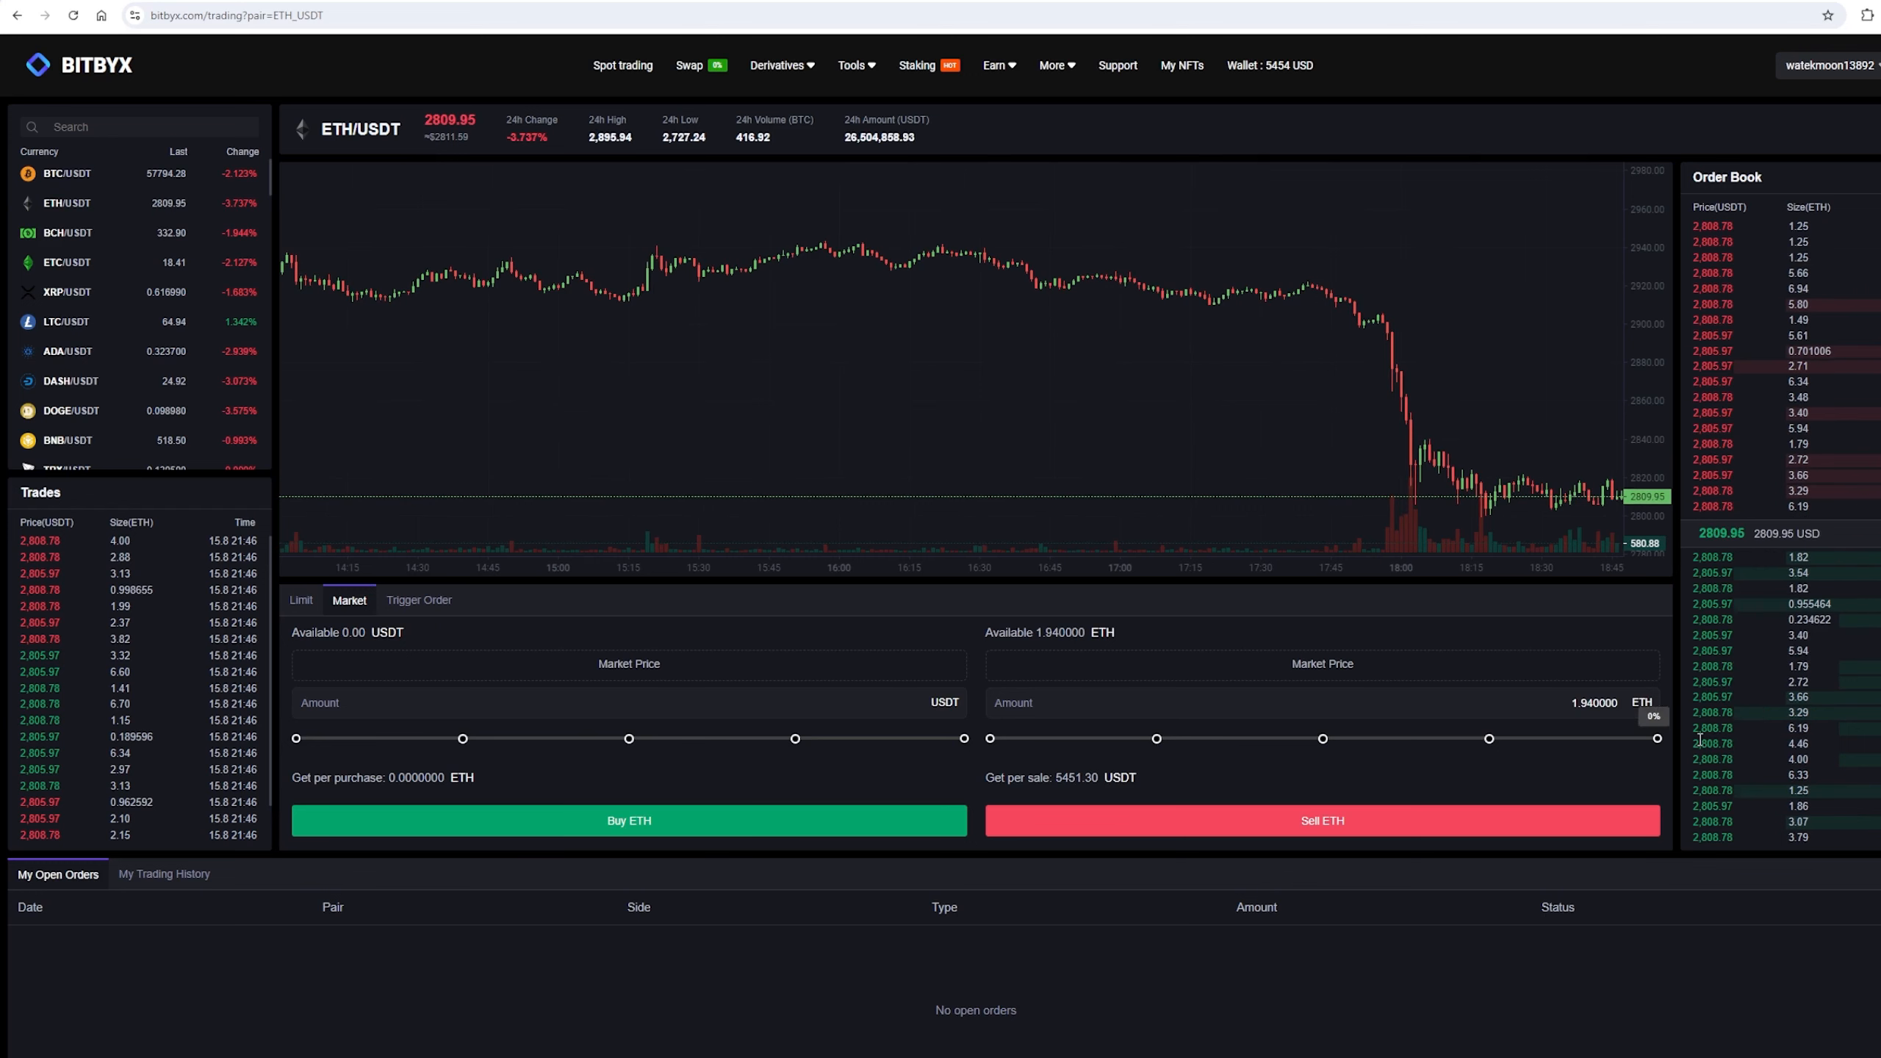
left_click(1319, 820)
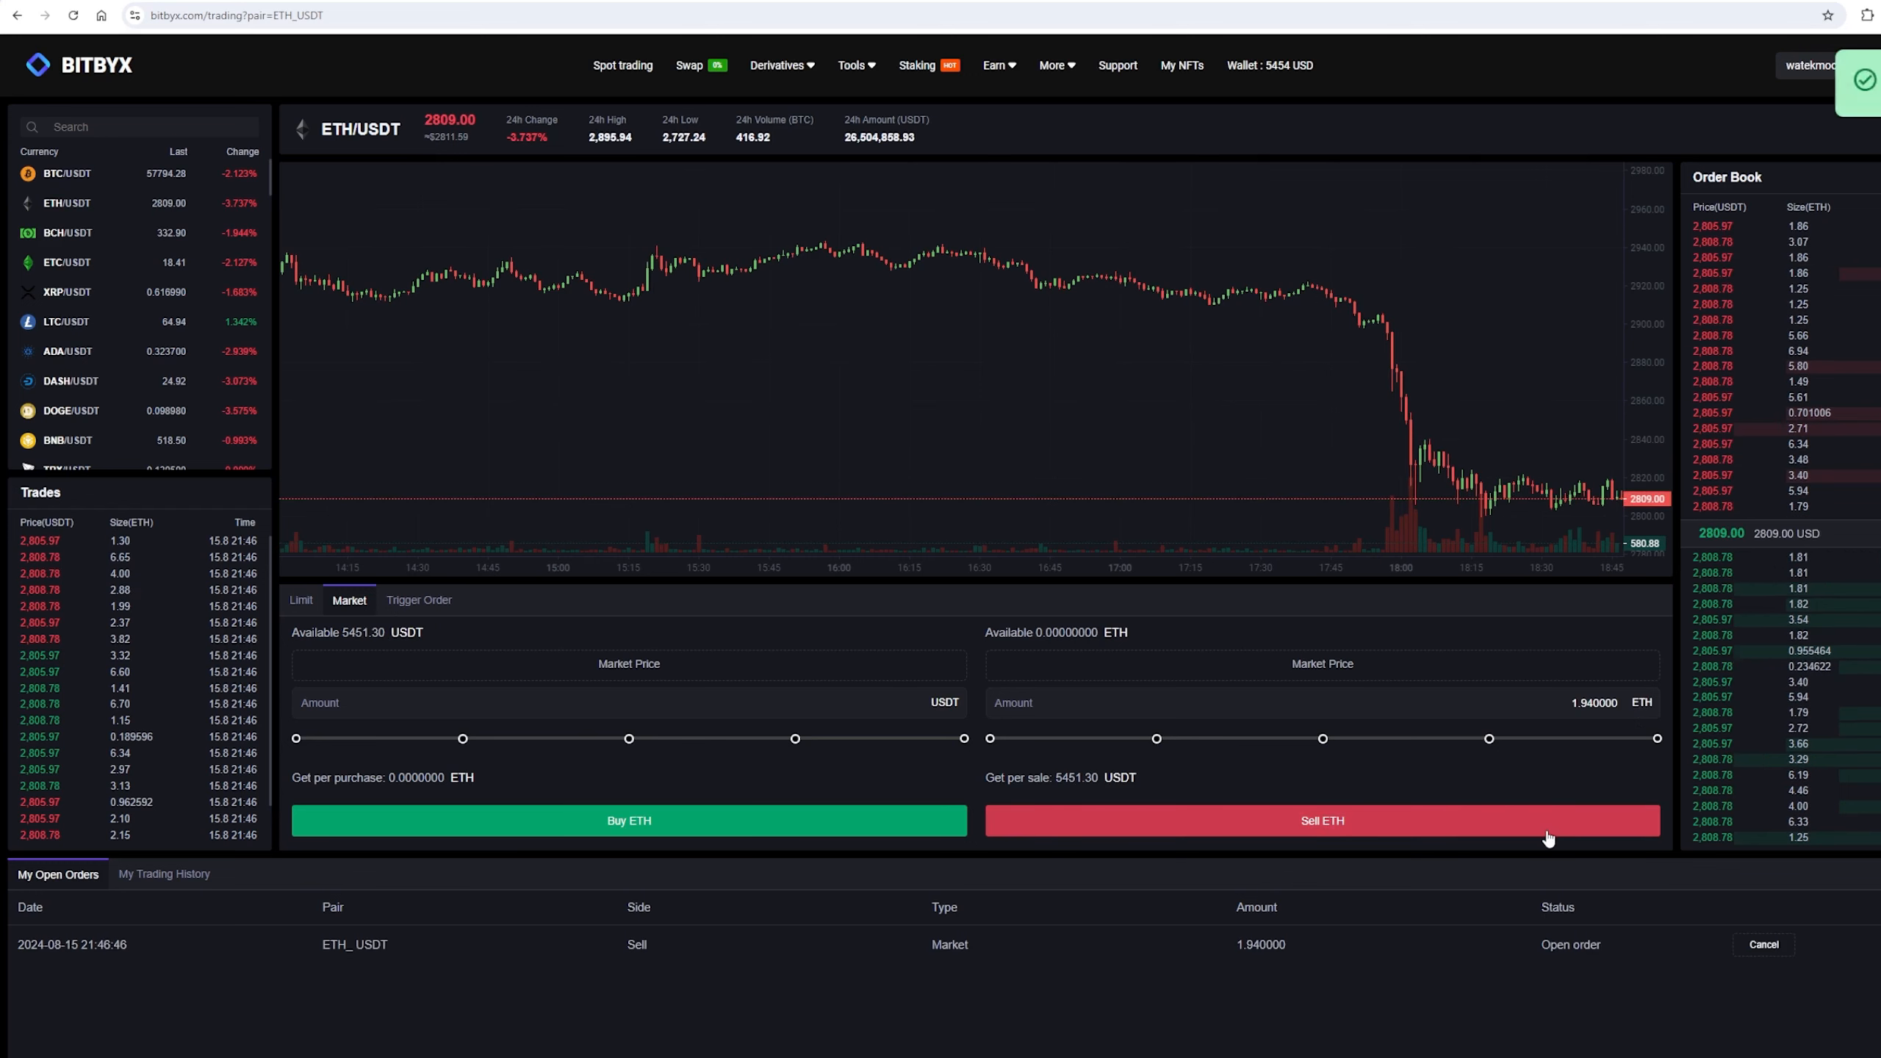
left_click(1321, 820)
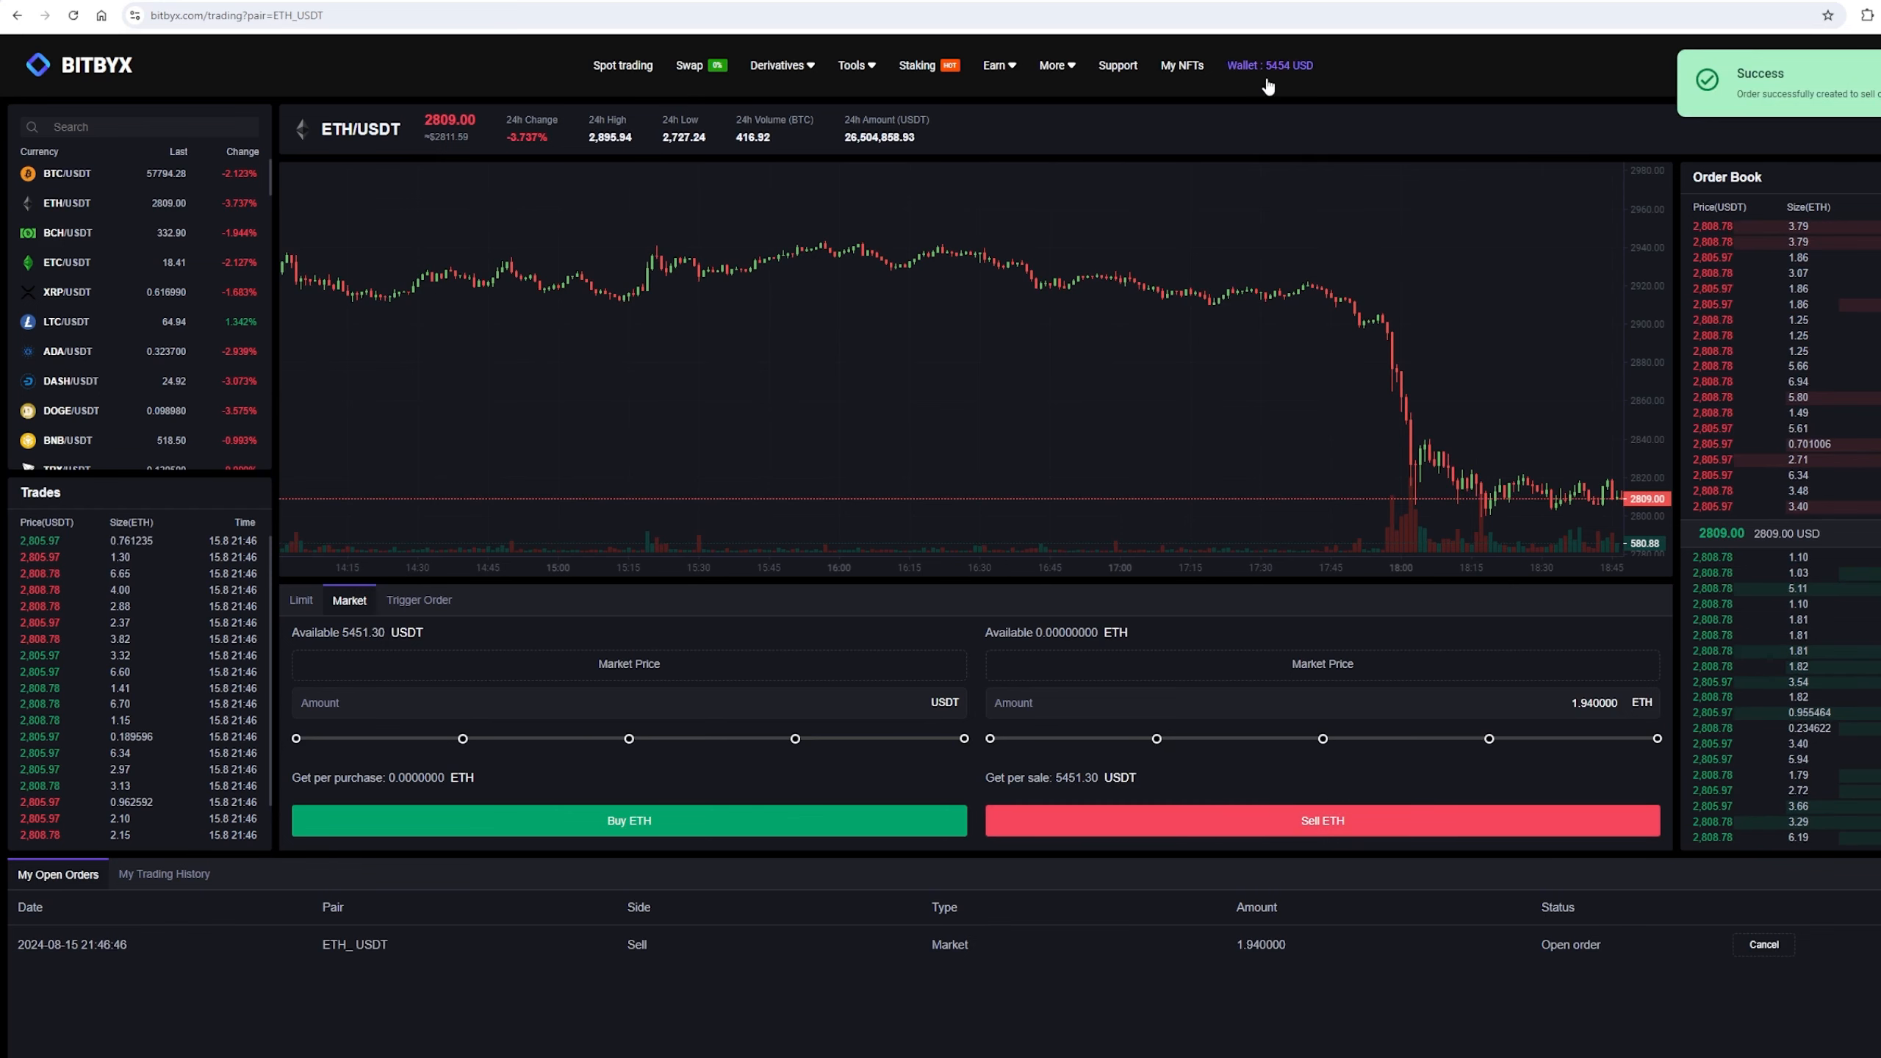
Start a Bitbyx USDT withdrawal using the Tether TRC-20 network
left_click(1267, 64)
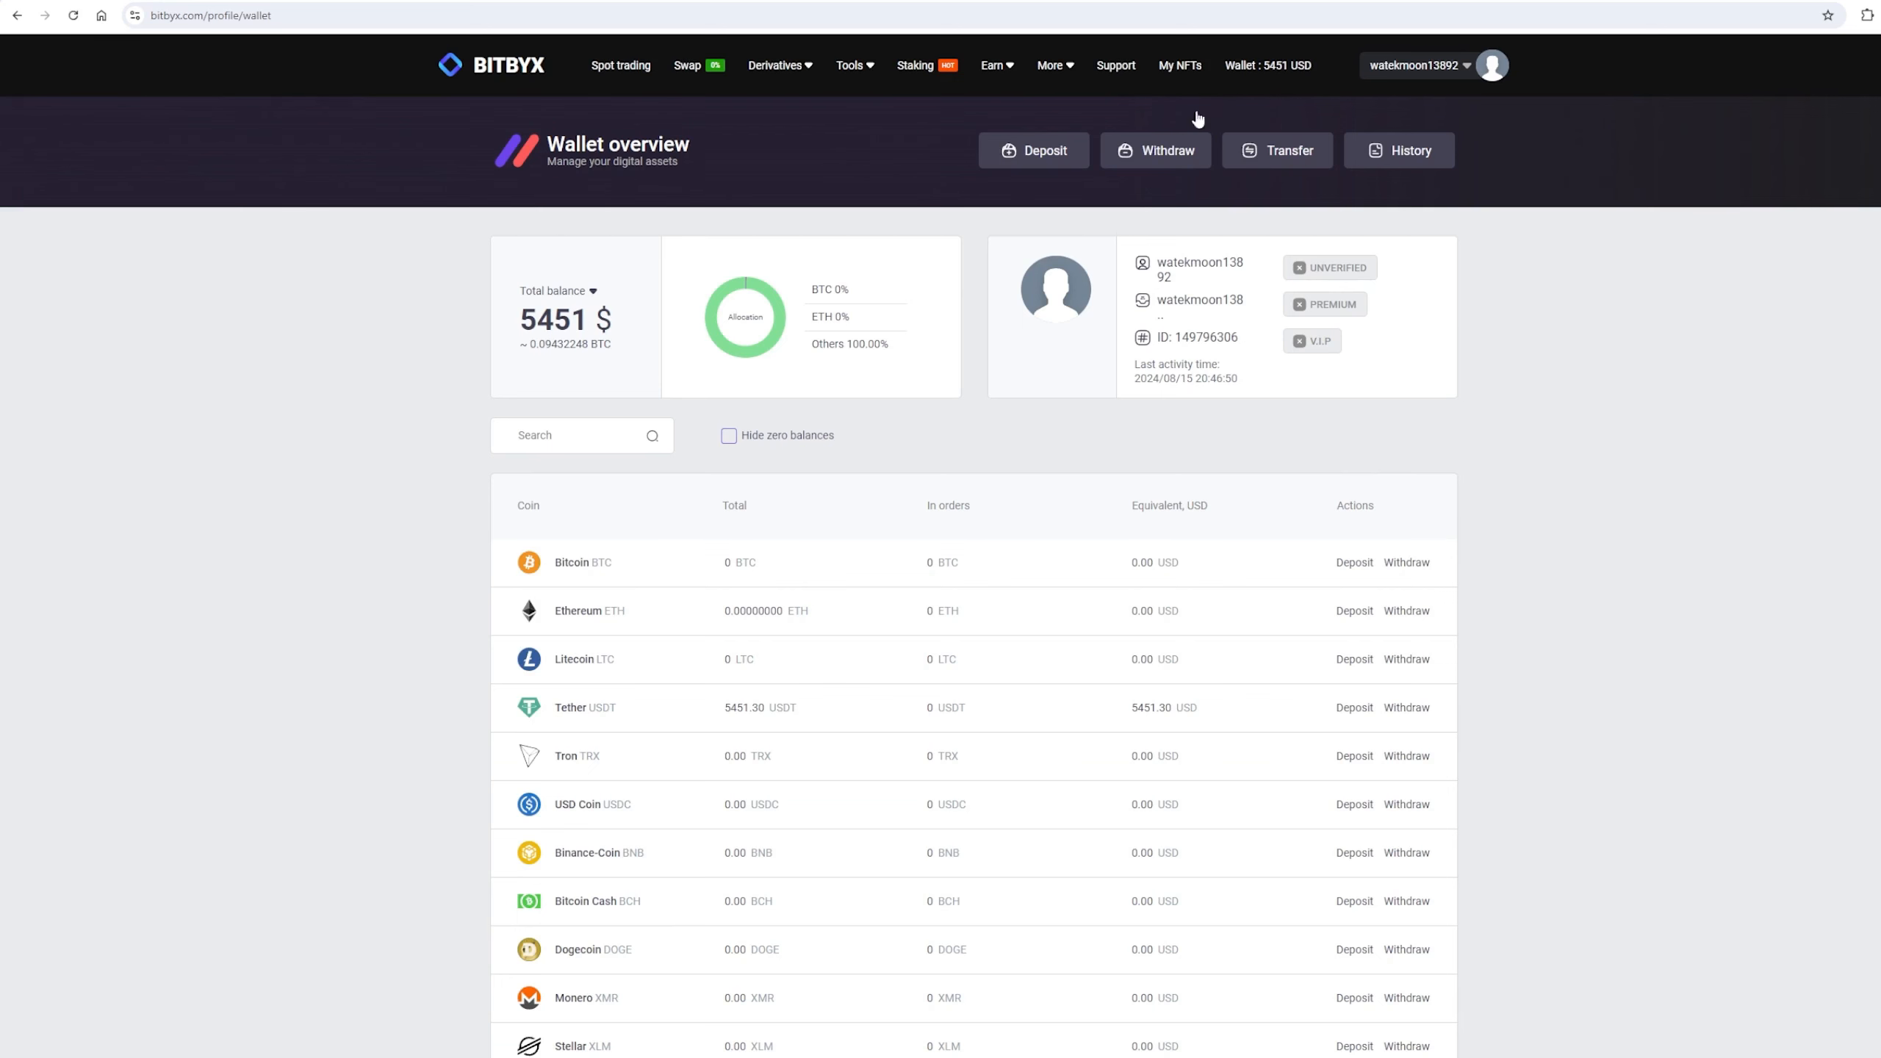
left_click(1152, 150)
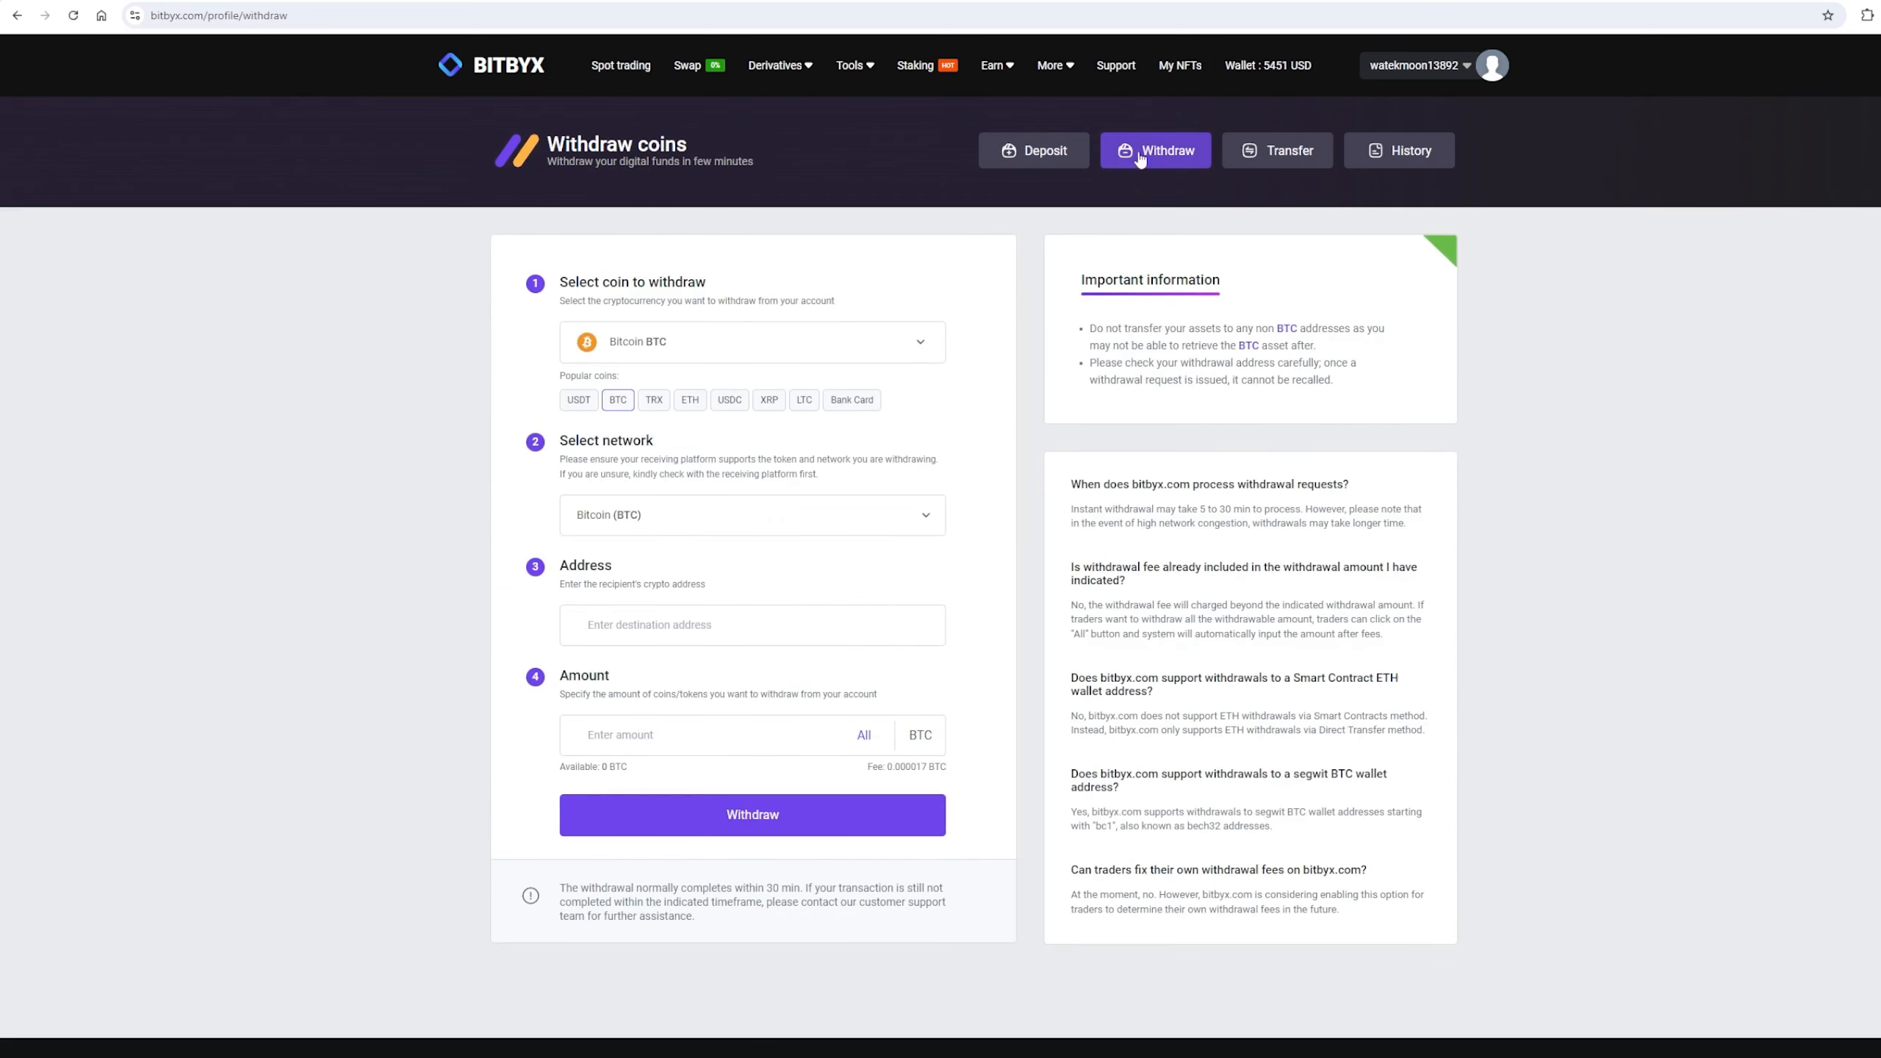
left_click(577, 399)
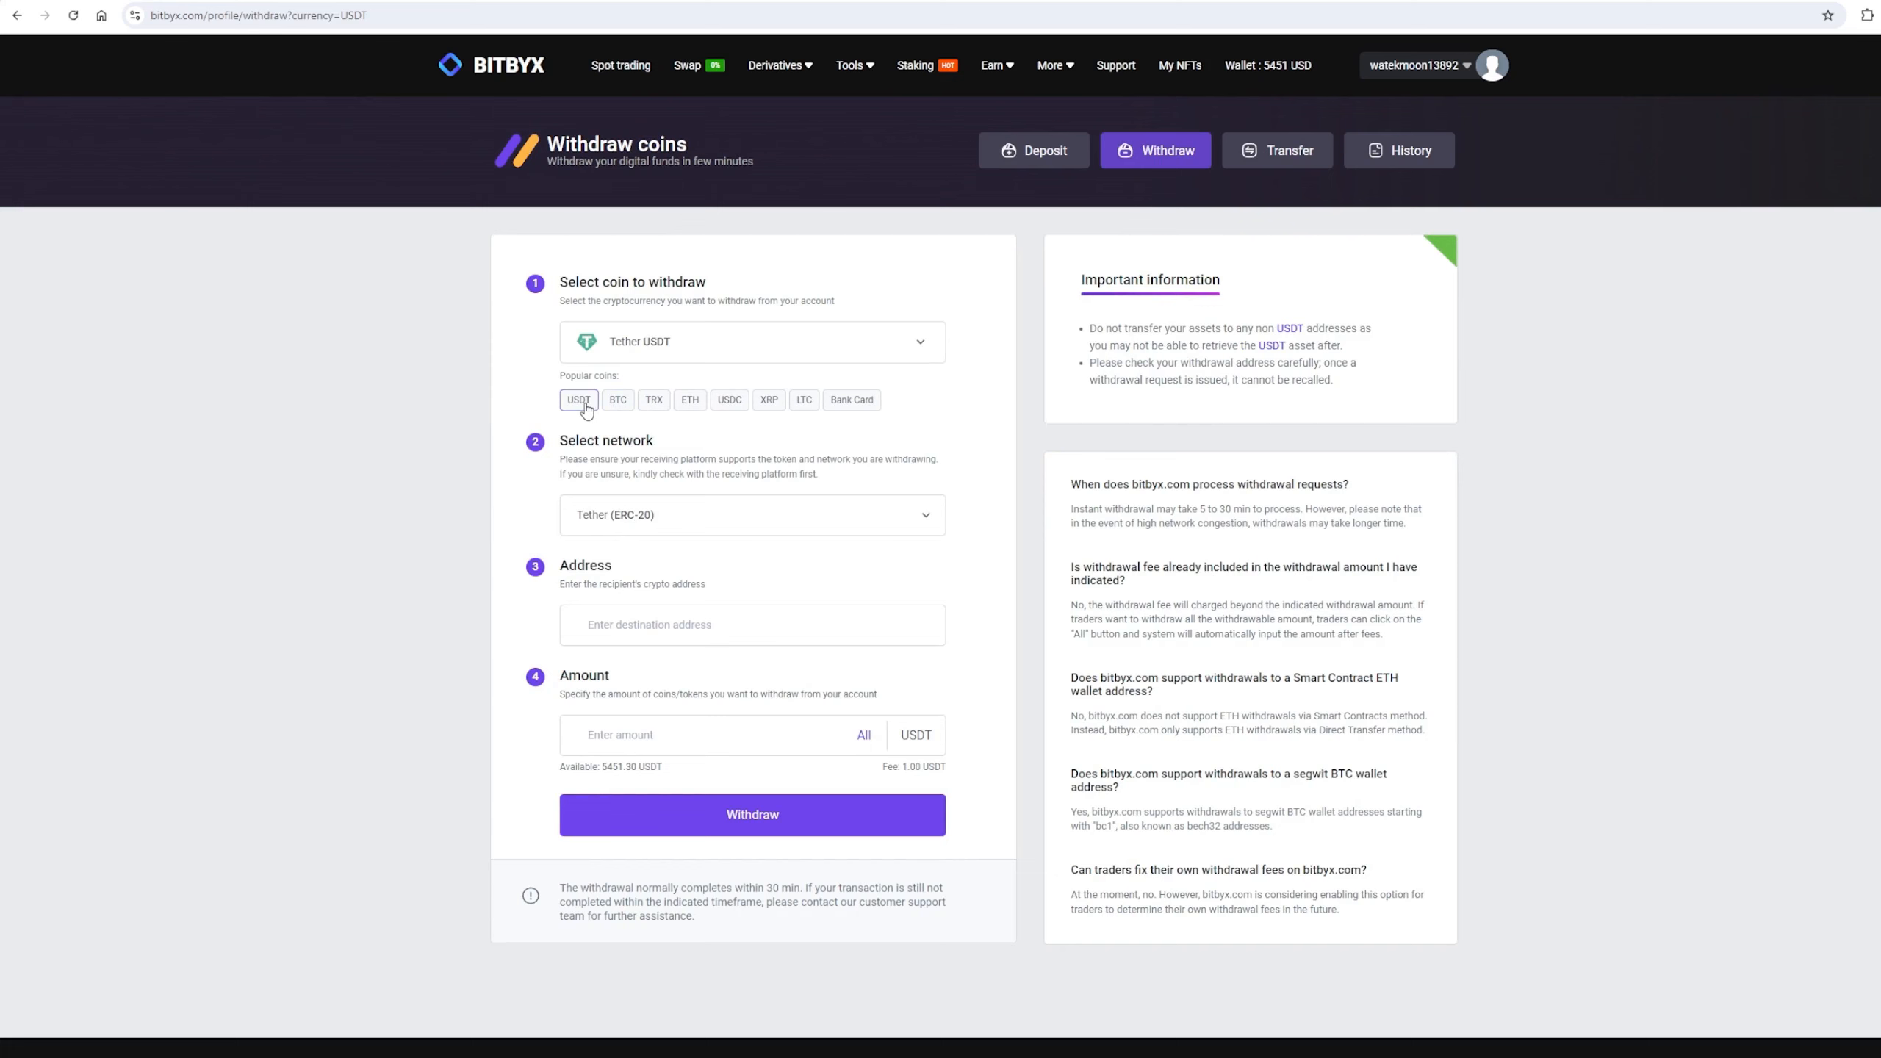
left_click(751, 514)
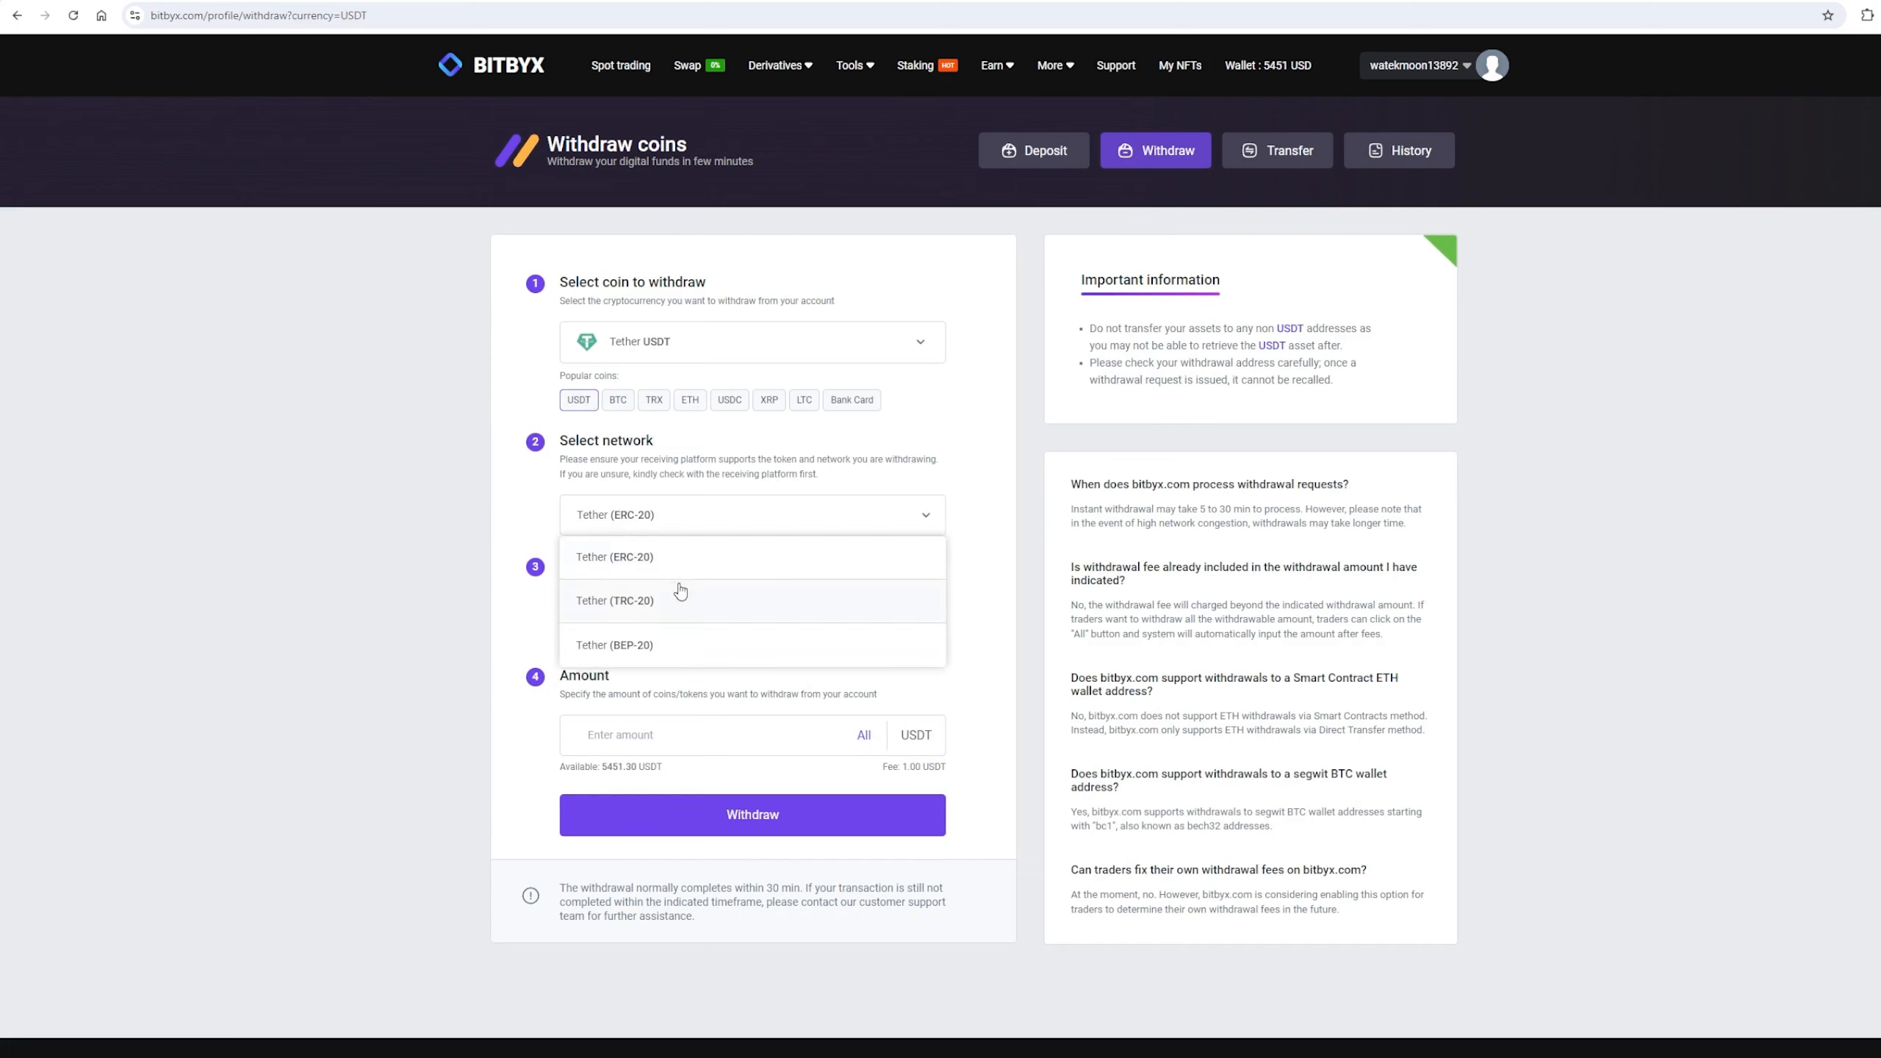
left_click(615, 599)
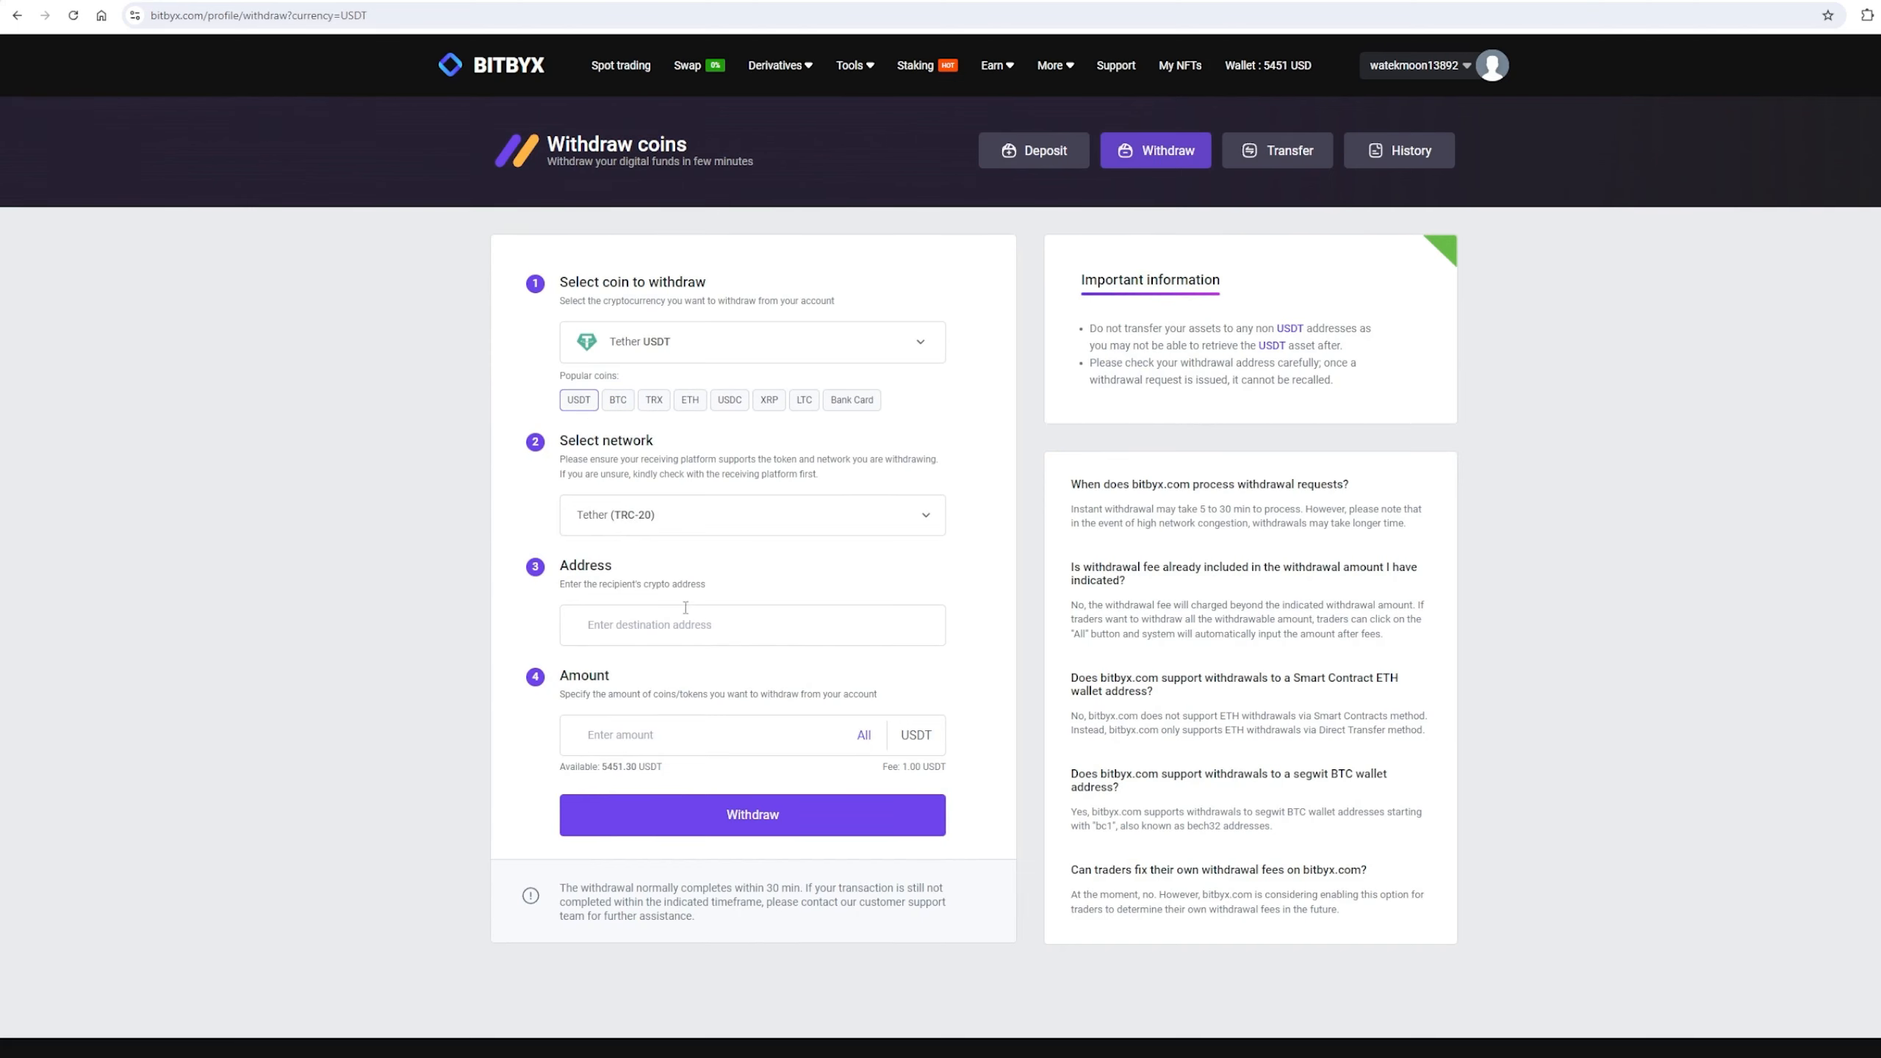
Copy Binance's TRC-20 USDT deposit address and return to the Bitbyx withdrawal form
left_click(753, 625)
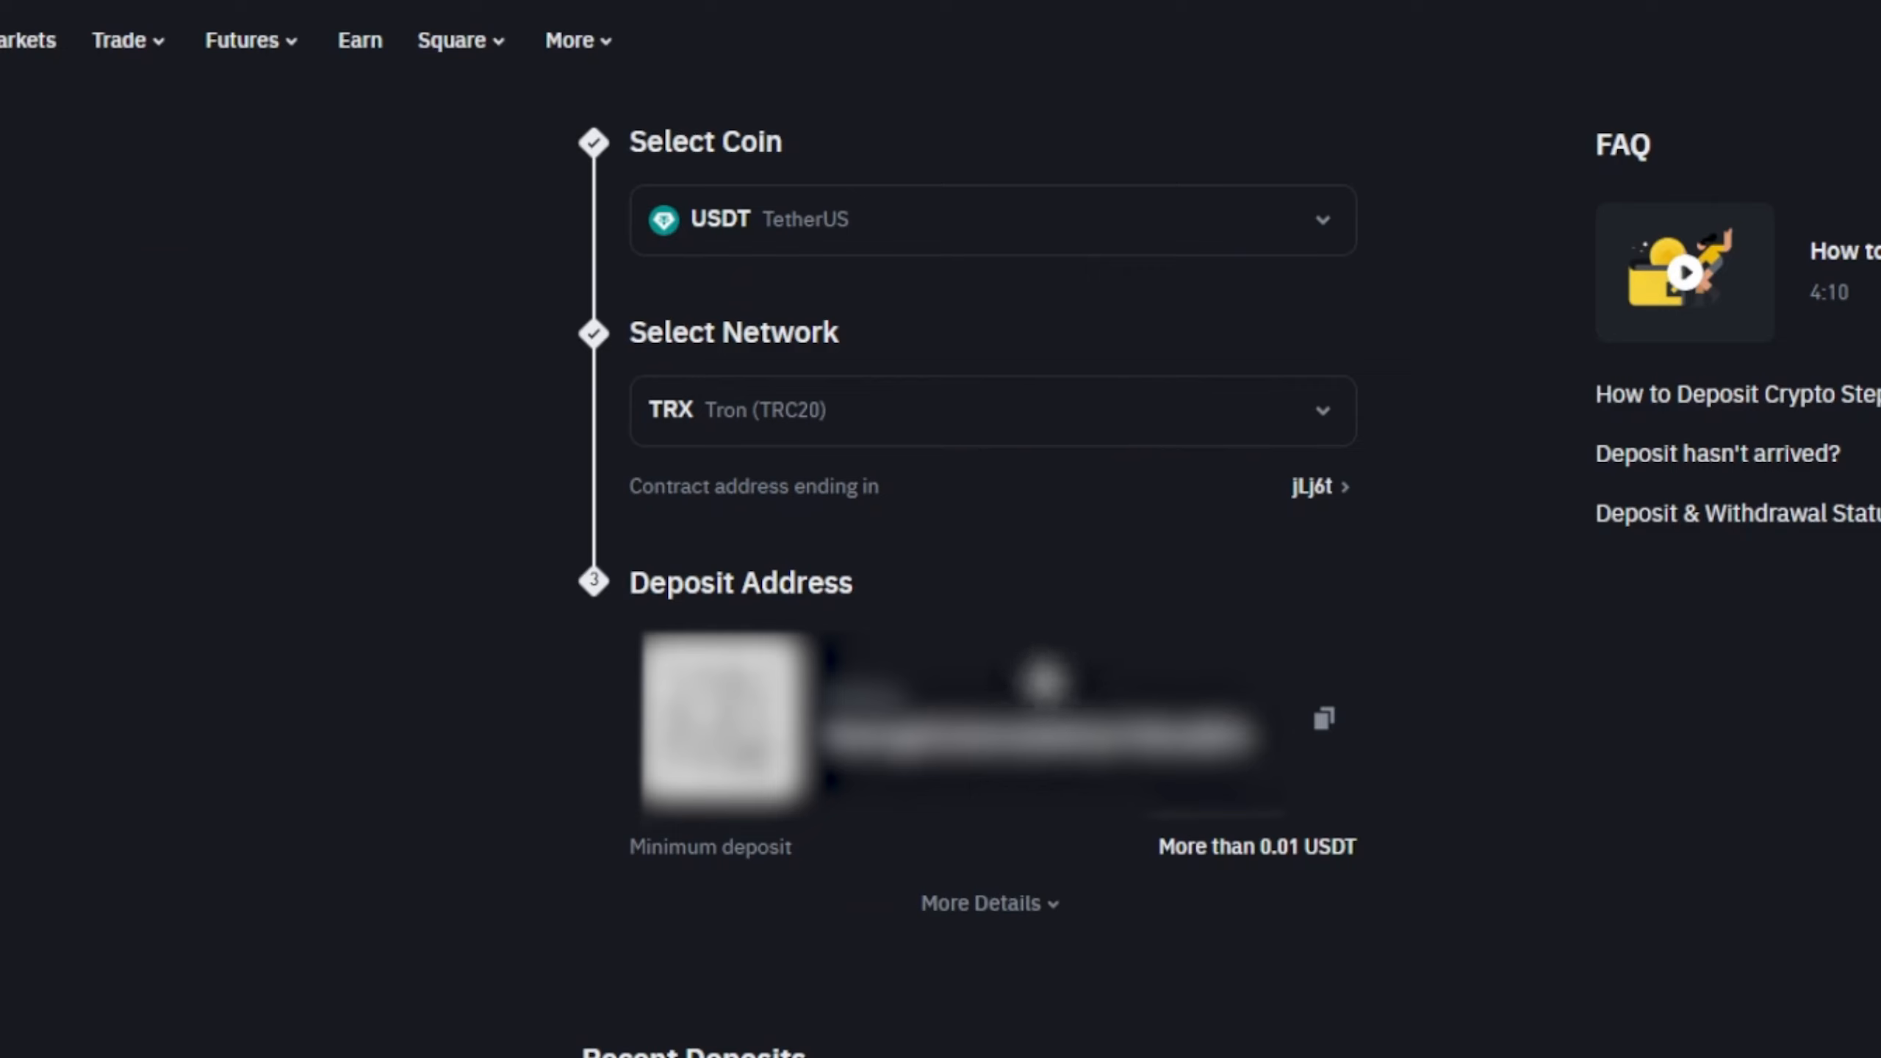
left_click(1323, 719)
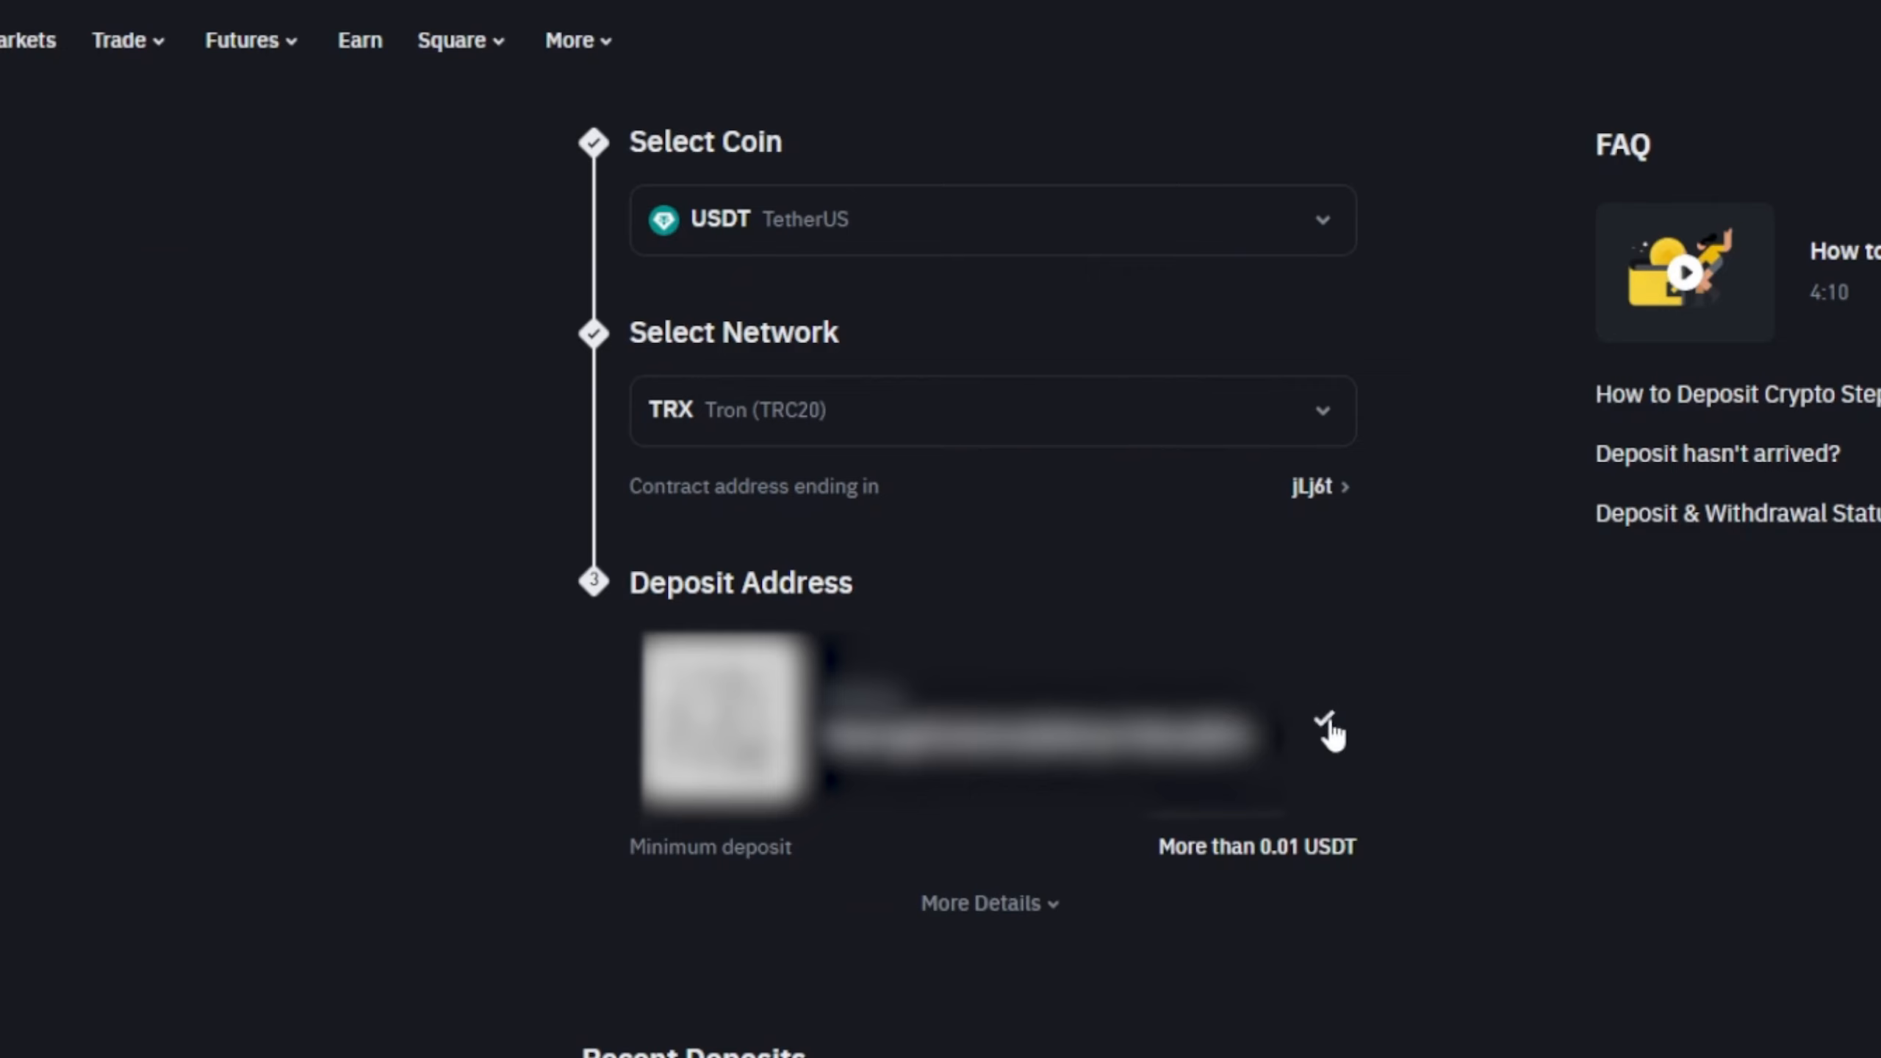
left_click(1153, 150)
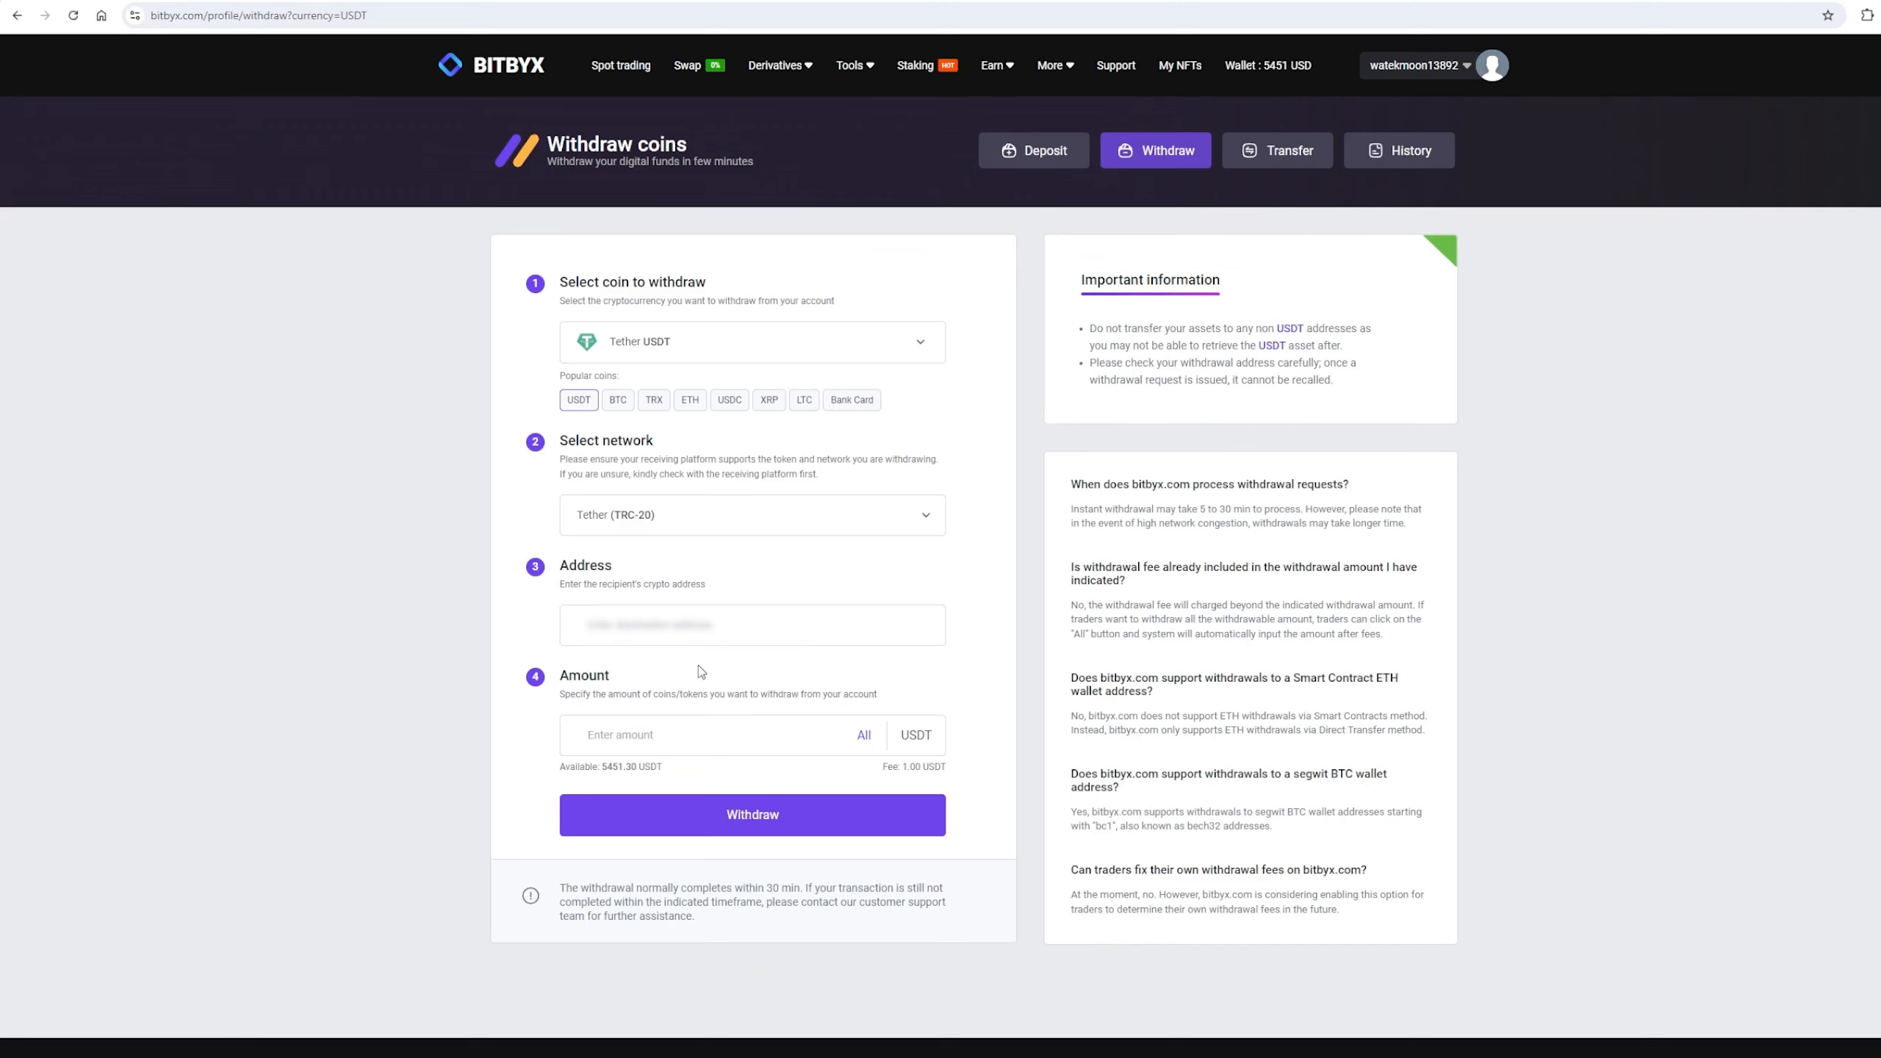
Withdraw the full 5450.3 USDT balance over TRC-20 to the Binance address and view it in transaction history
left_click(751, 624)
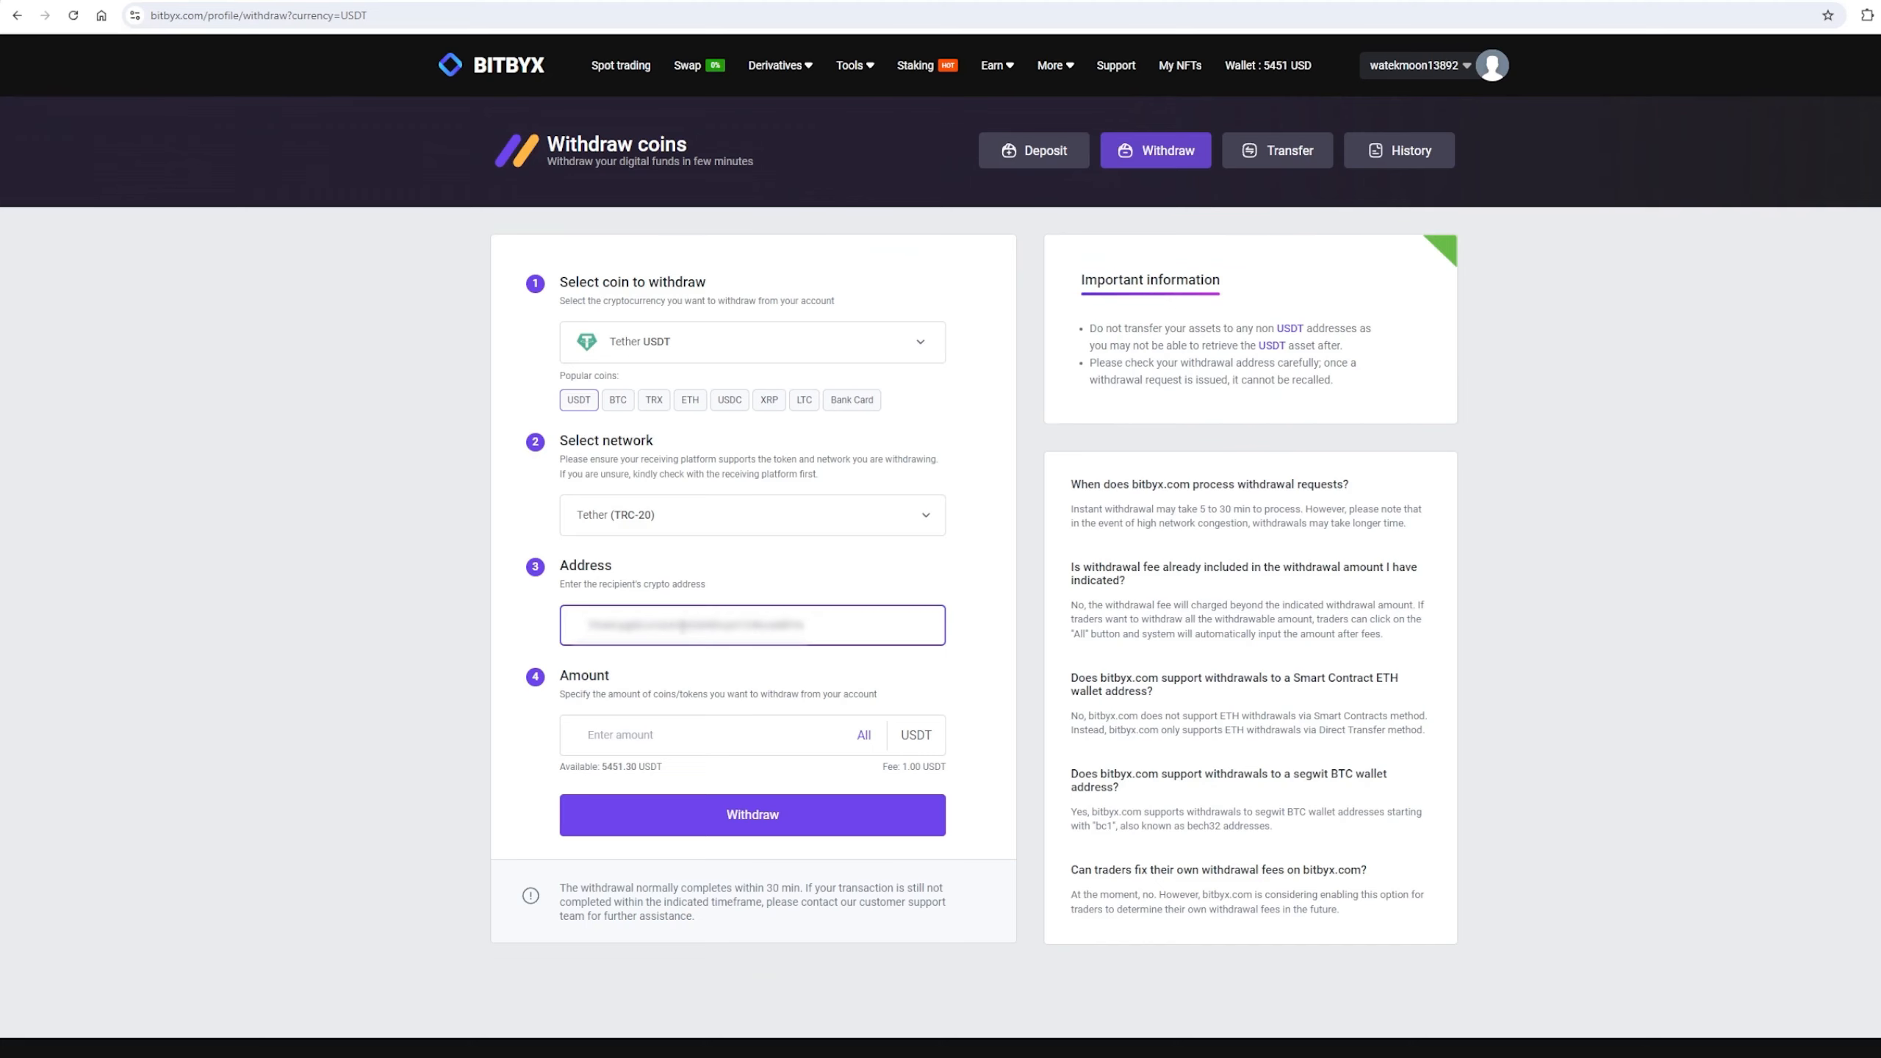
left_click(862, 735)
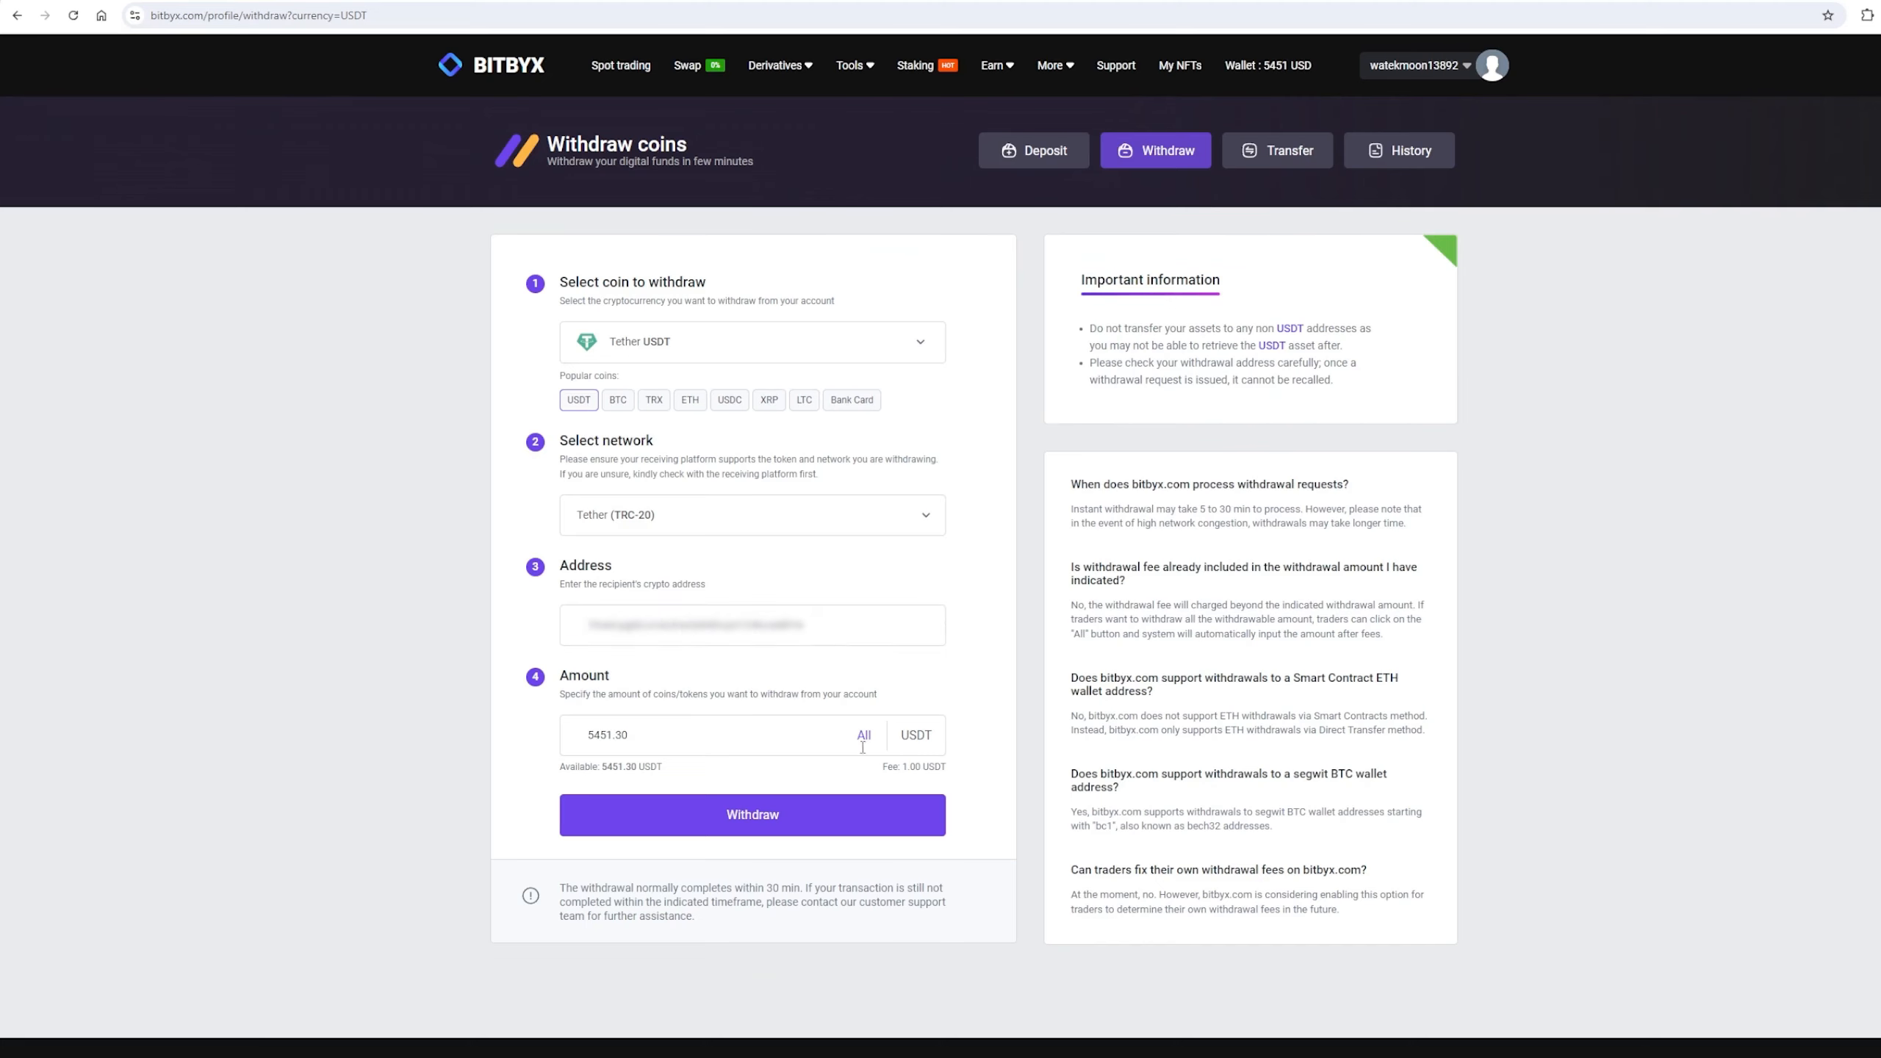
left_click(752, 814)
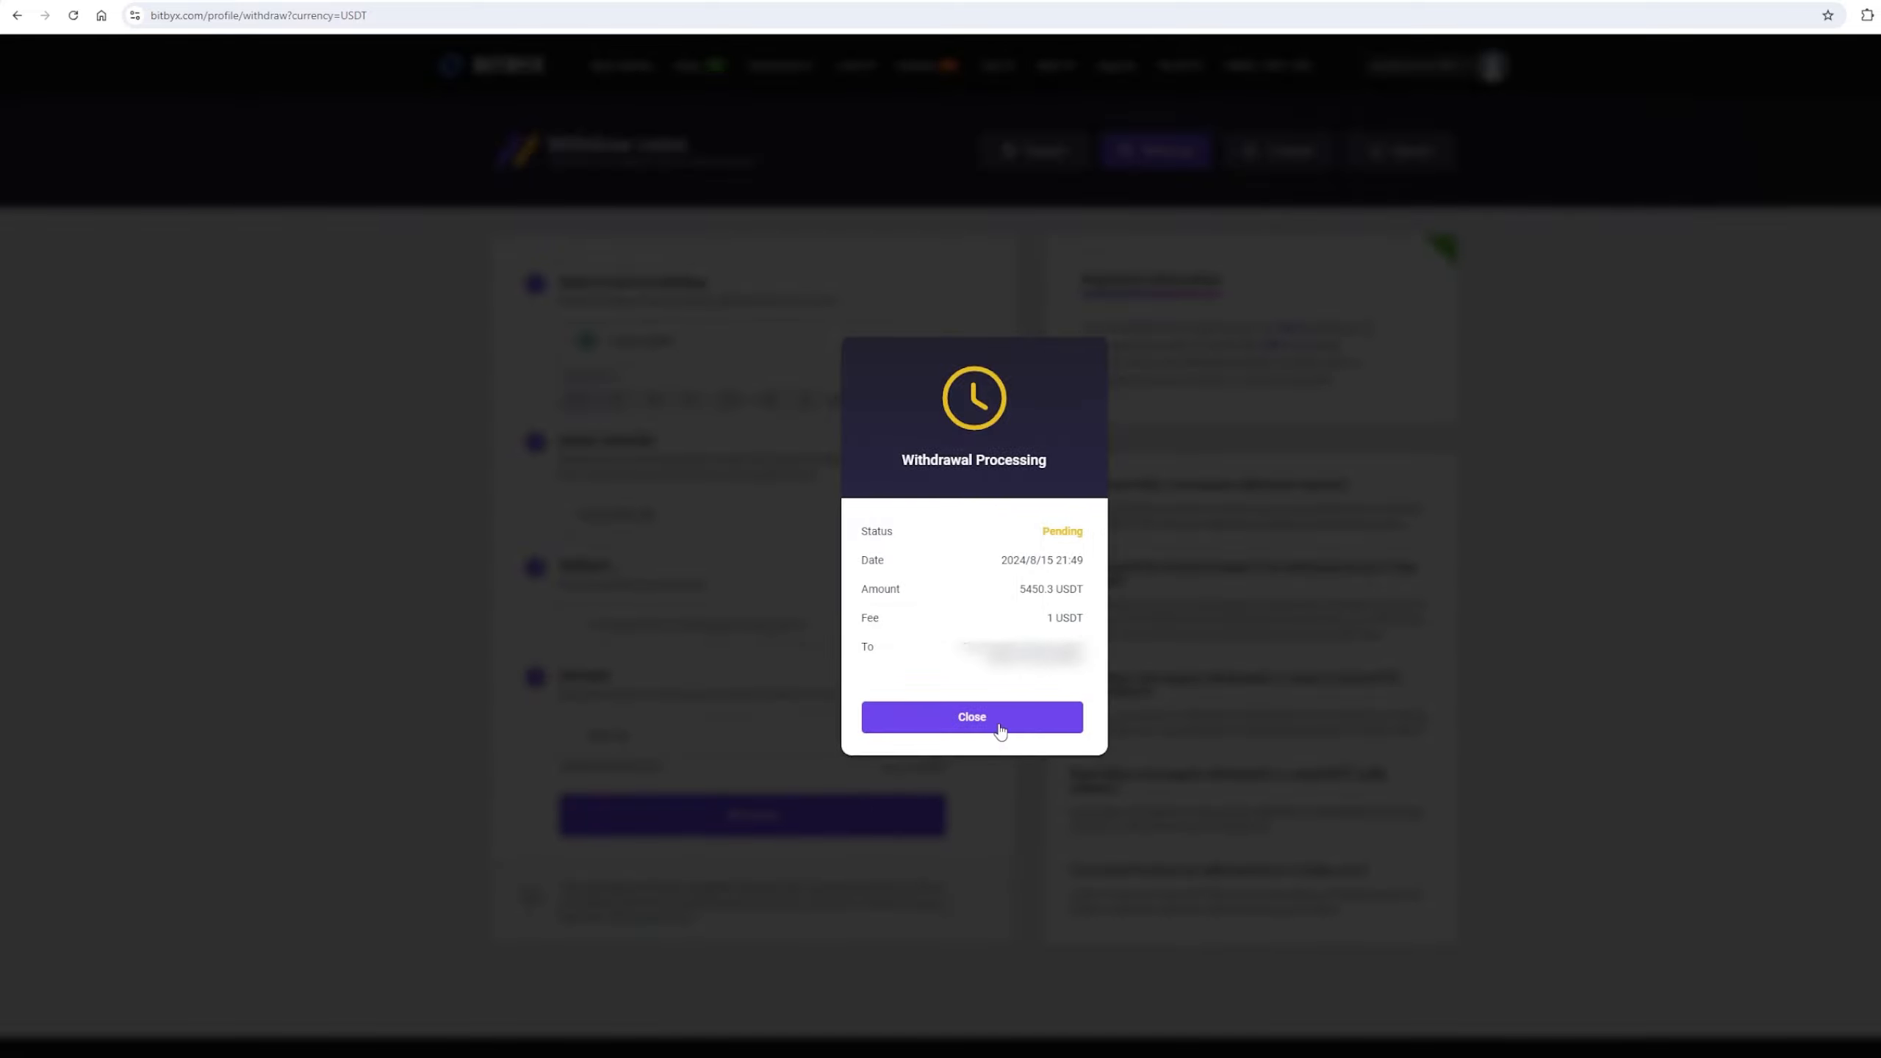
left_click(971, 715)
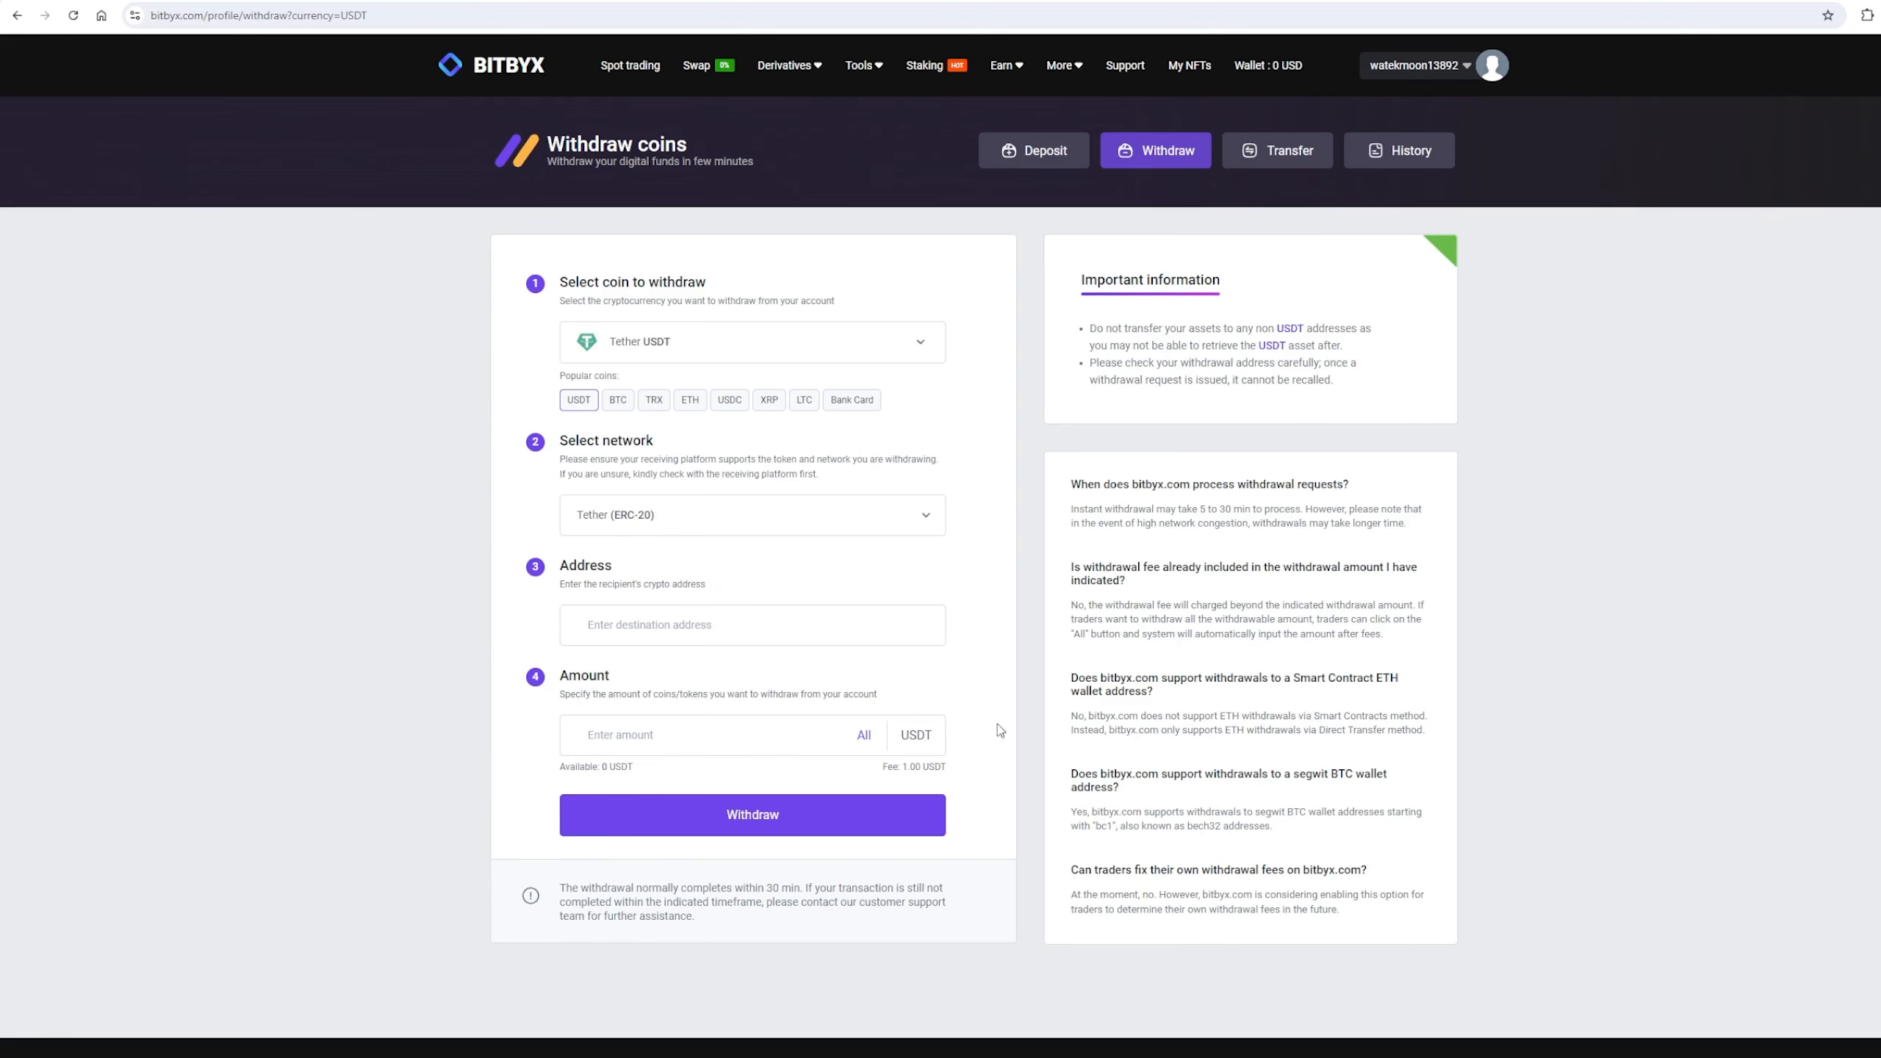
left_click(1397, 150)
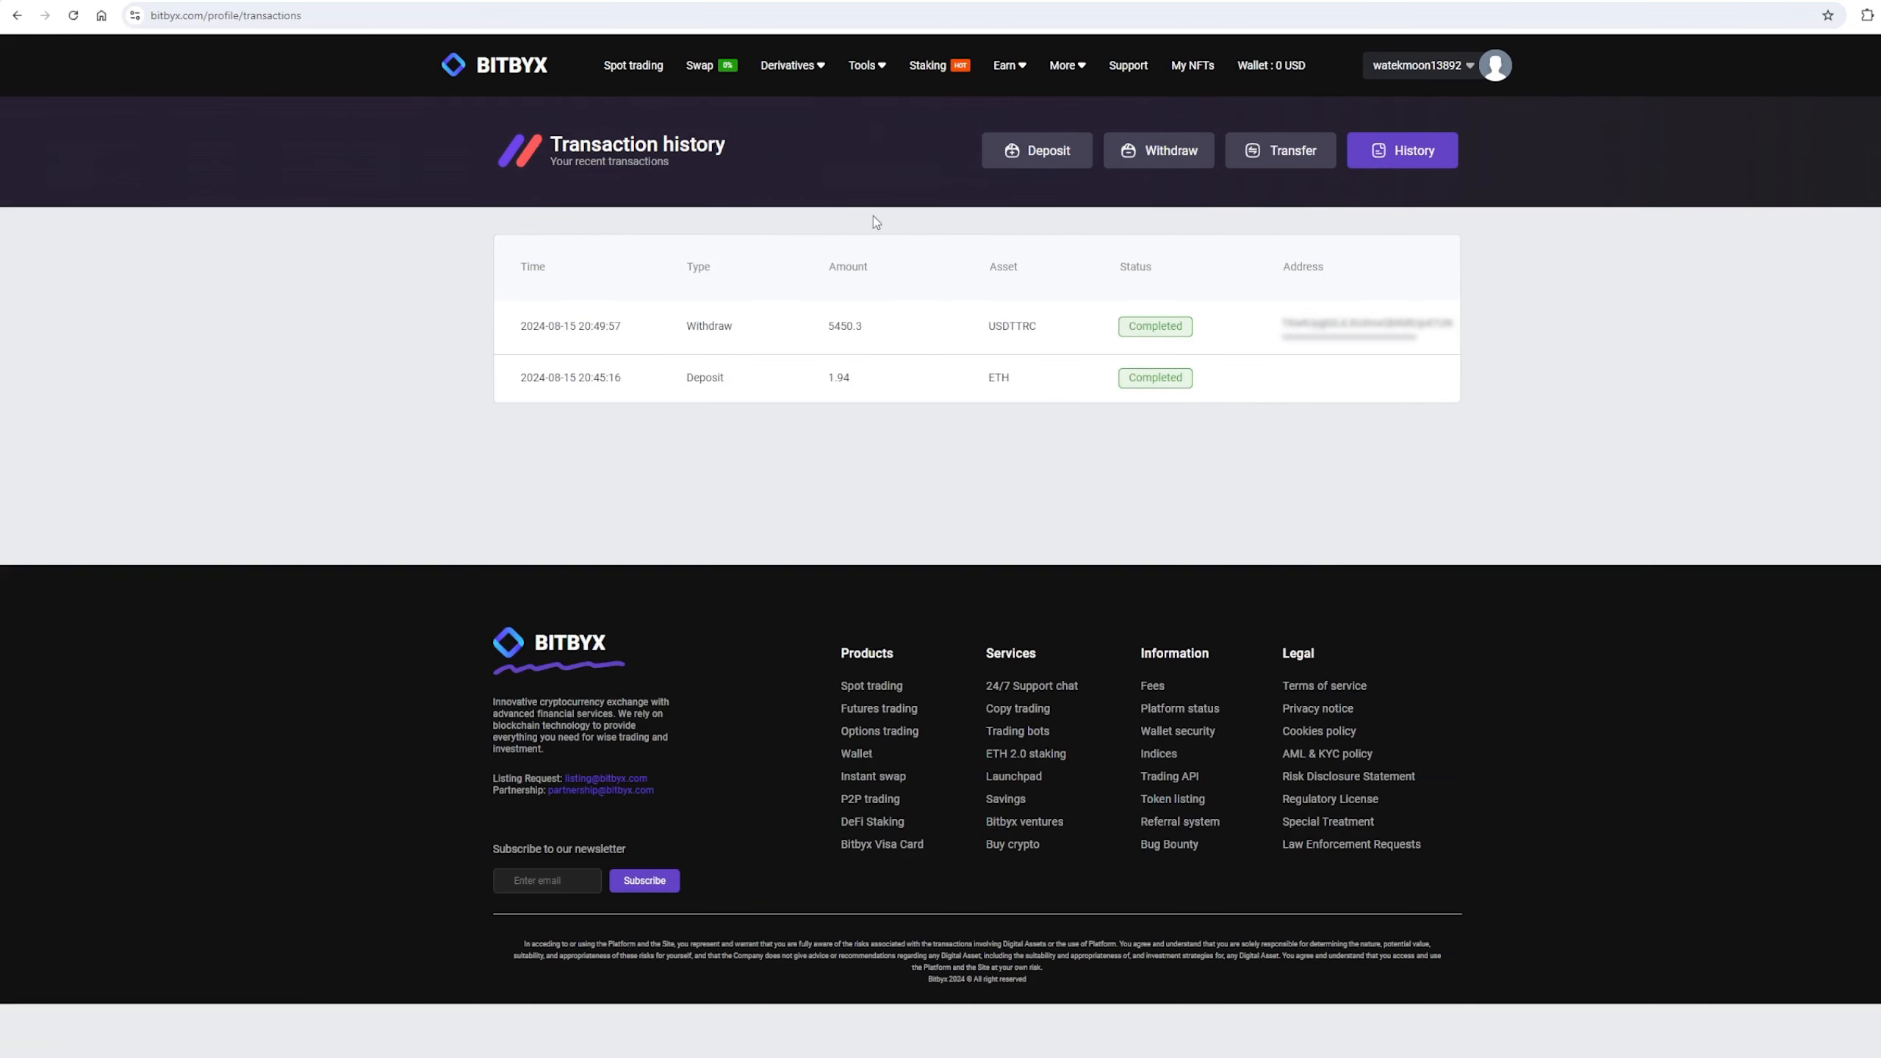
mouse_move(1055, 417)
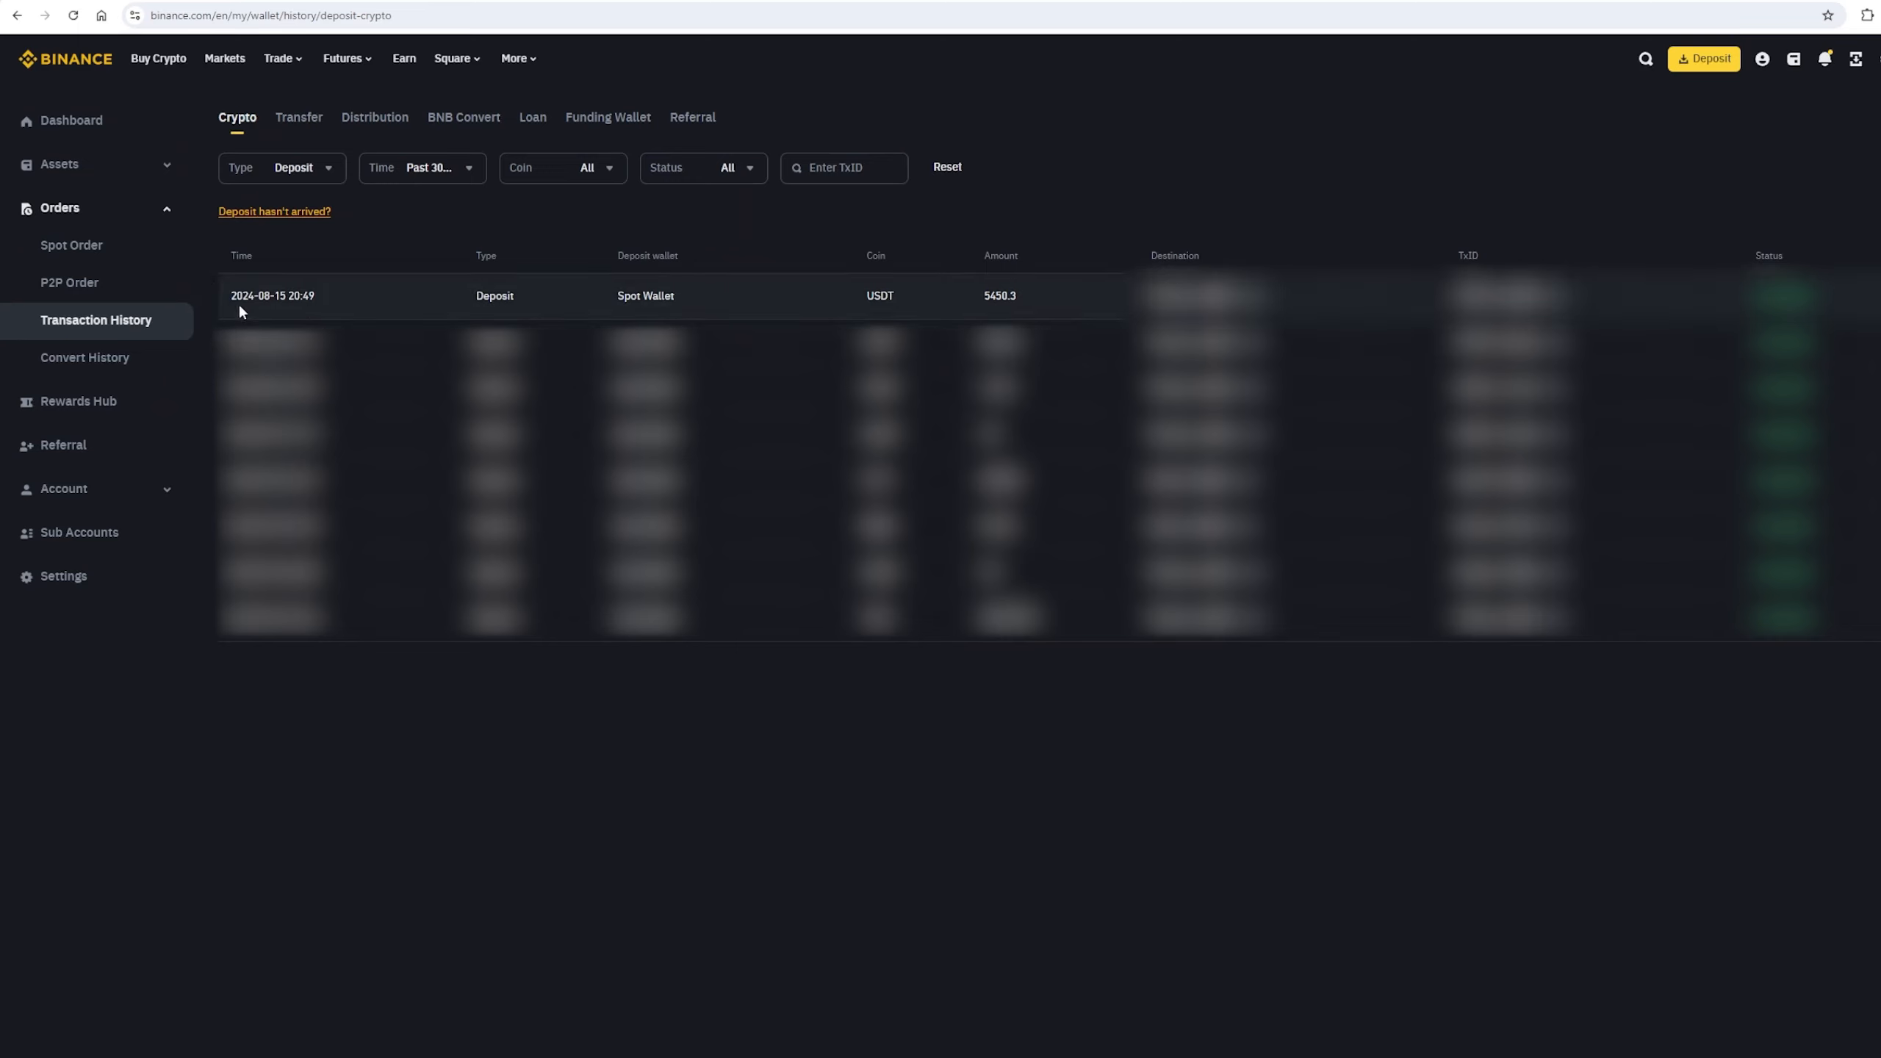
mouse_move(1025, 313)
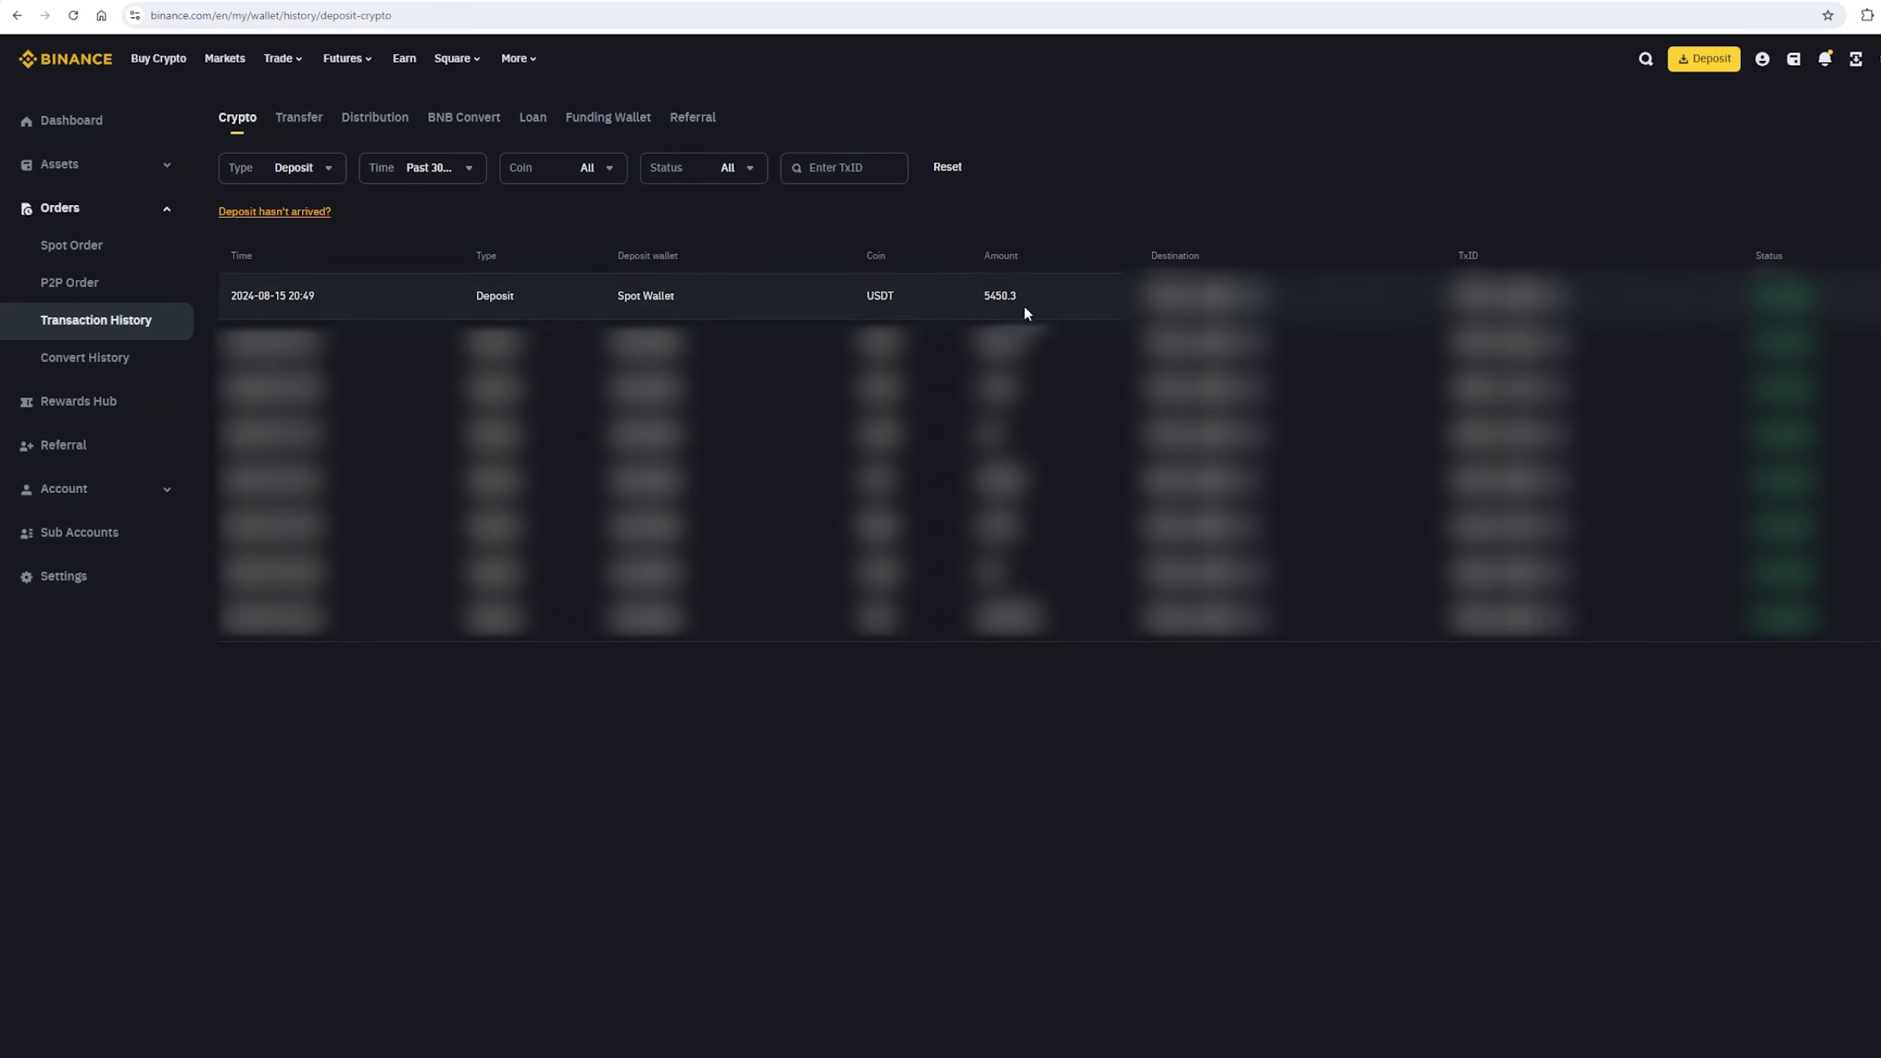
mouse_move(258, 308)
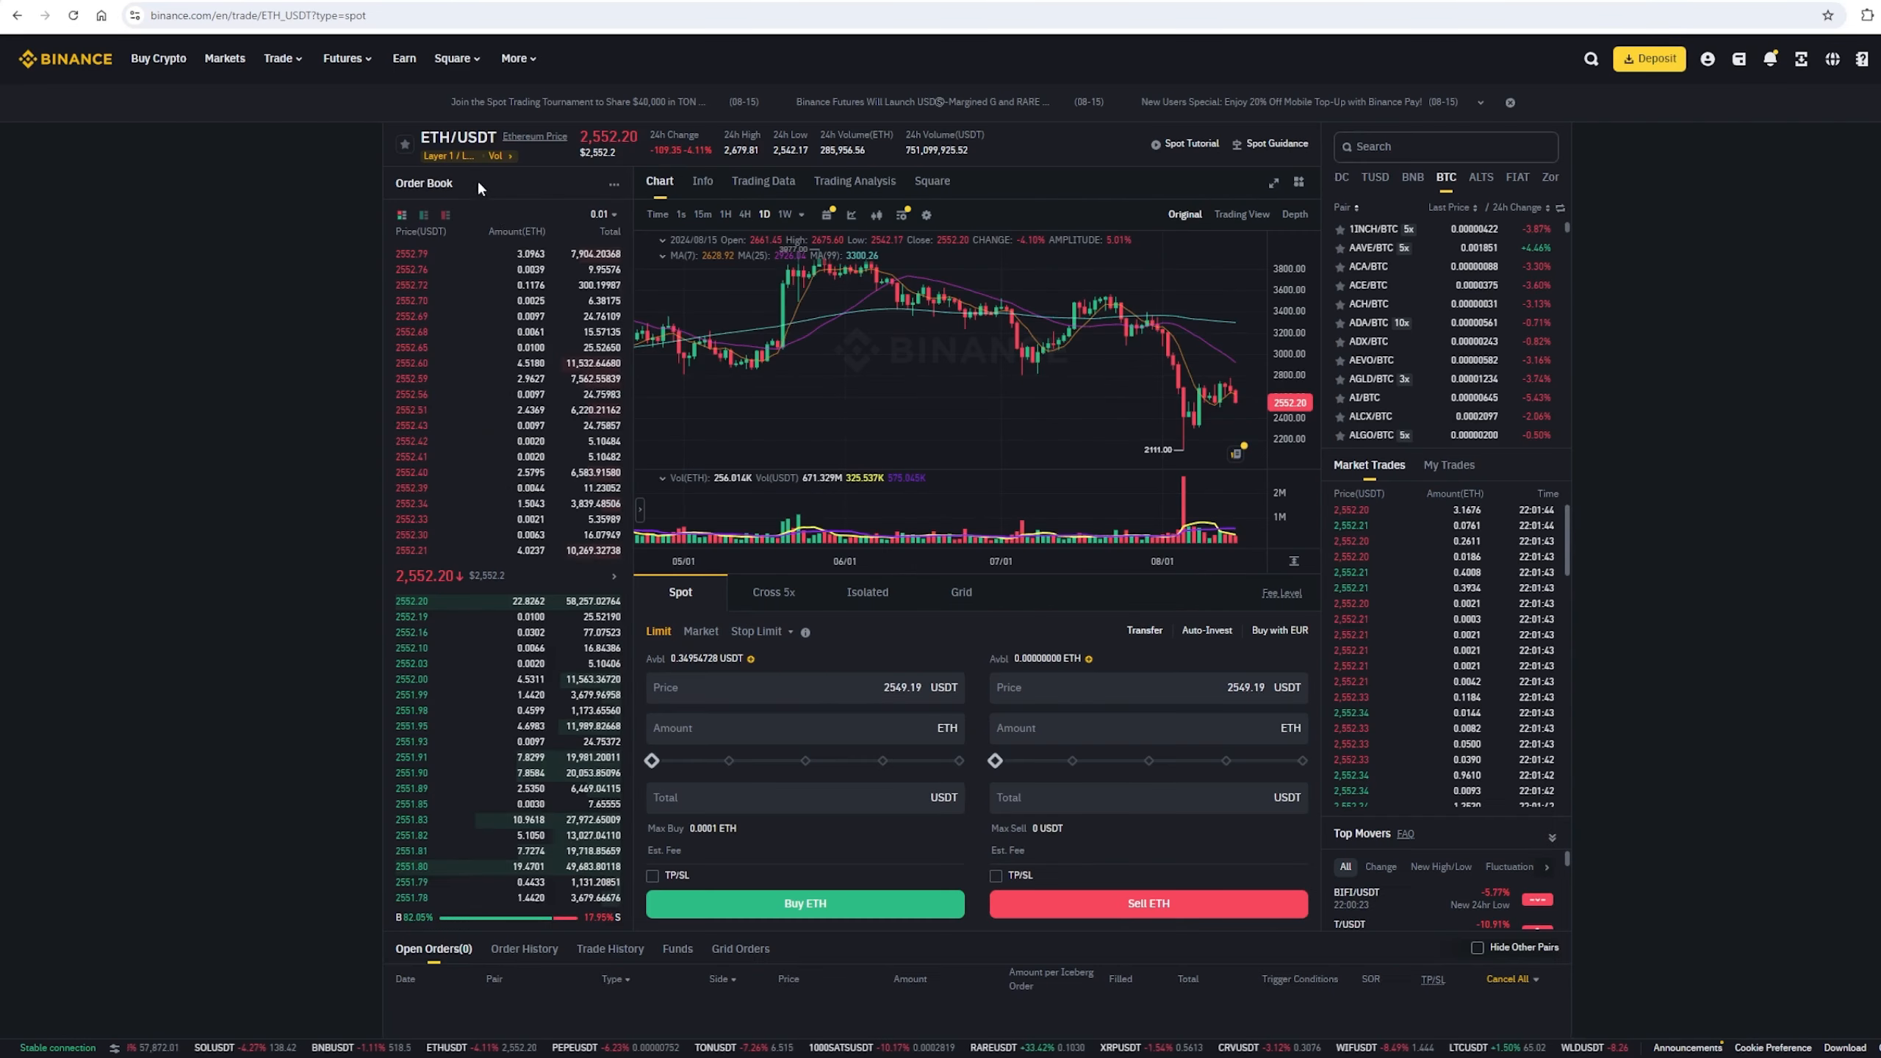
After confirming the 5450.3 USDT Binance deposit, return to the Bitbyx transaction history
left_click(792, 798)
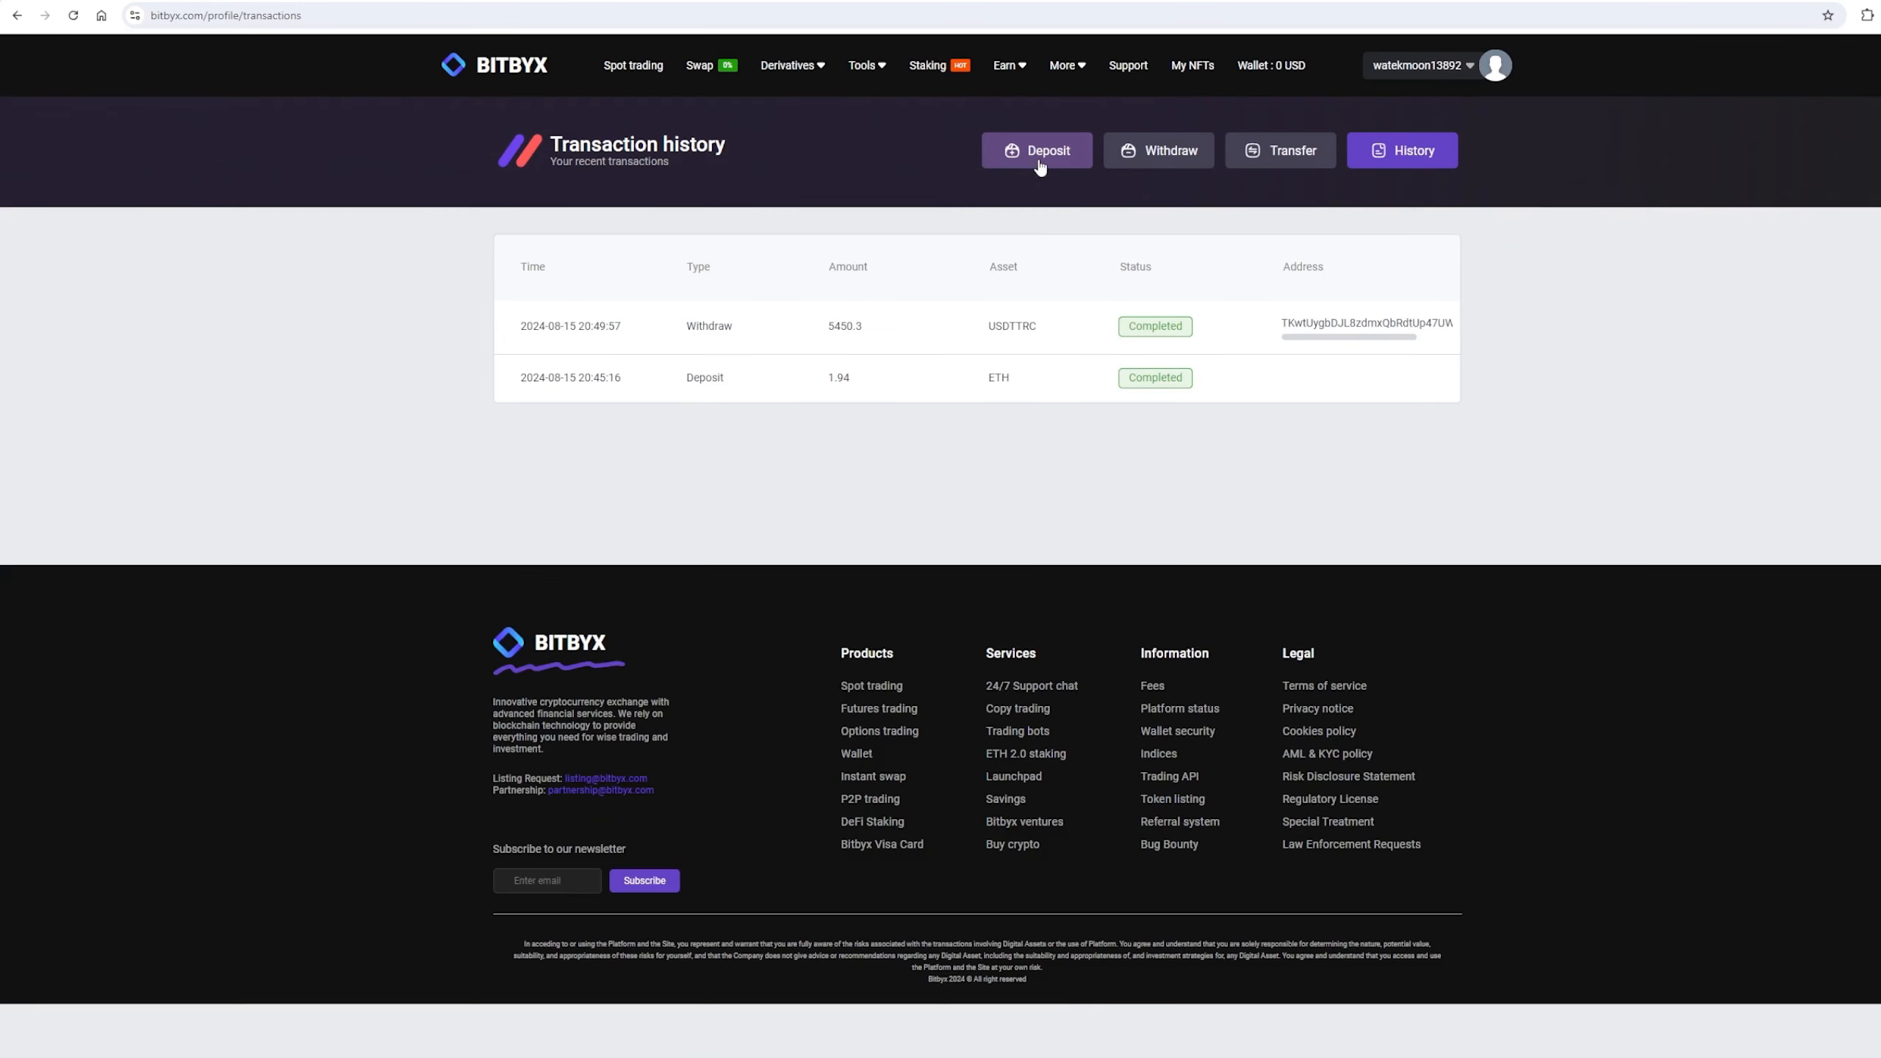
Sell the full 19.61 ETH balance on the ETH/USDT spot market
left_click(1155, 150)
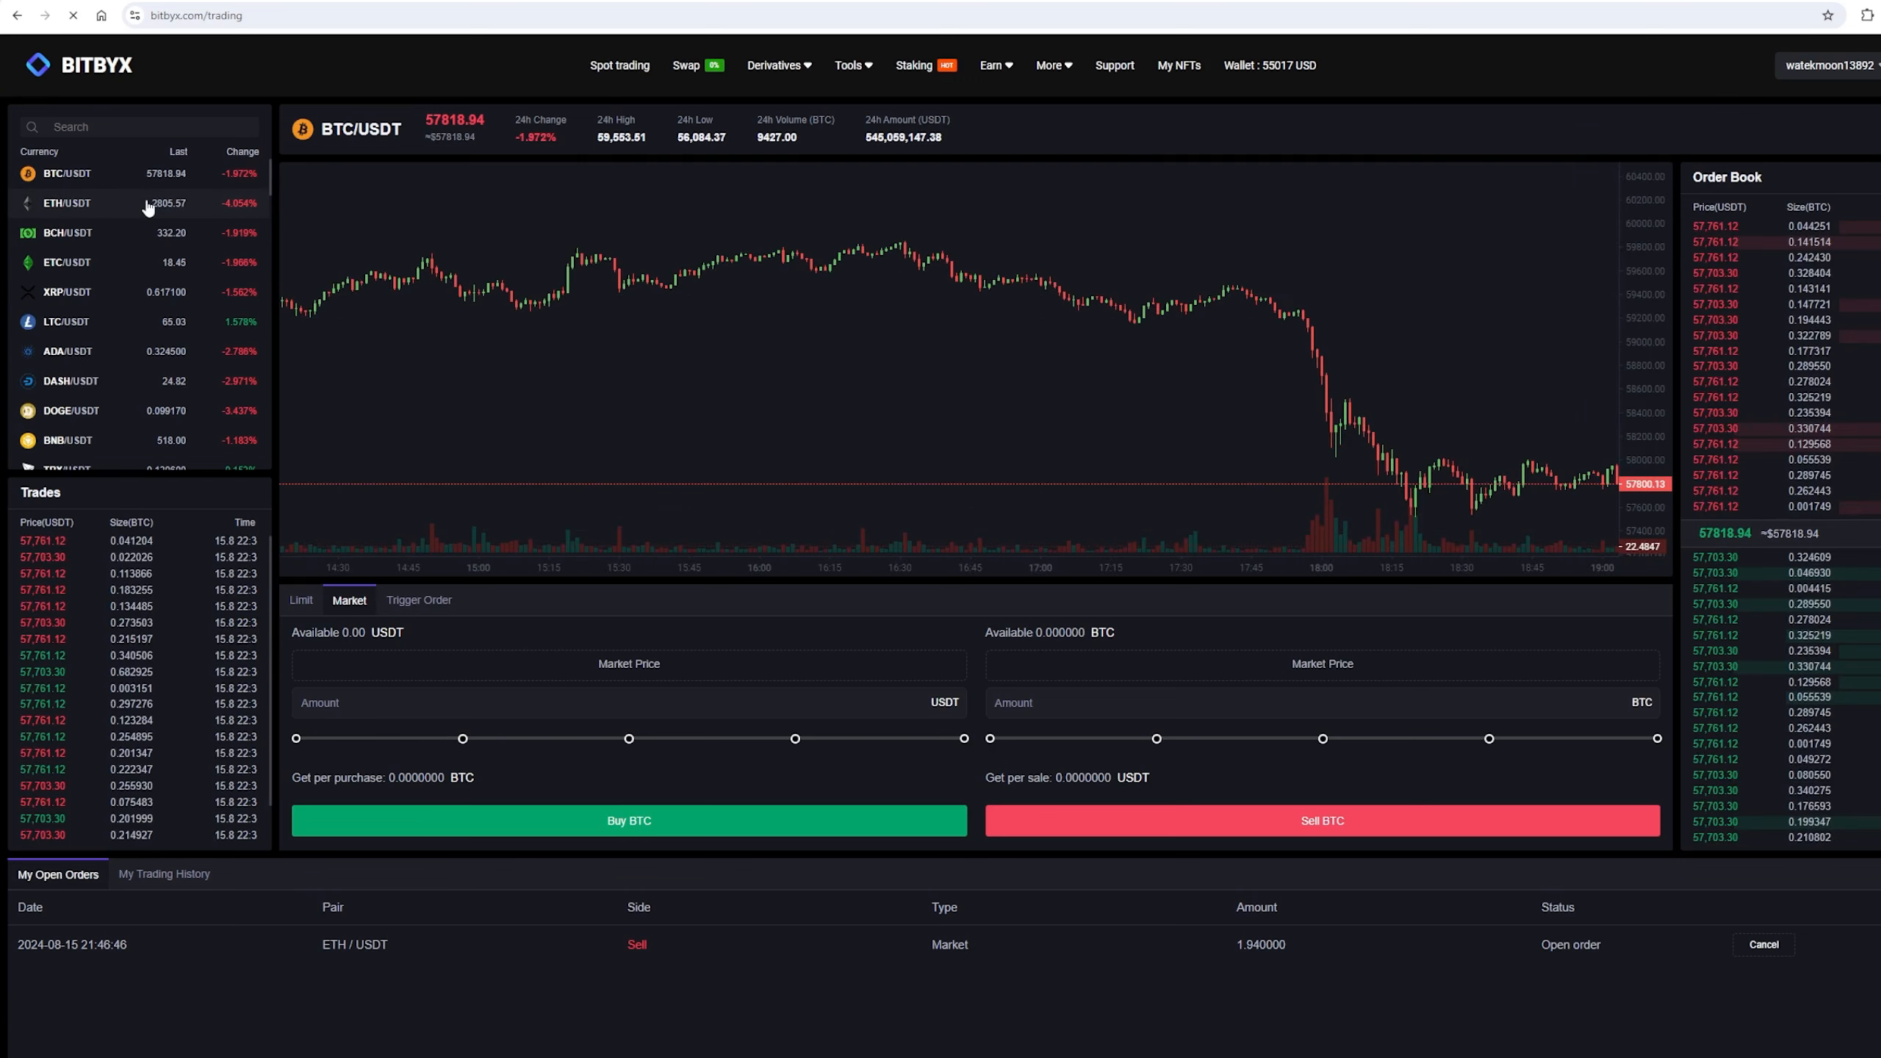
left_click(66, 202)
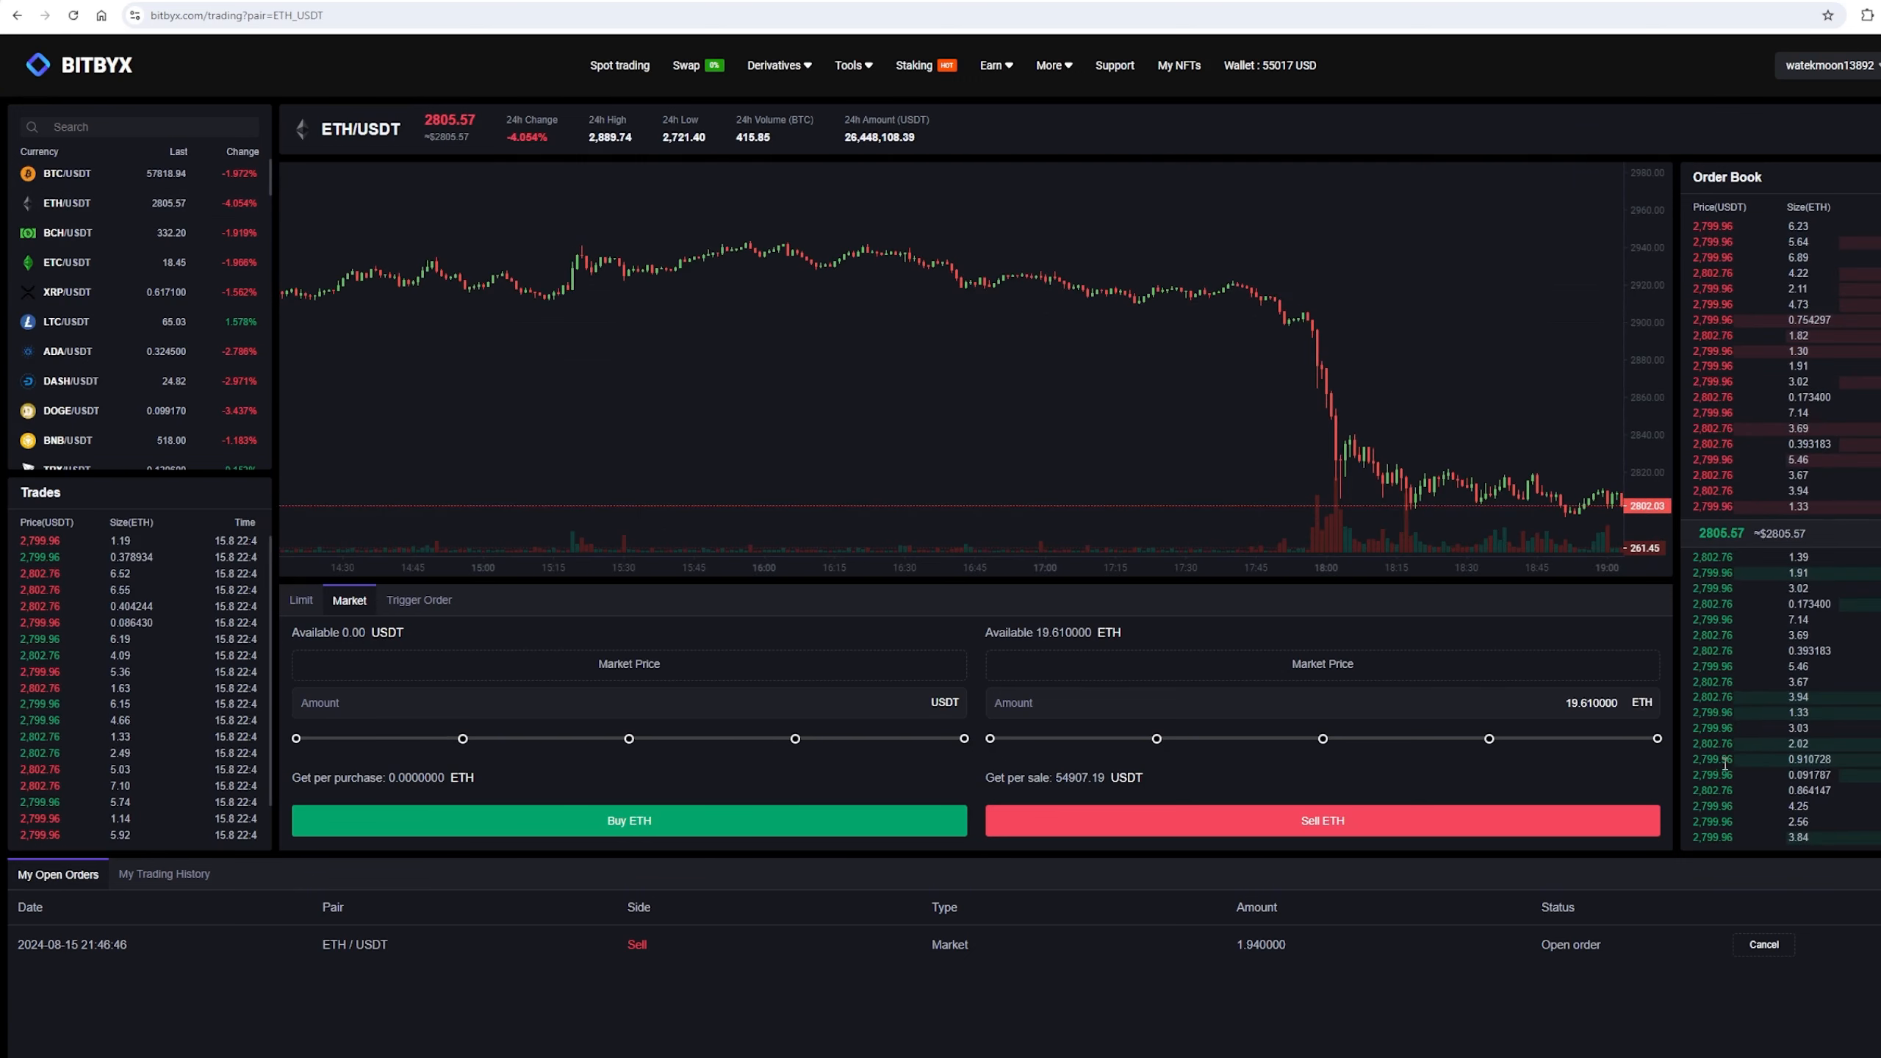
left_click(1268, 65)
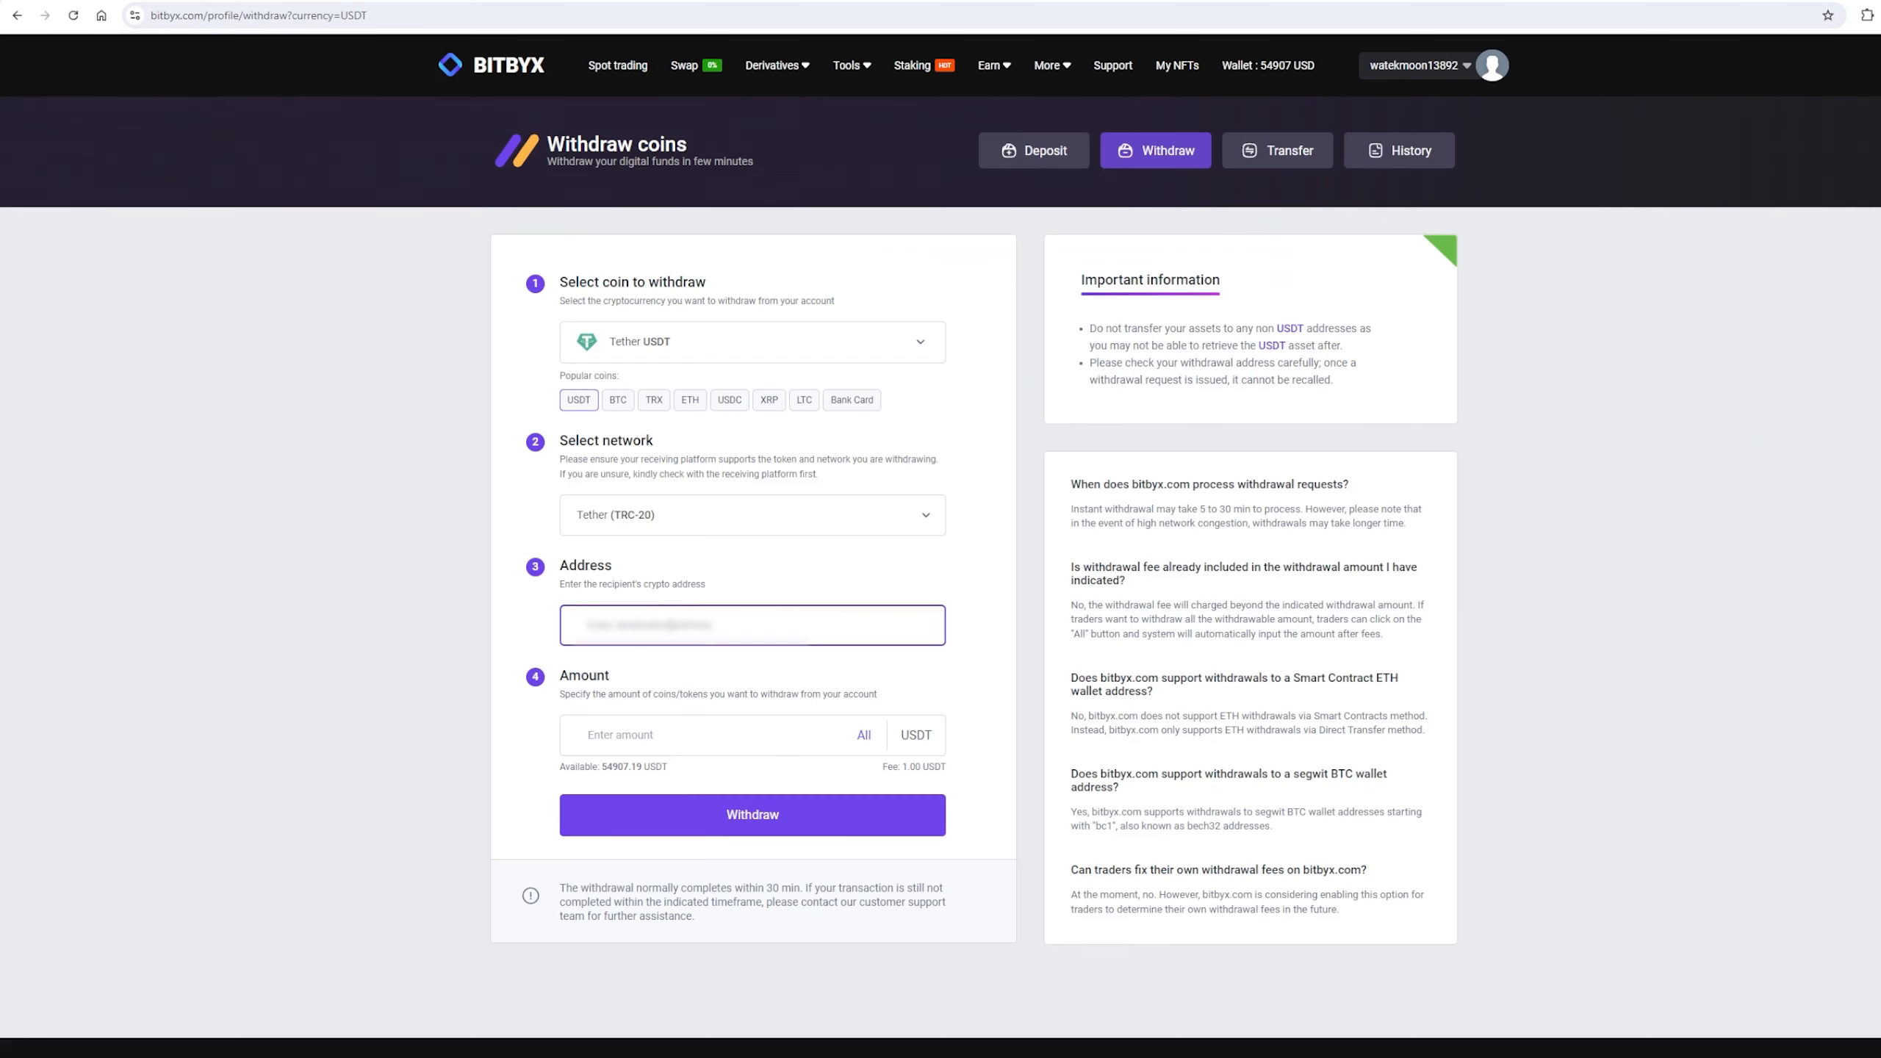
Withdraw all 54906.19 USDT to Binance over TRC-20 and acknowledge the processing notice
left_click(753, 814)
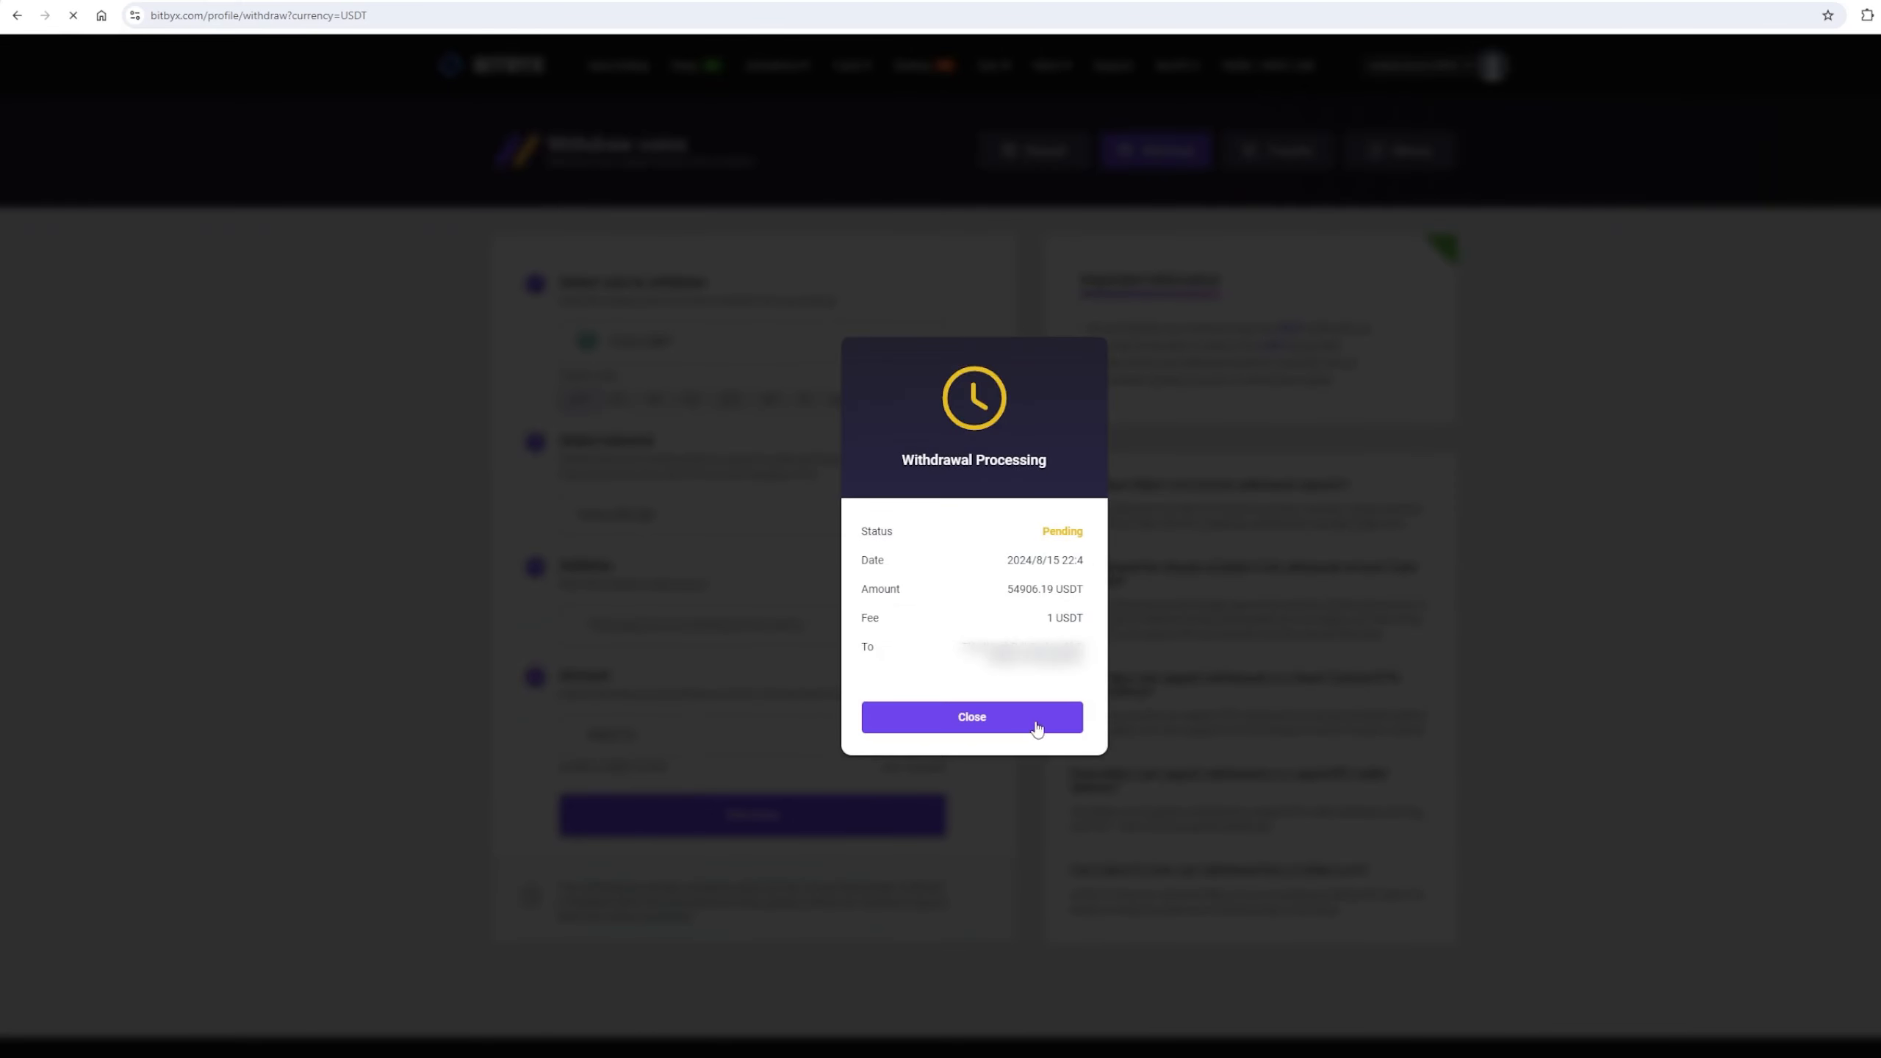
left_click(971, 715)
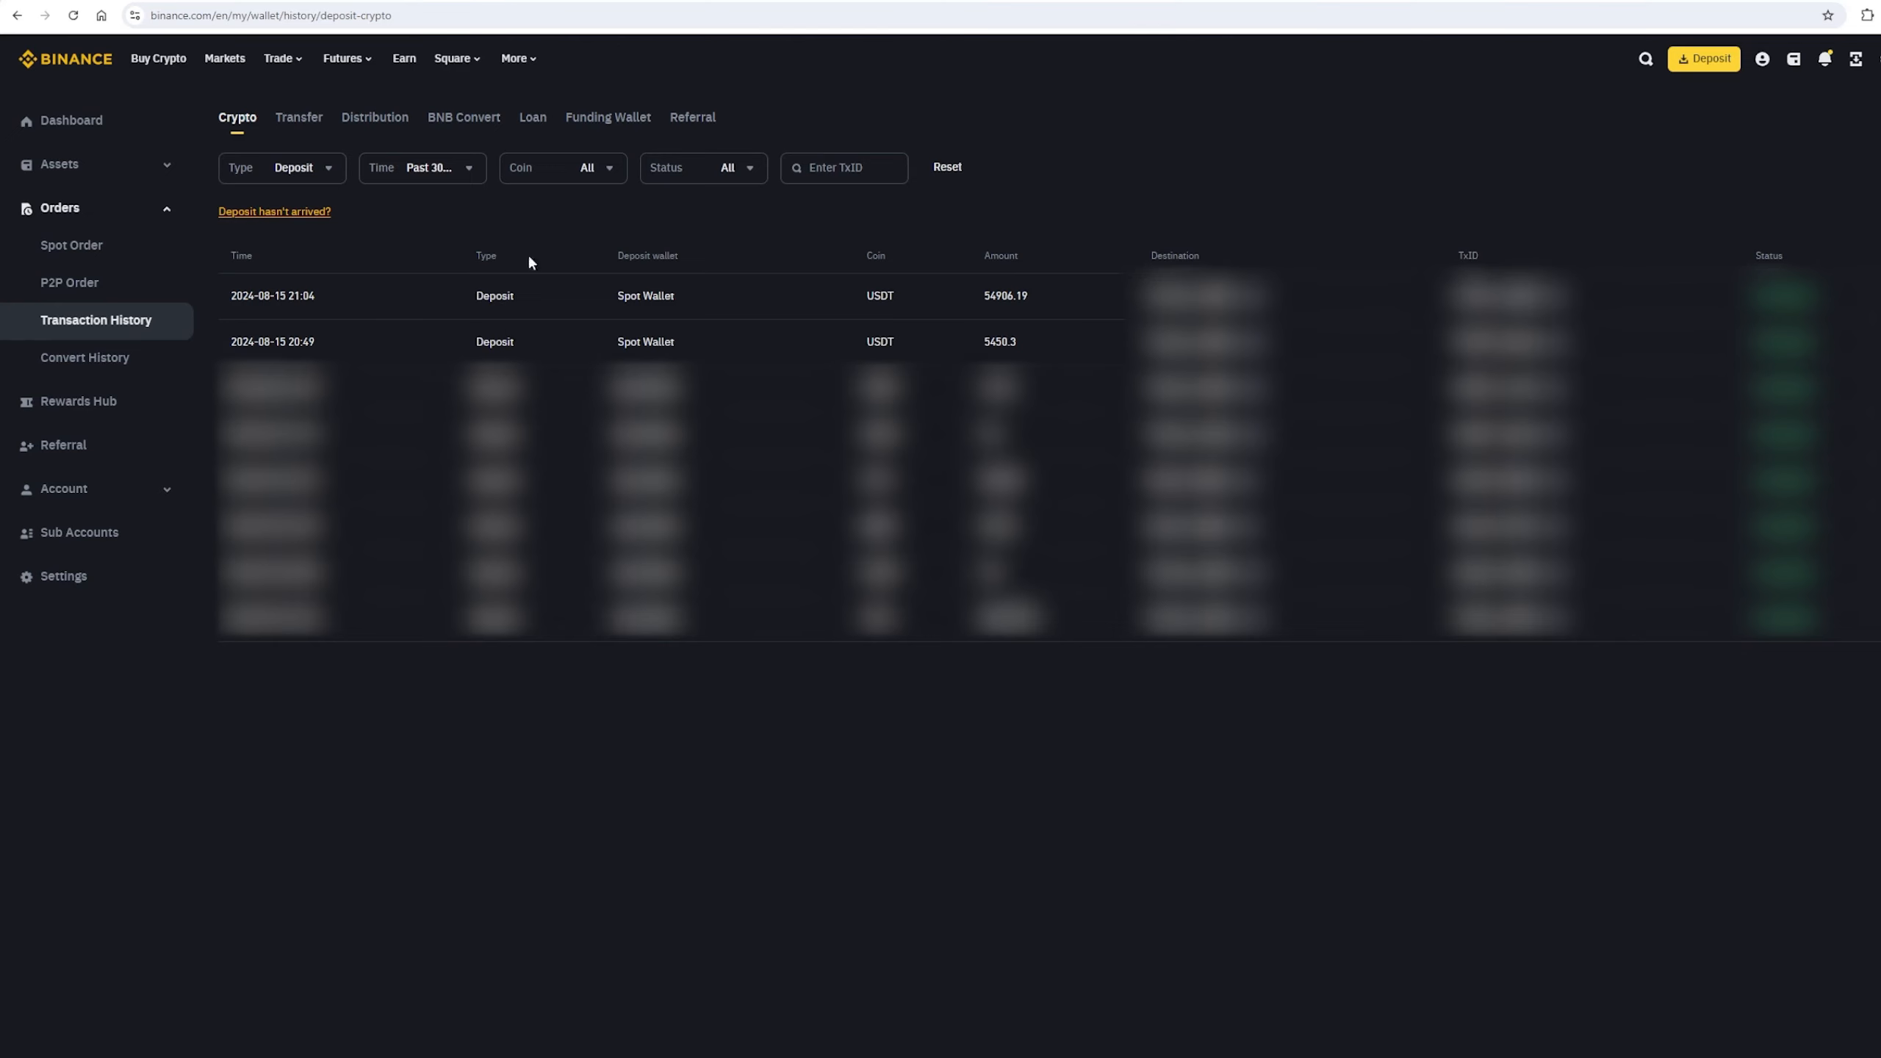
mouse_move(996, 247)
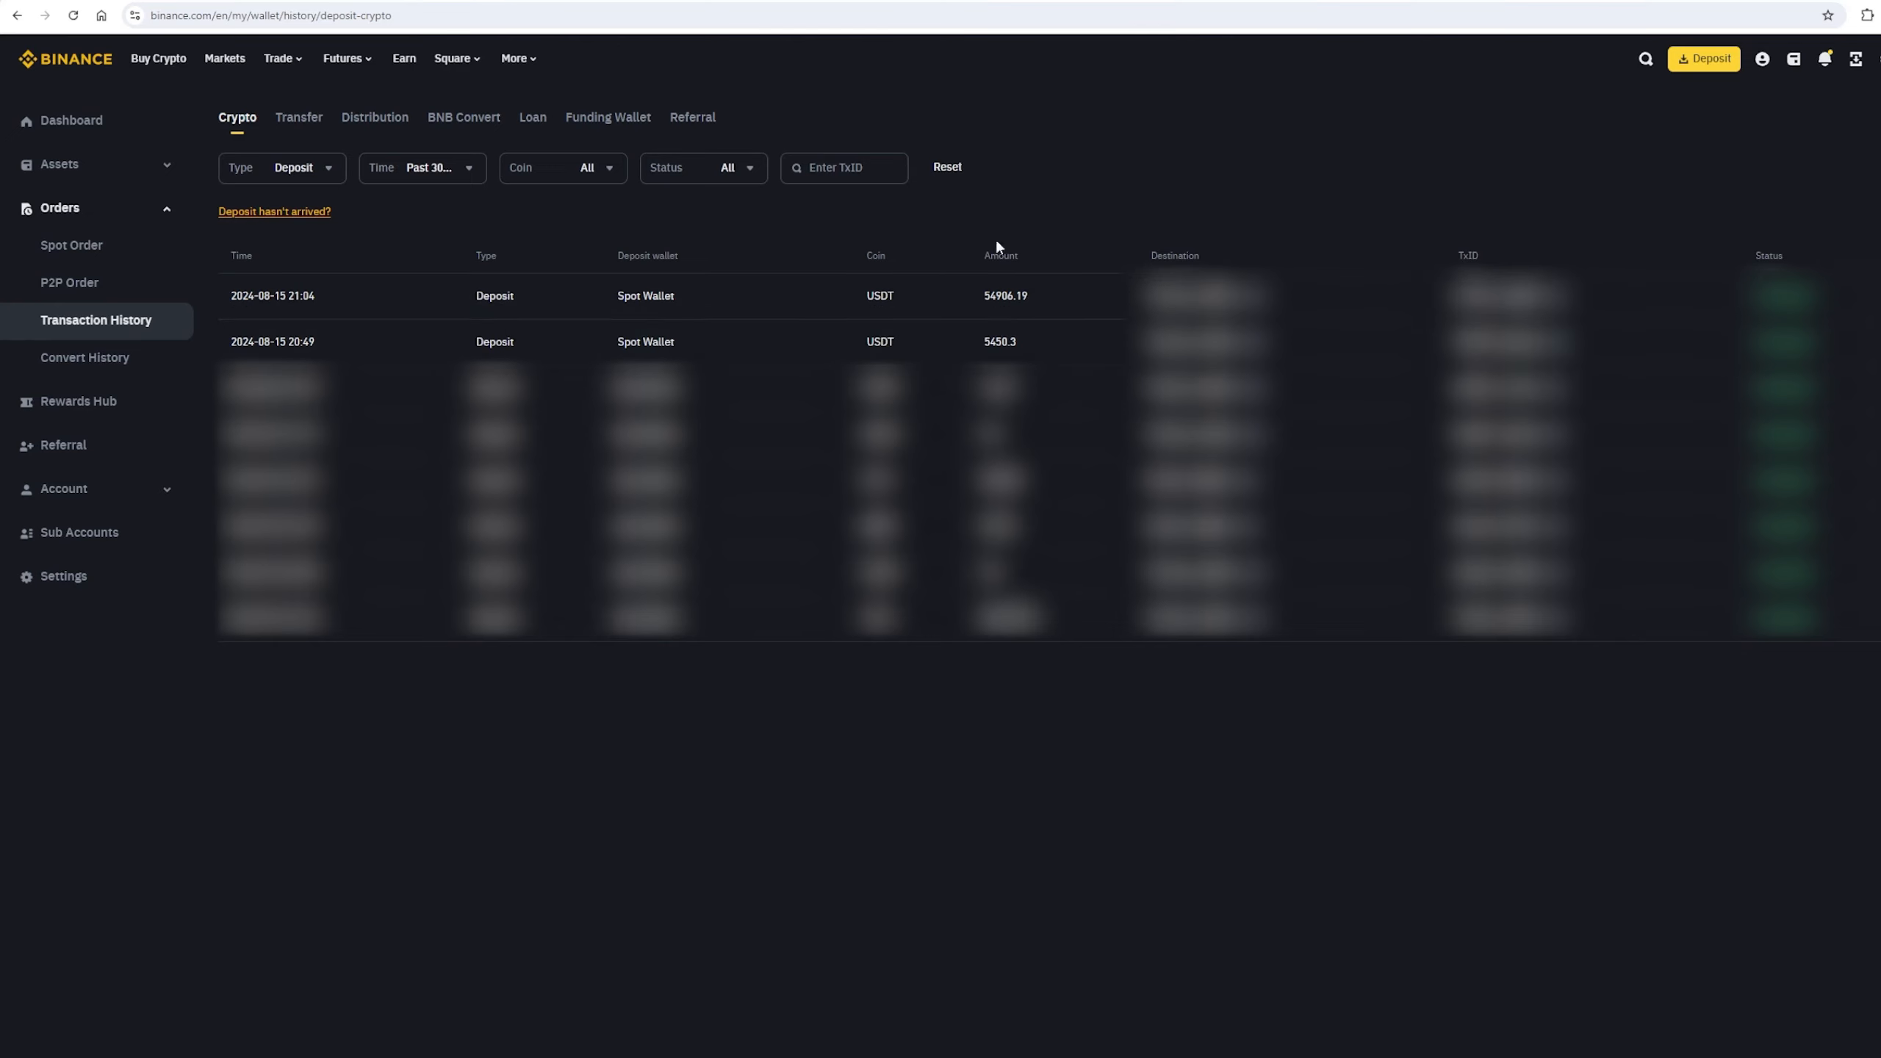